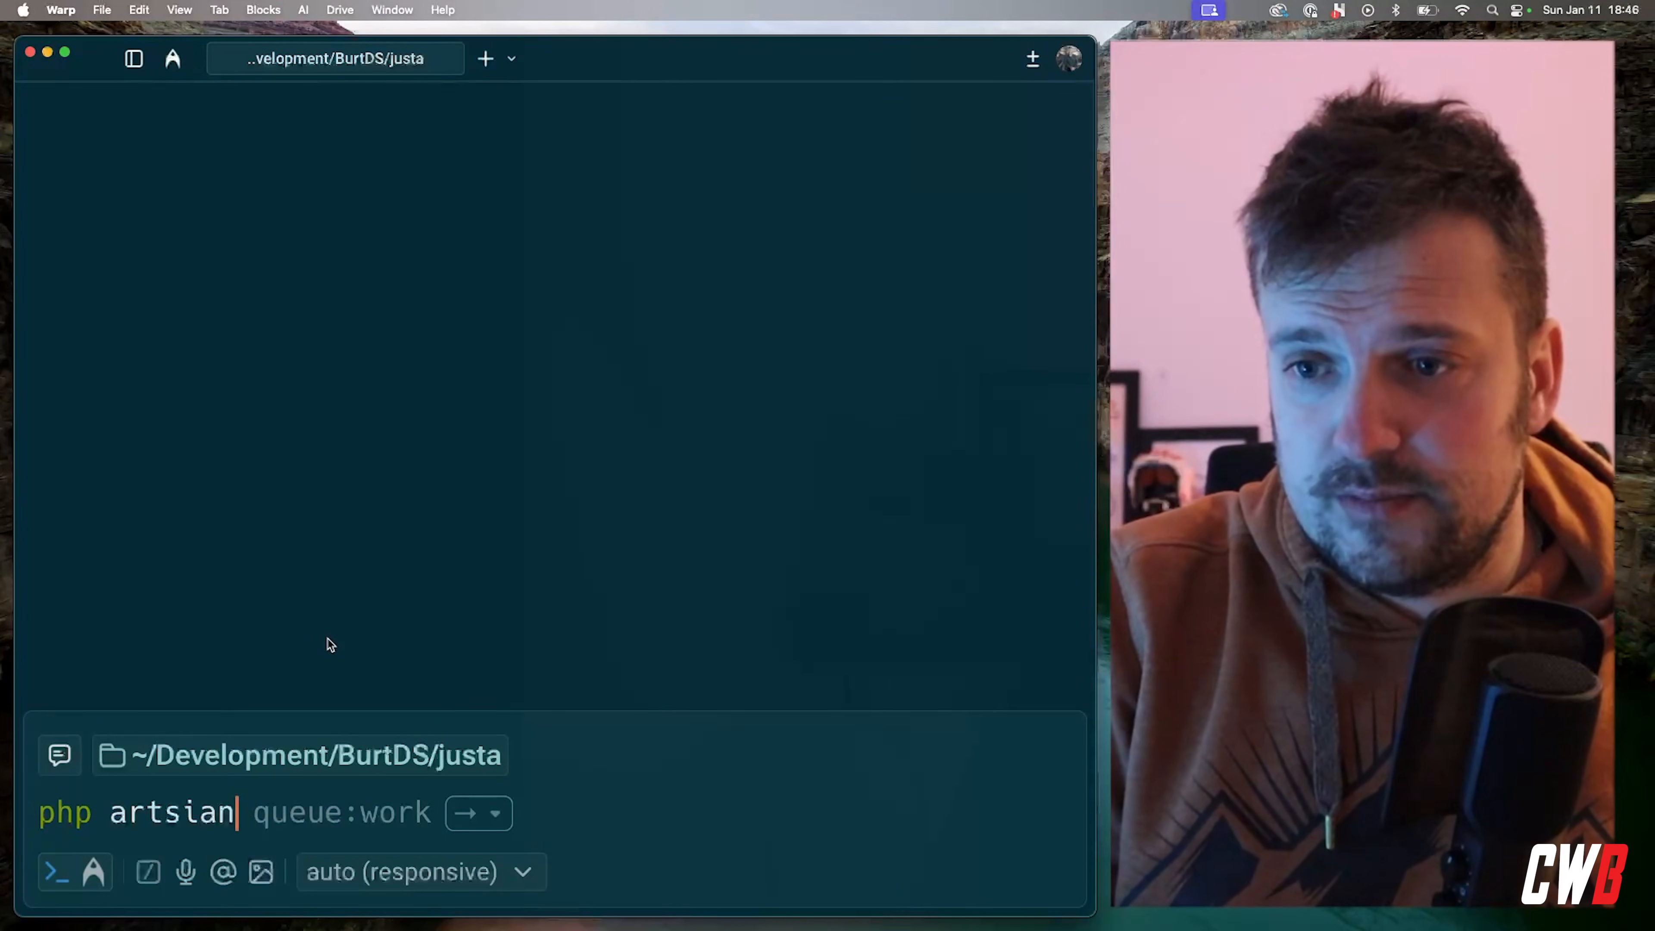
Draft `make:livewire TestComponent --mfc` in the Warp prompt without running it
type("make:livewire TestComponent2 --mfc")
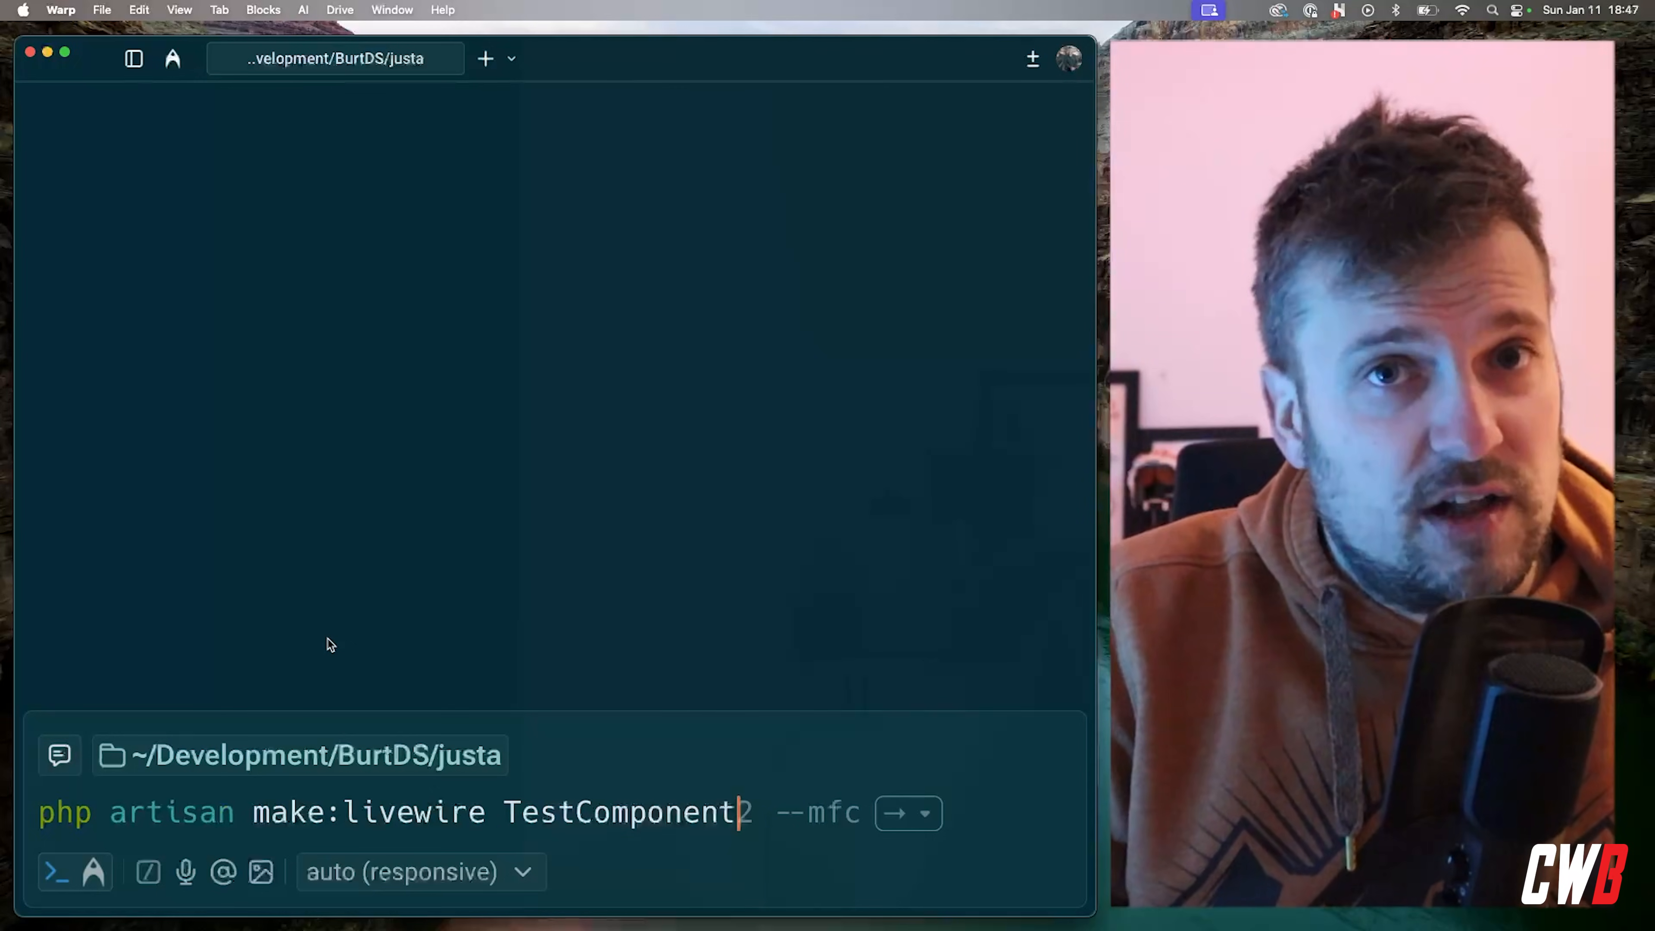
type("--")
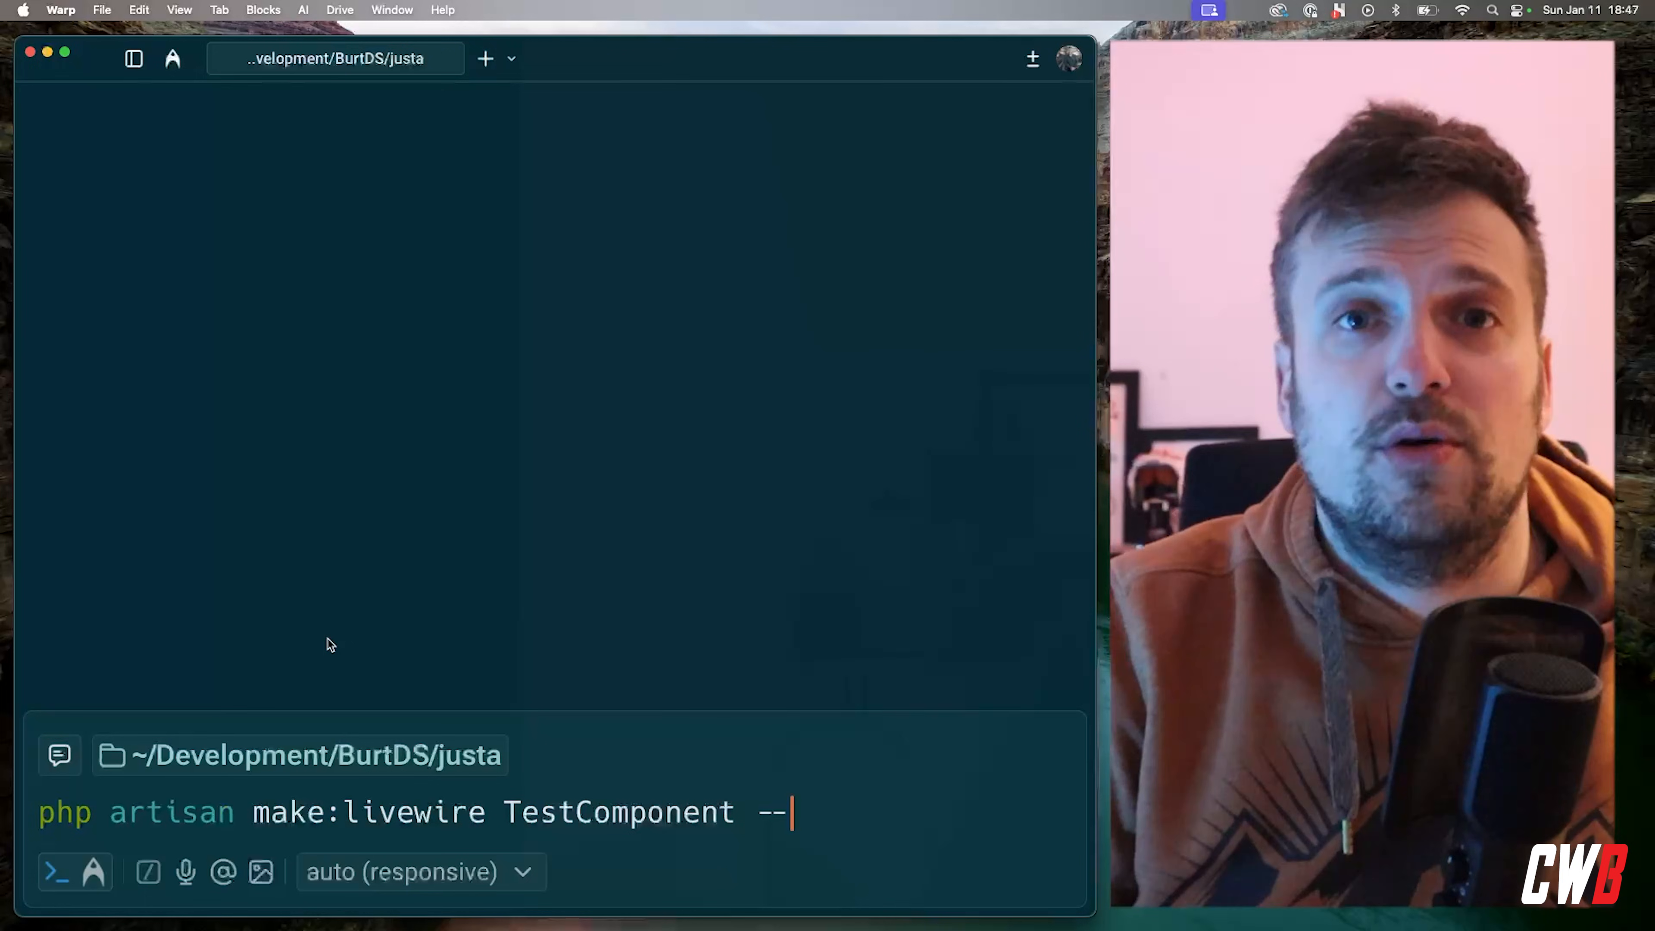
type("mfc")
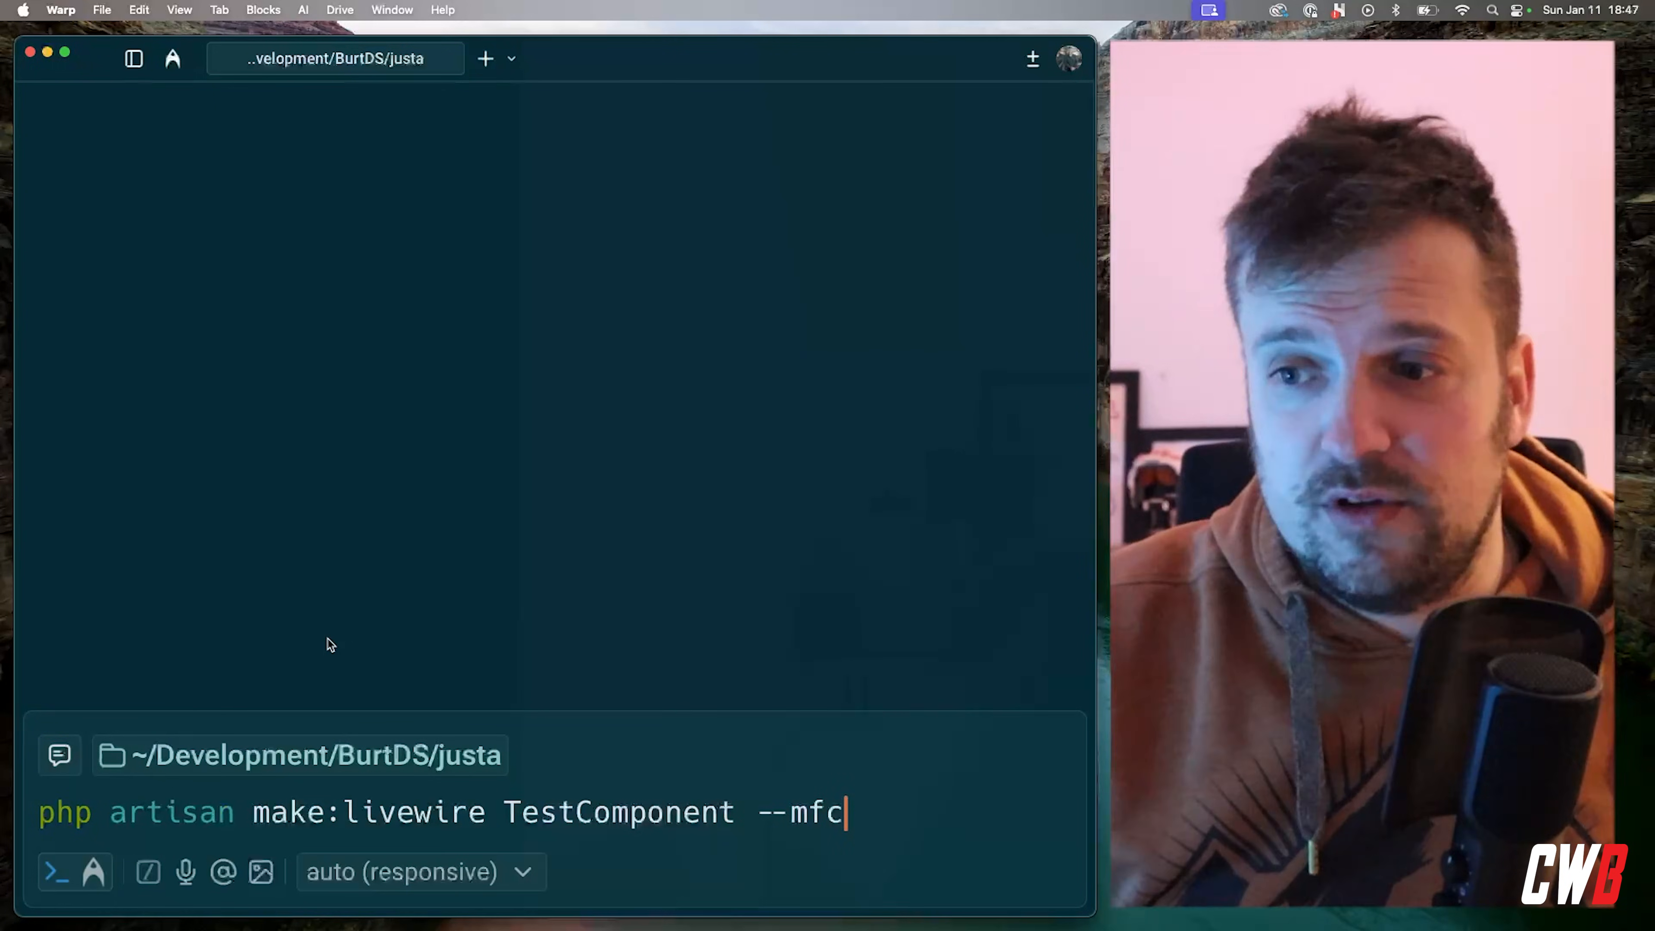
mouse_move(306, 669)
type("pages::projects.edi")
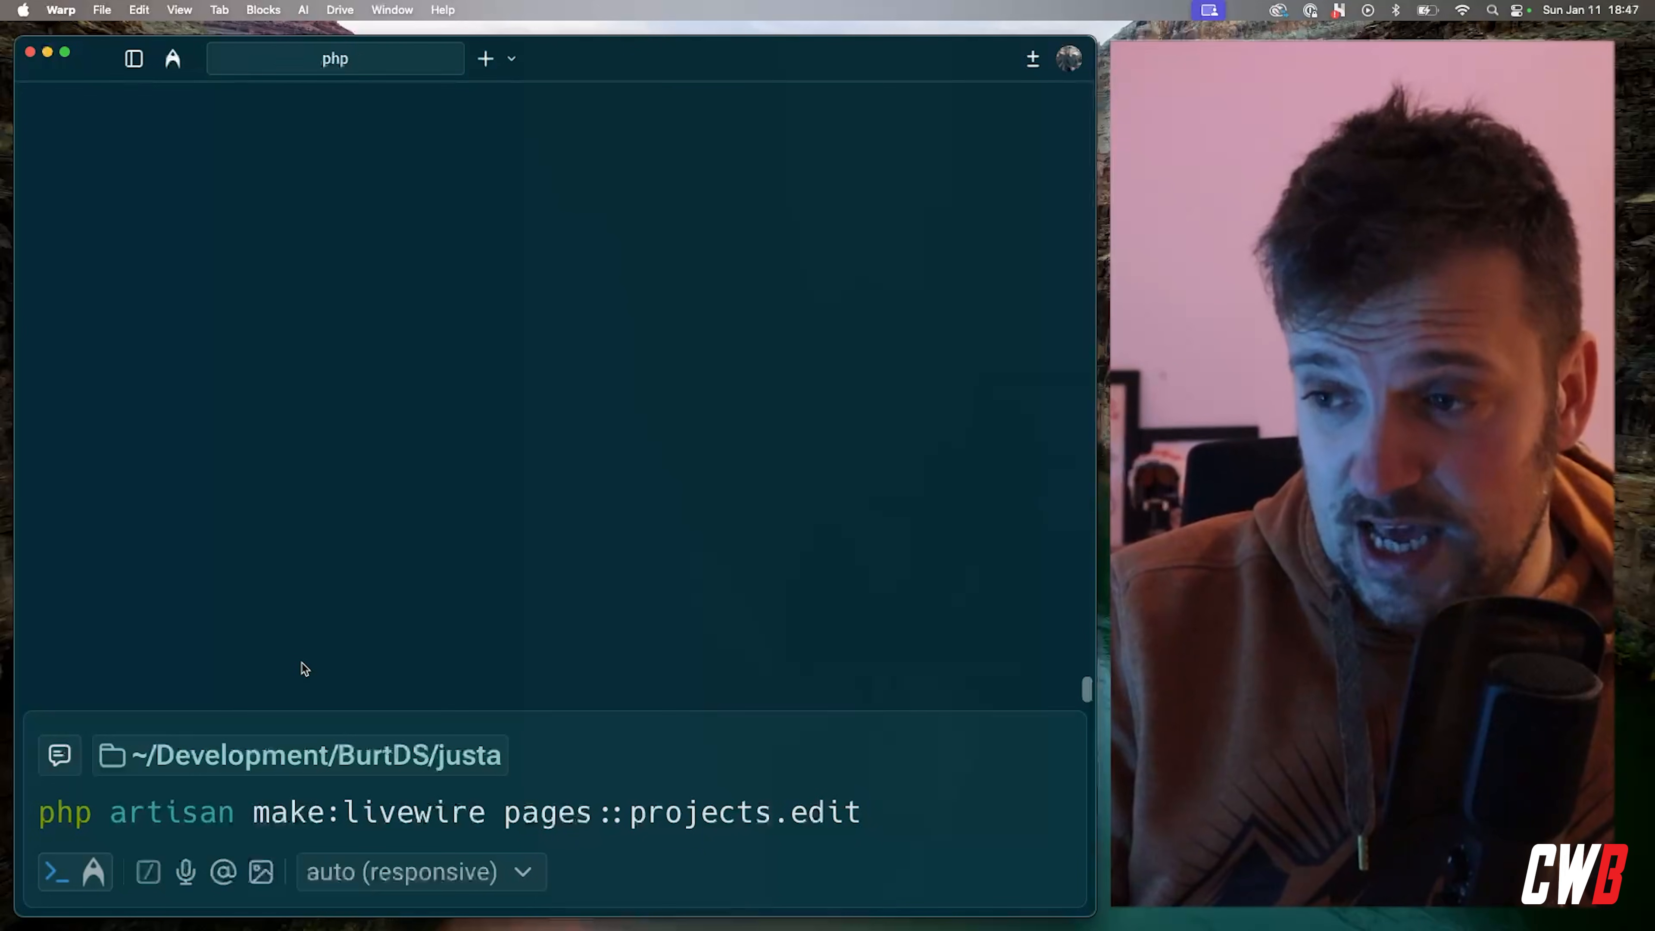
Run the make:livewire command for the projects edit page and begin the books edit command
key("Return")
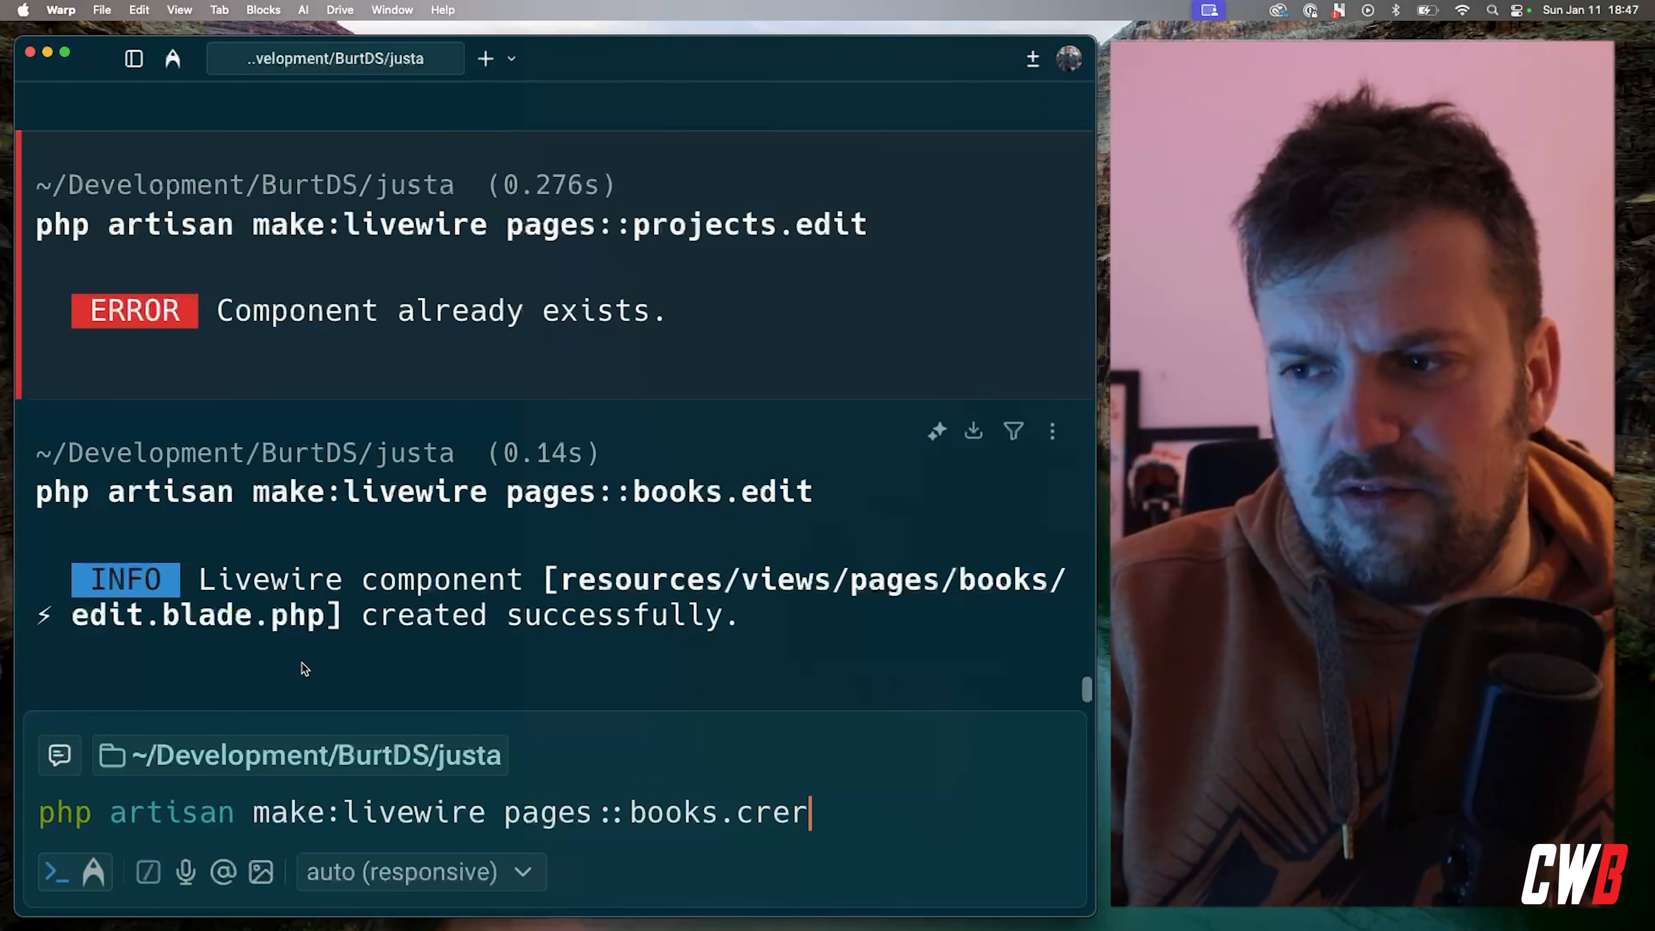
type("a")
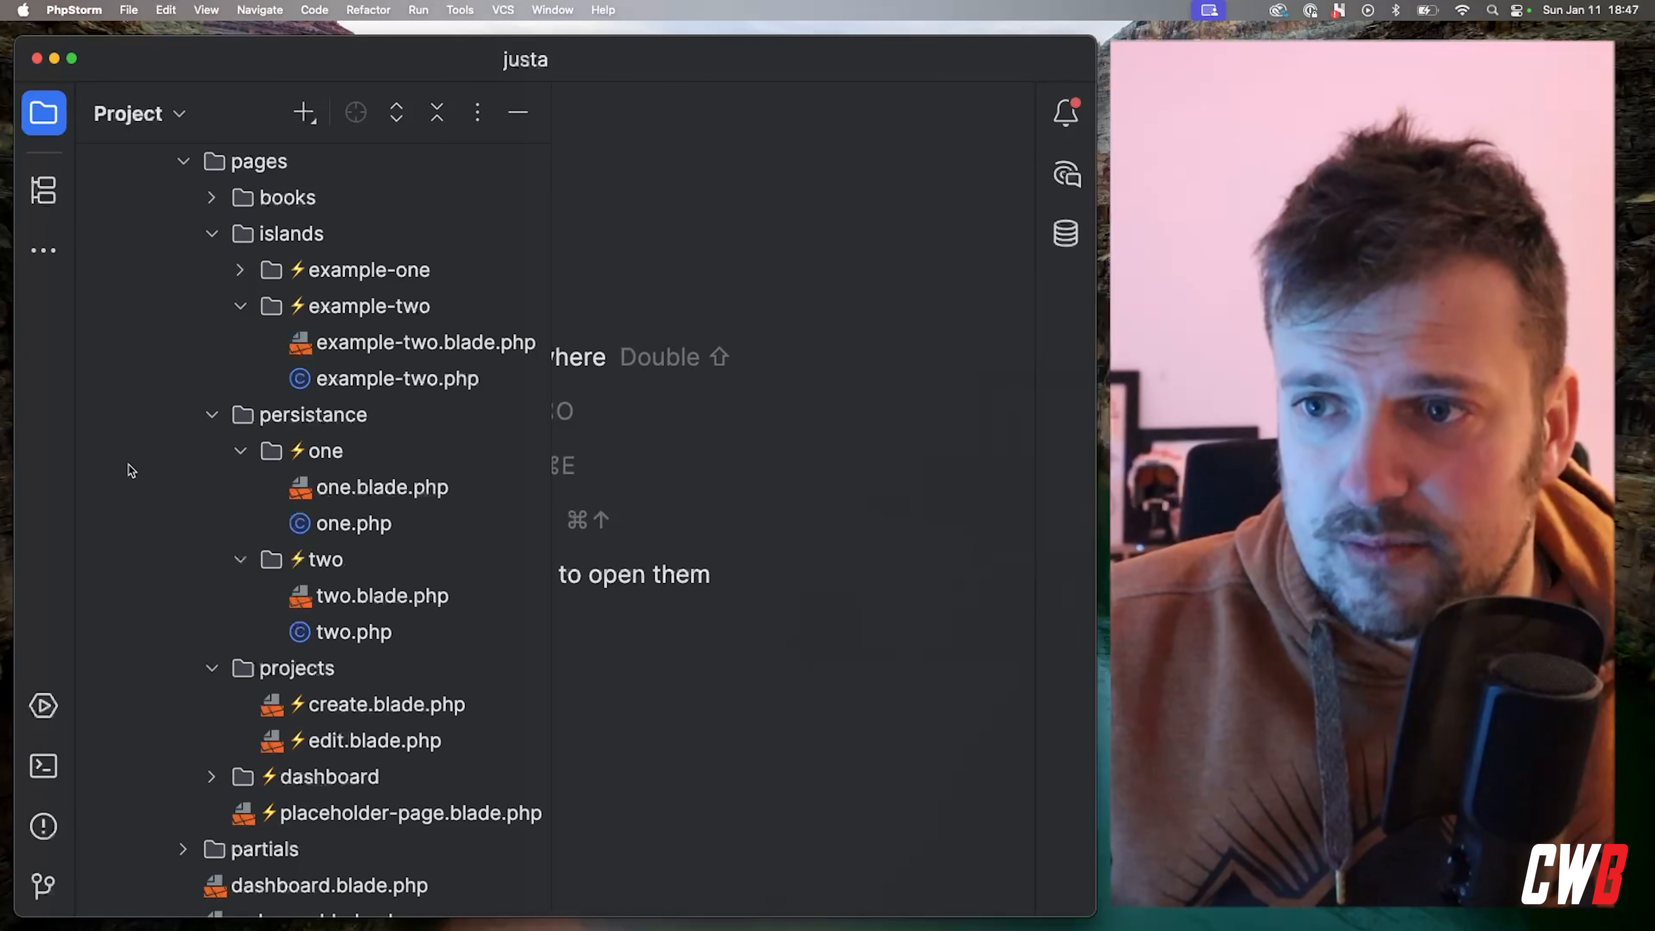
View pages/books/create.blade.php in the Project tree, then hide the tree
scroll("up", 3)
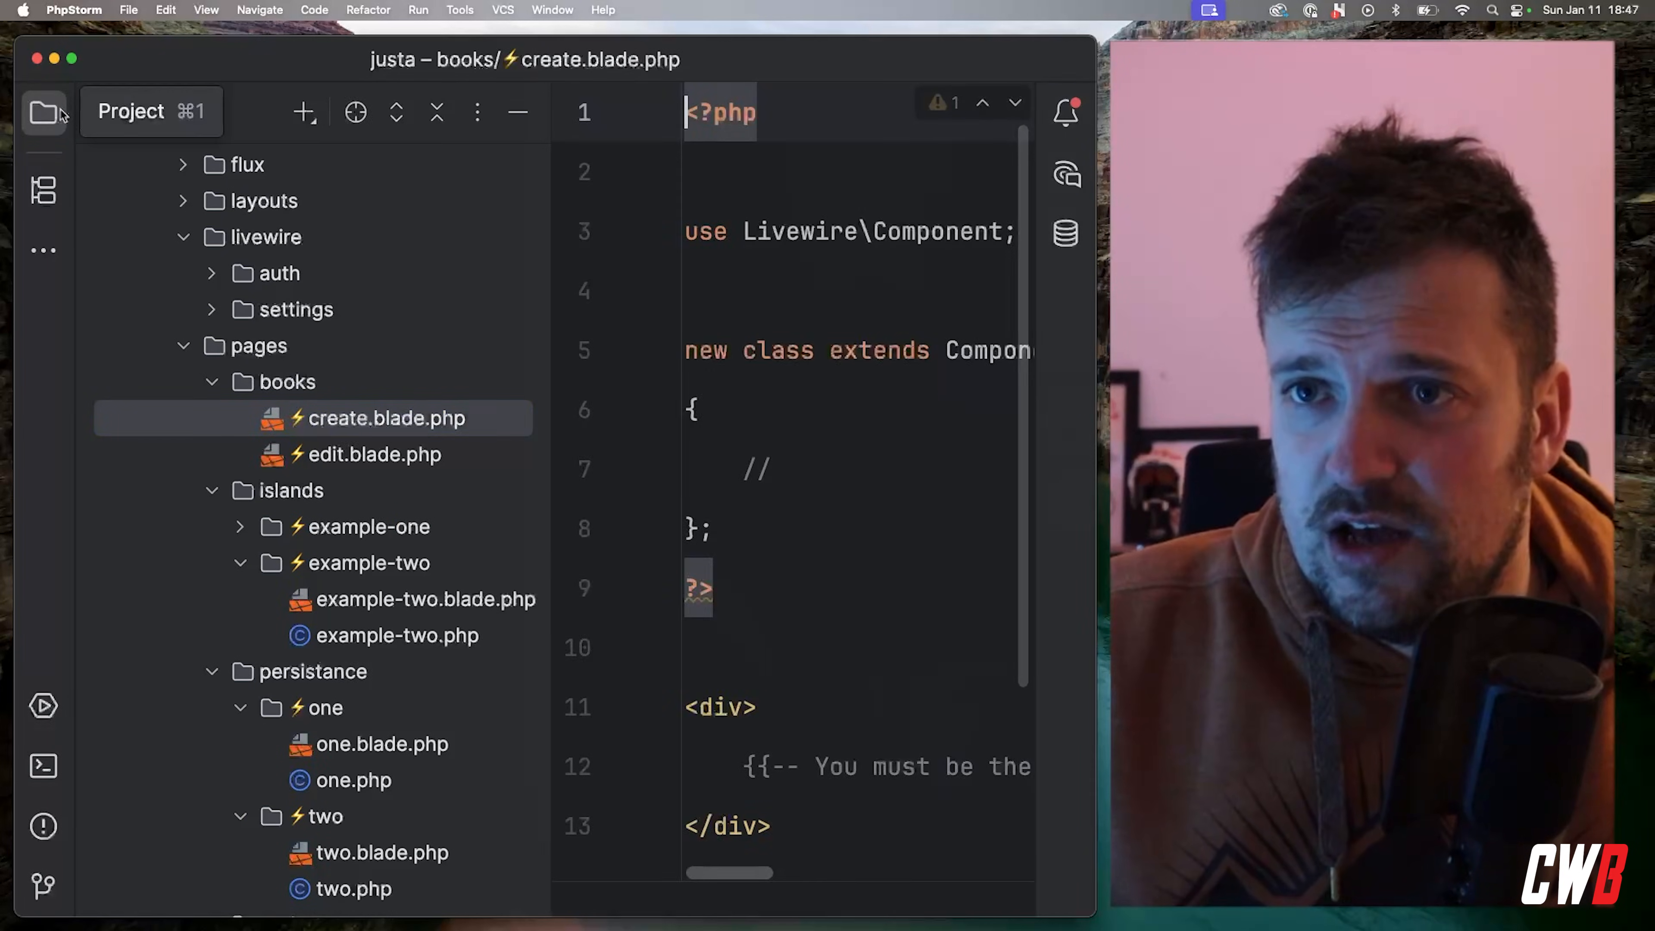
left_click(44, 113)
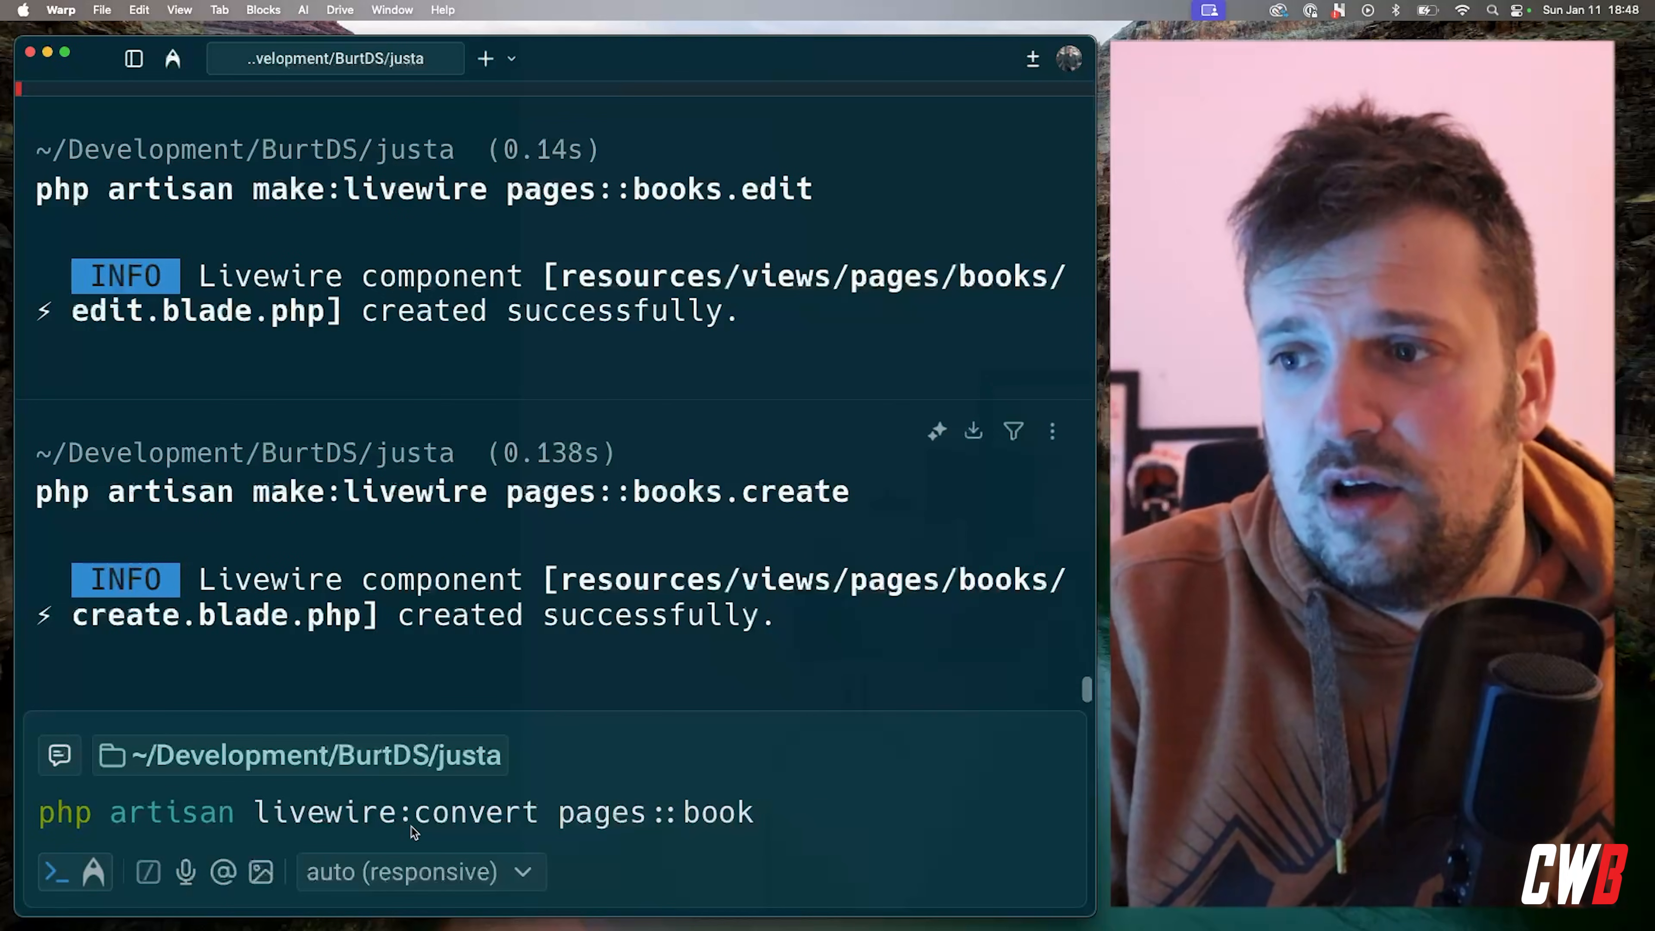
Run `php artisan livewire:convert pages::books.create` to make it multi-file
type("s.create")
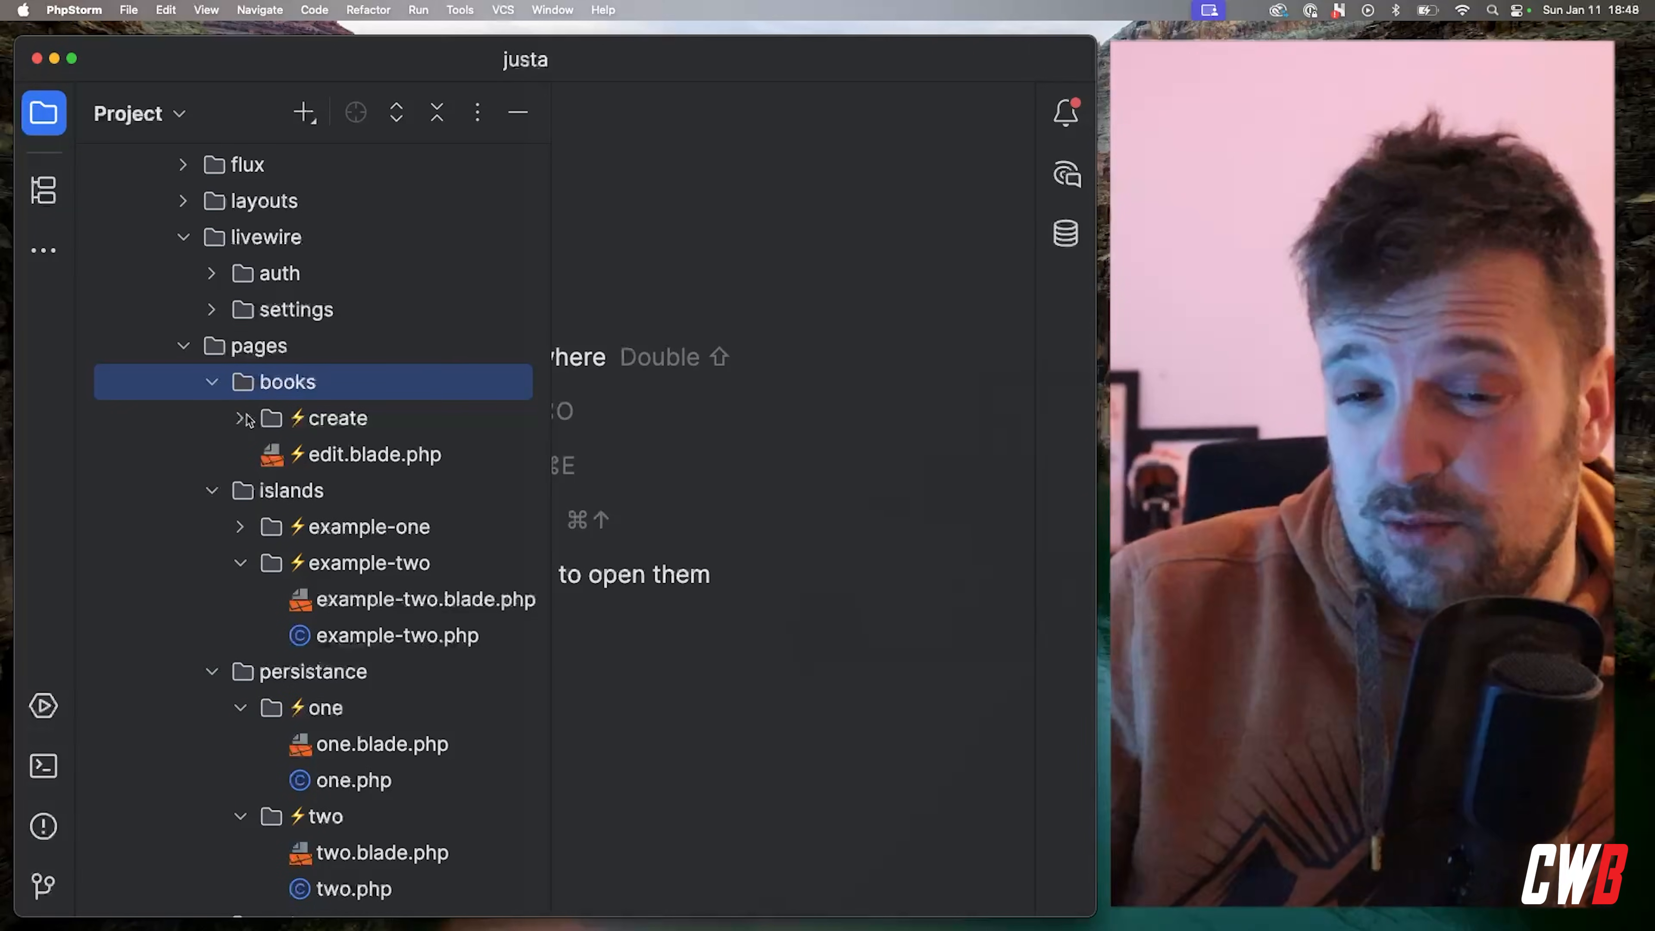
Expand pages/books/create to reveal create.blade.php and create.php
left_click(238, 418)
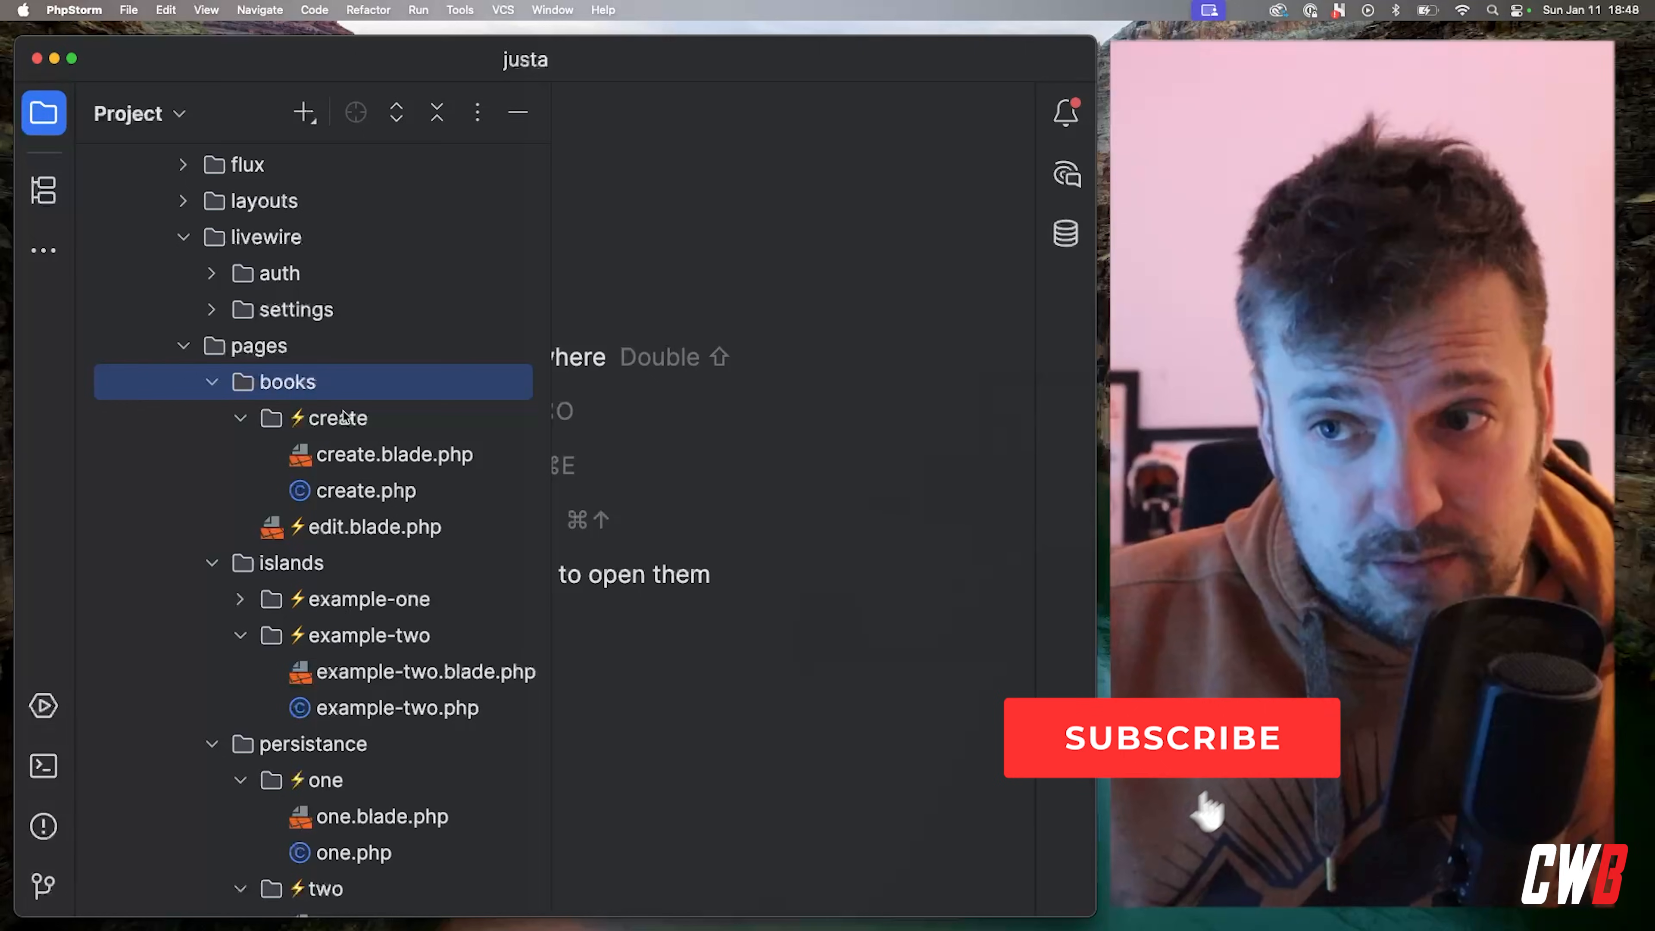
left_click(366, 491)
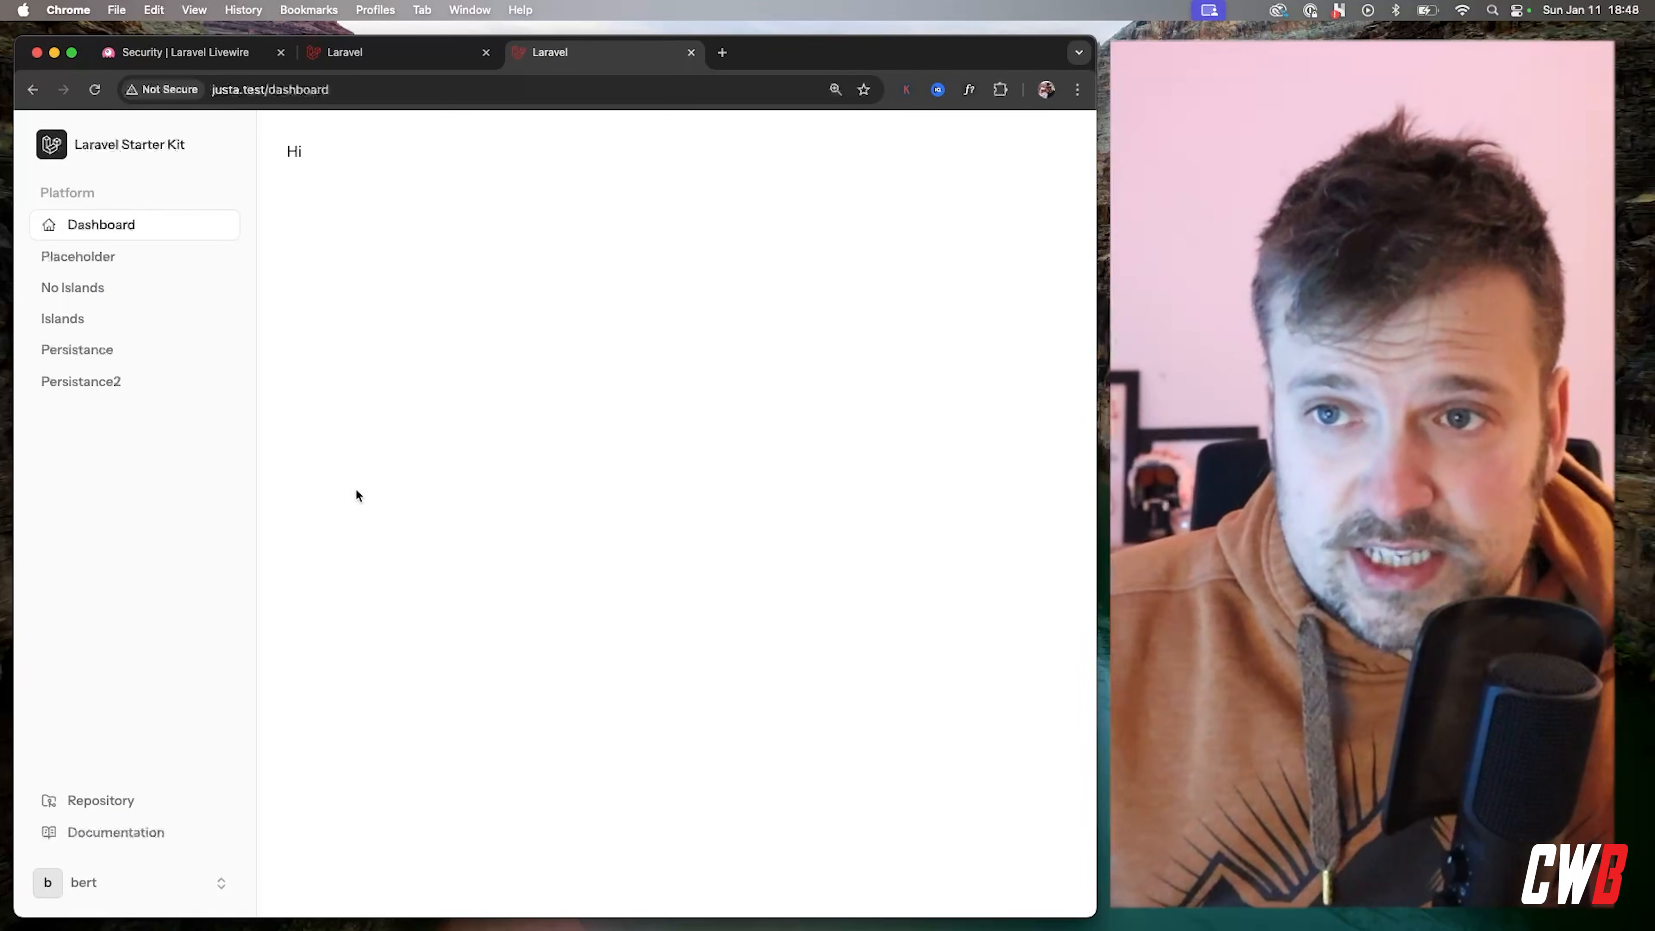
mouse_move(139, 262)
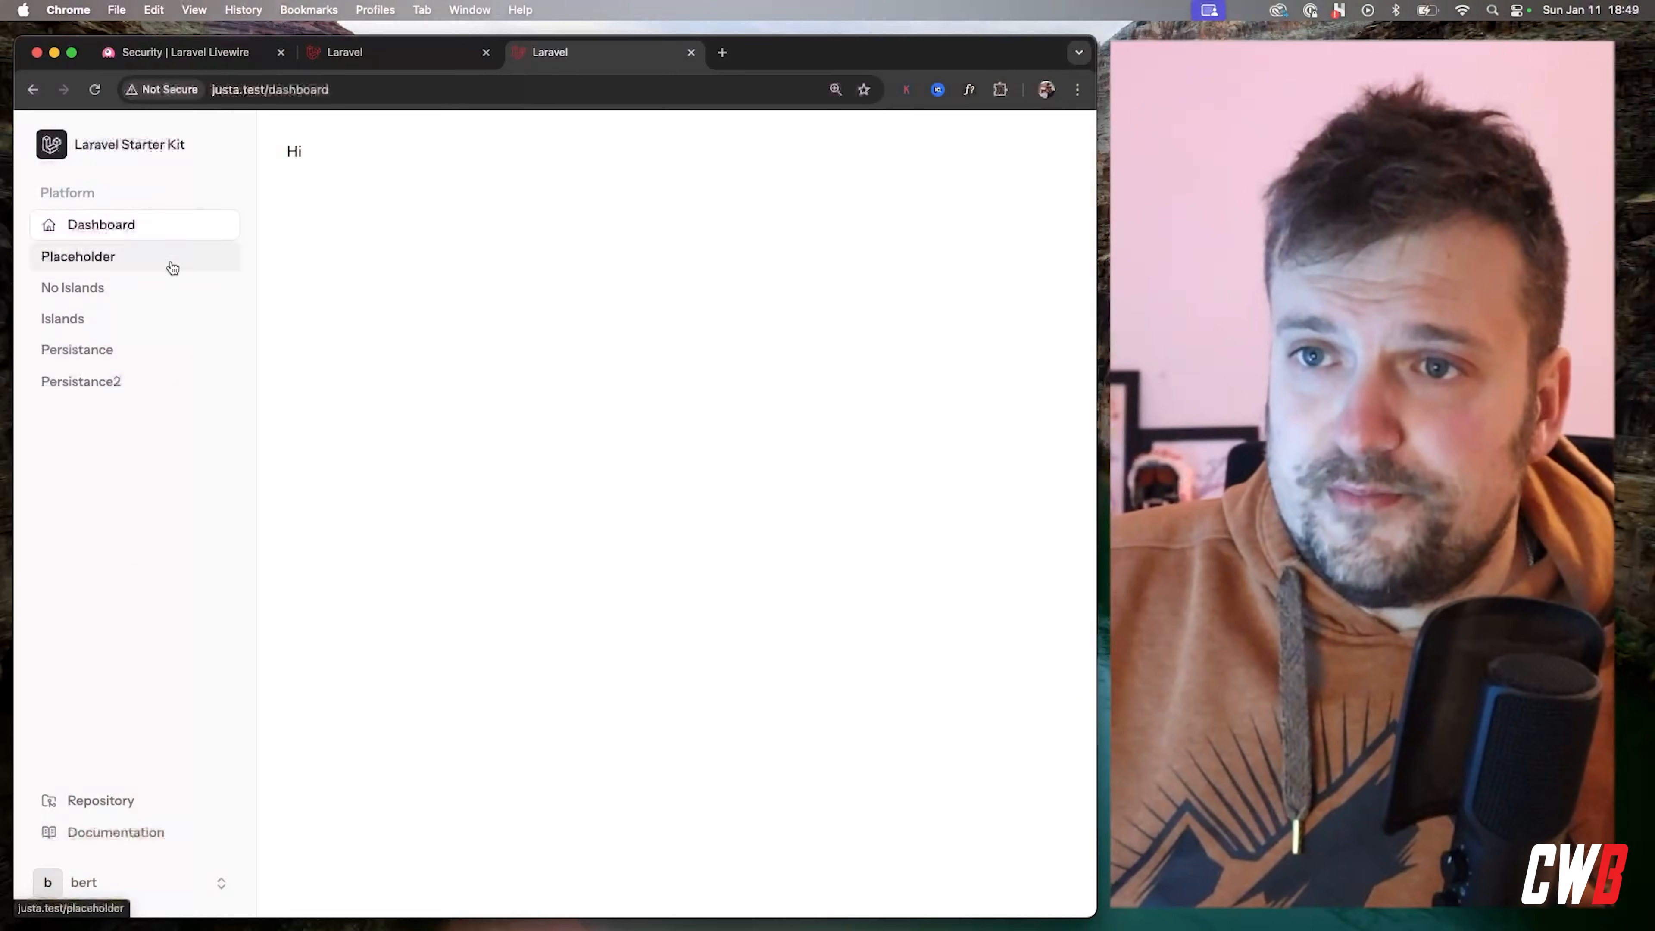
Navigate from the dashboard to the Placeholder demo page via the sidebar
left_click(79, 257)
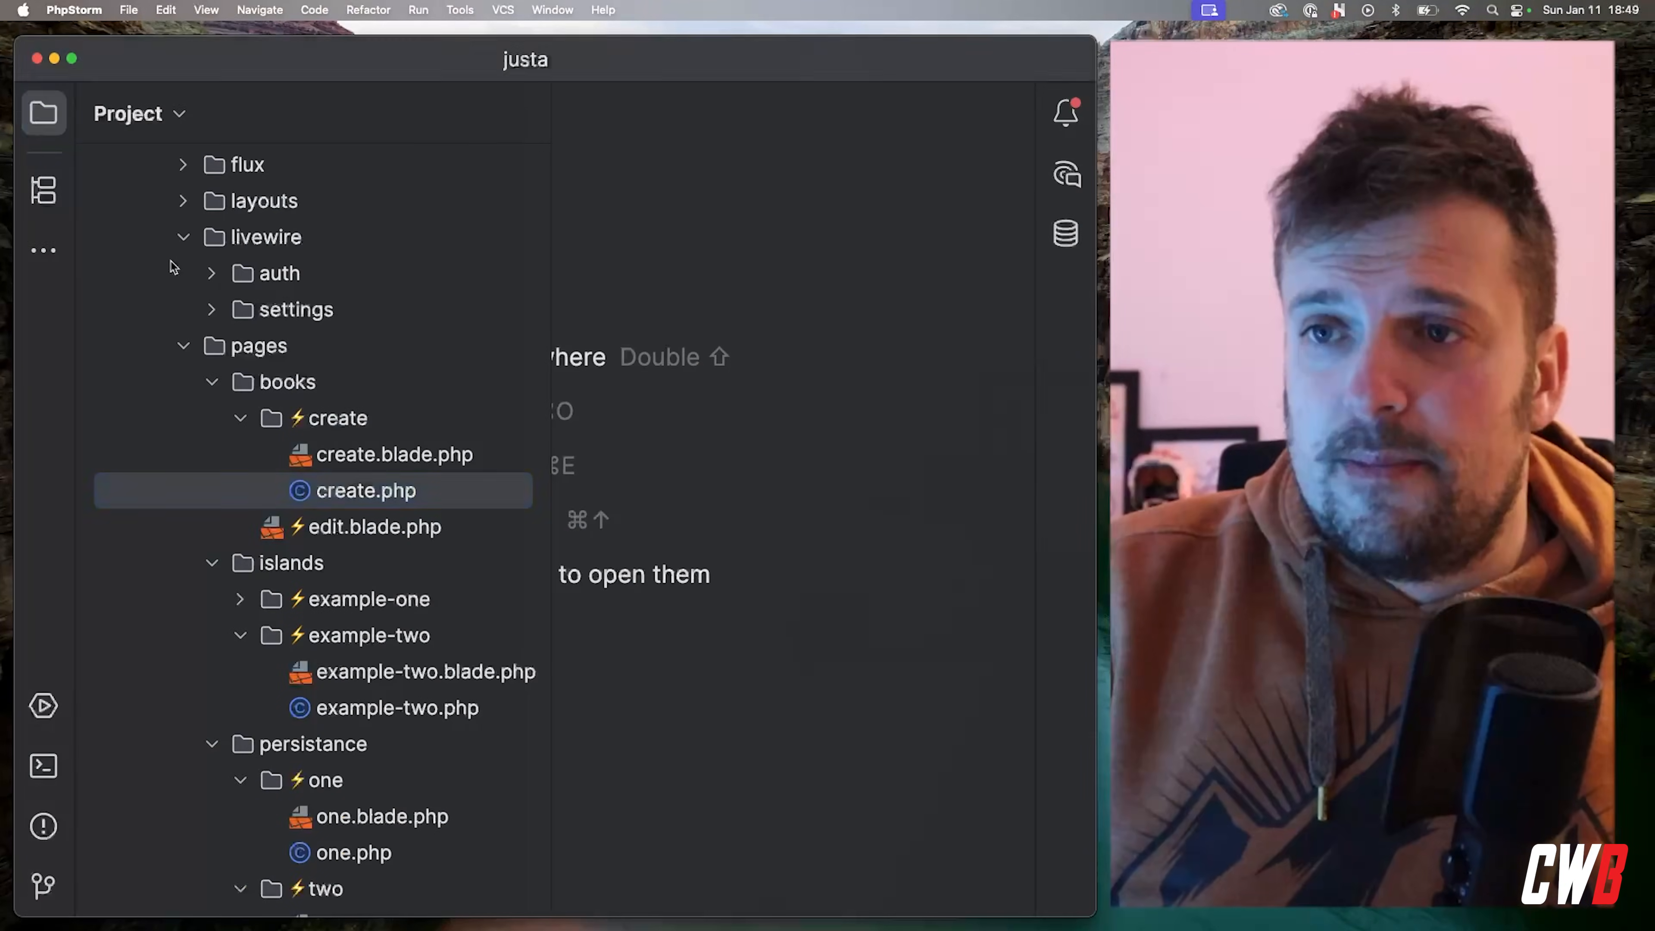
Locate placeholder-page.blade.php and select its `<livewire:placeholder-example lazy/>` tag name
left_click(367, 490)
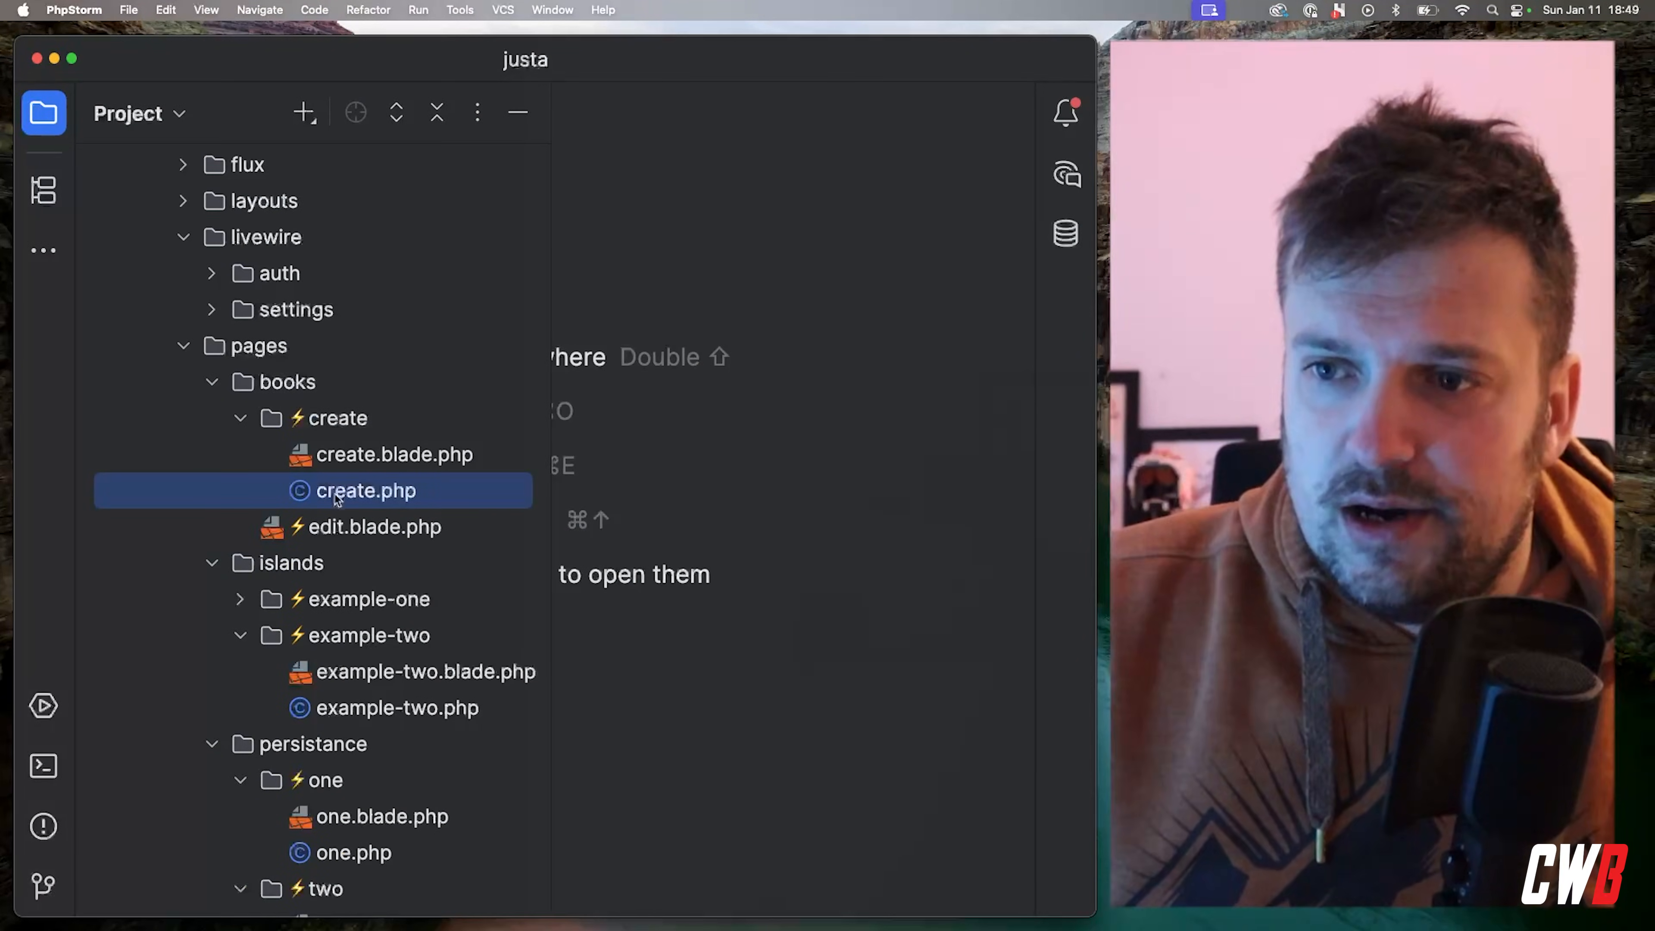
scroll("down", 3)
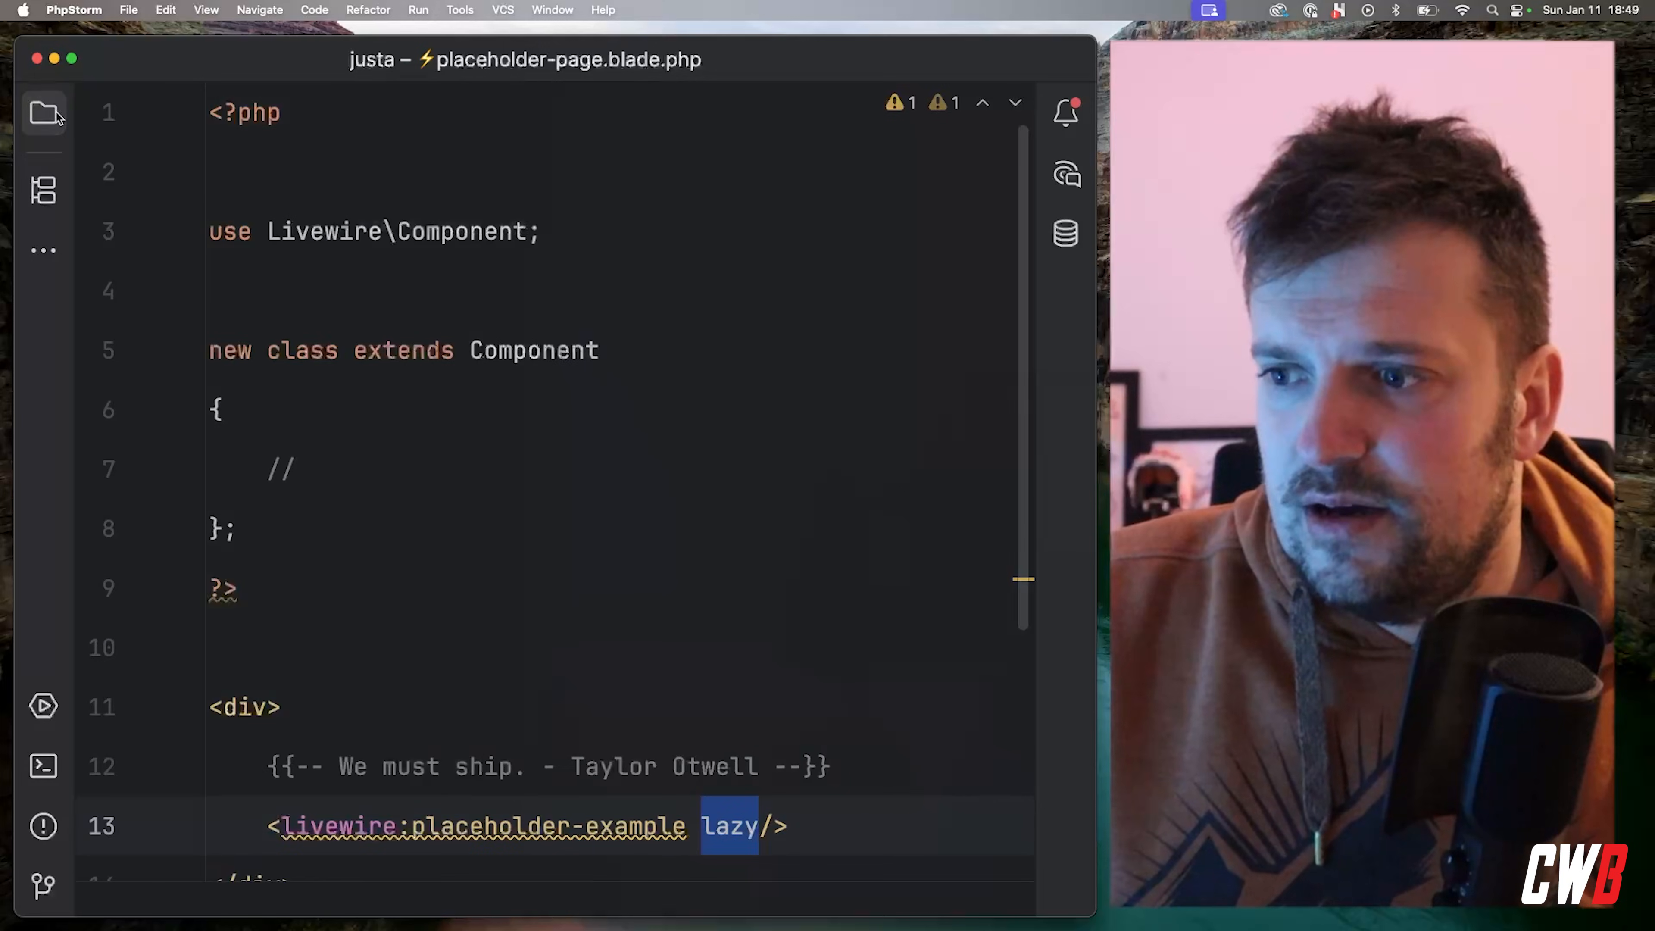
scroll("down", 3)
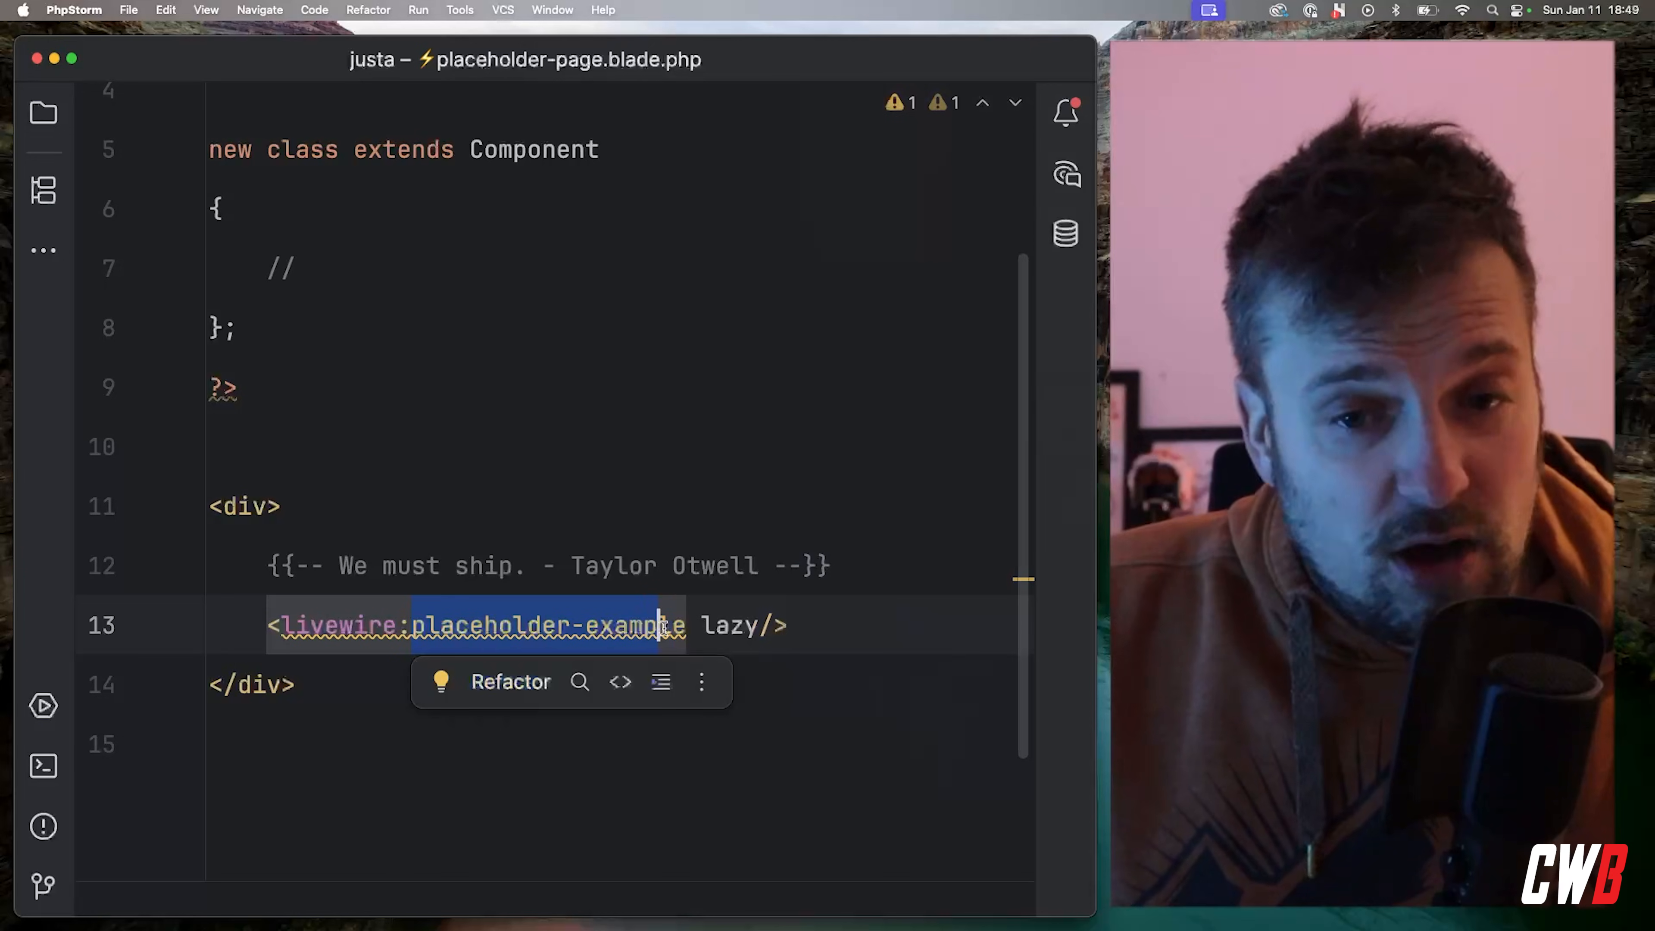
double_click(728, 625)
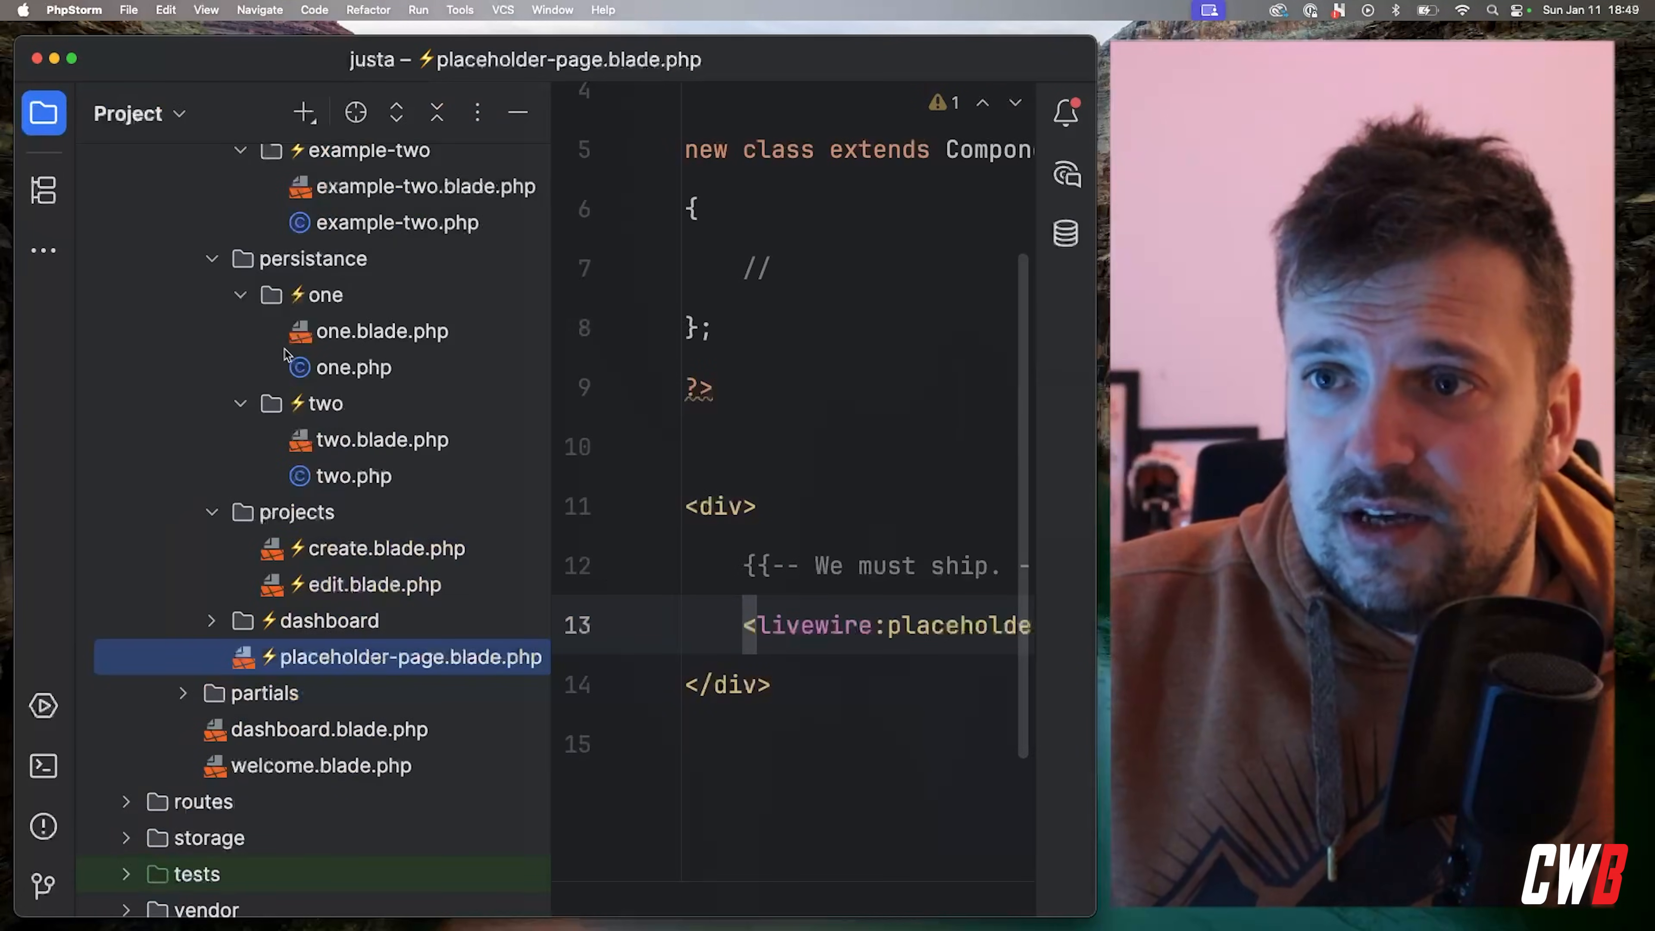
Review placeholder-example's blade placeholder markup and its PHP class with the two-second sleep
scroll("up", 3)
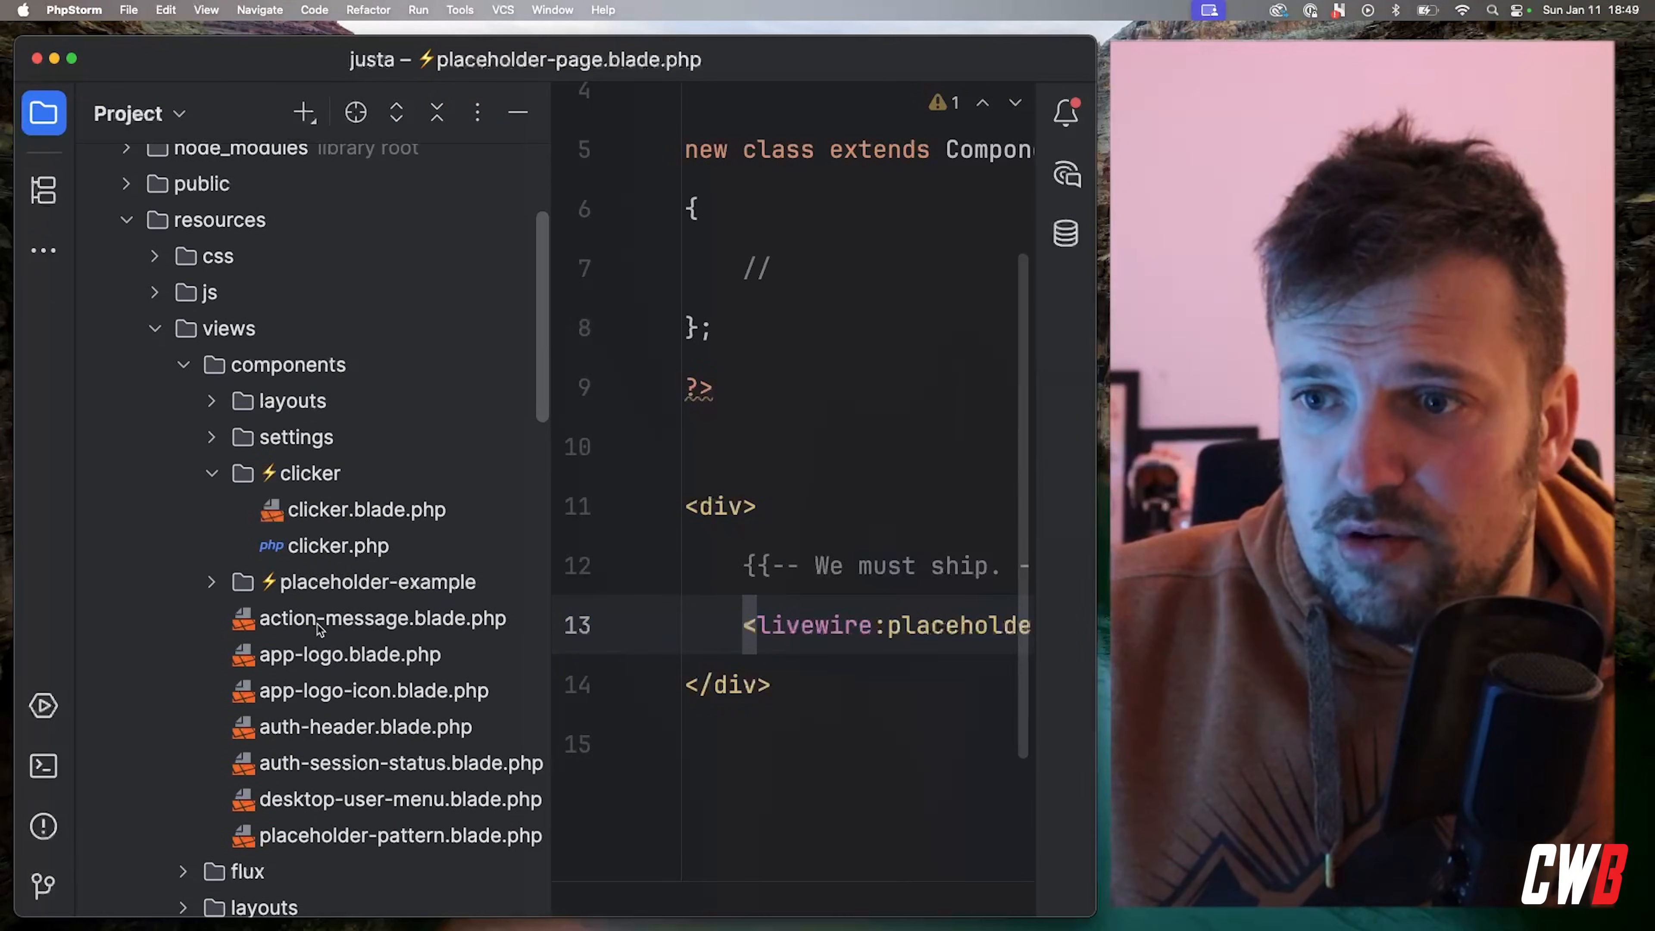
left_click(212, 581)
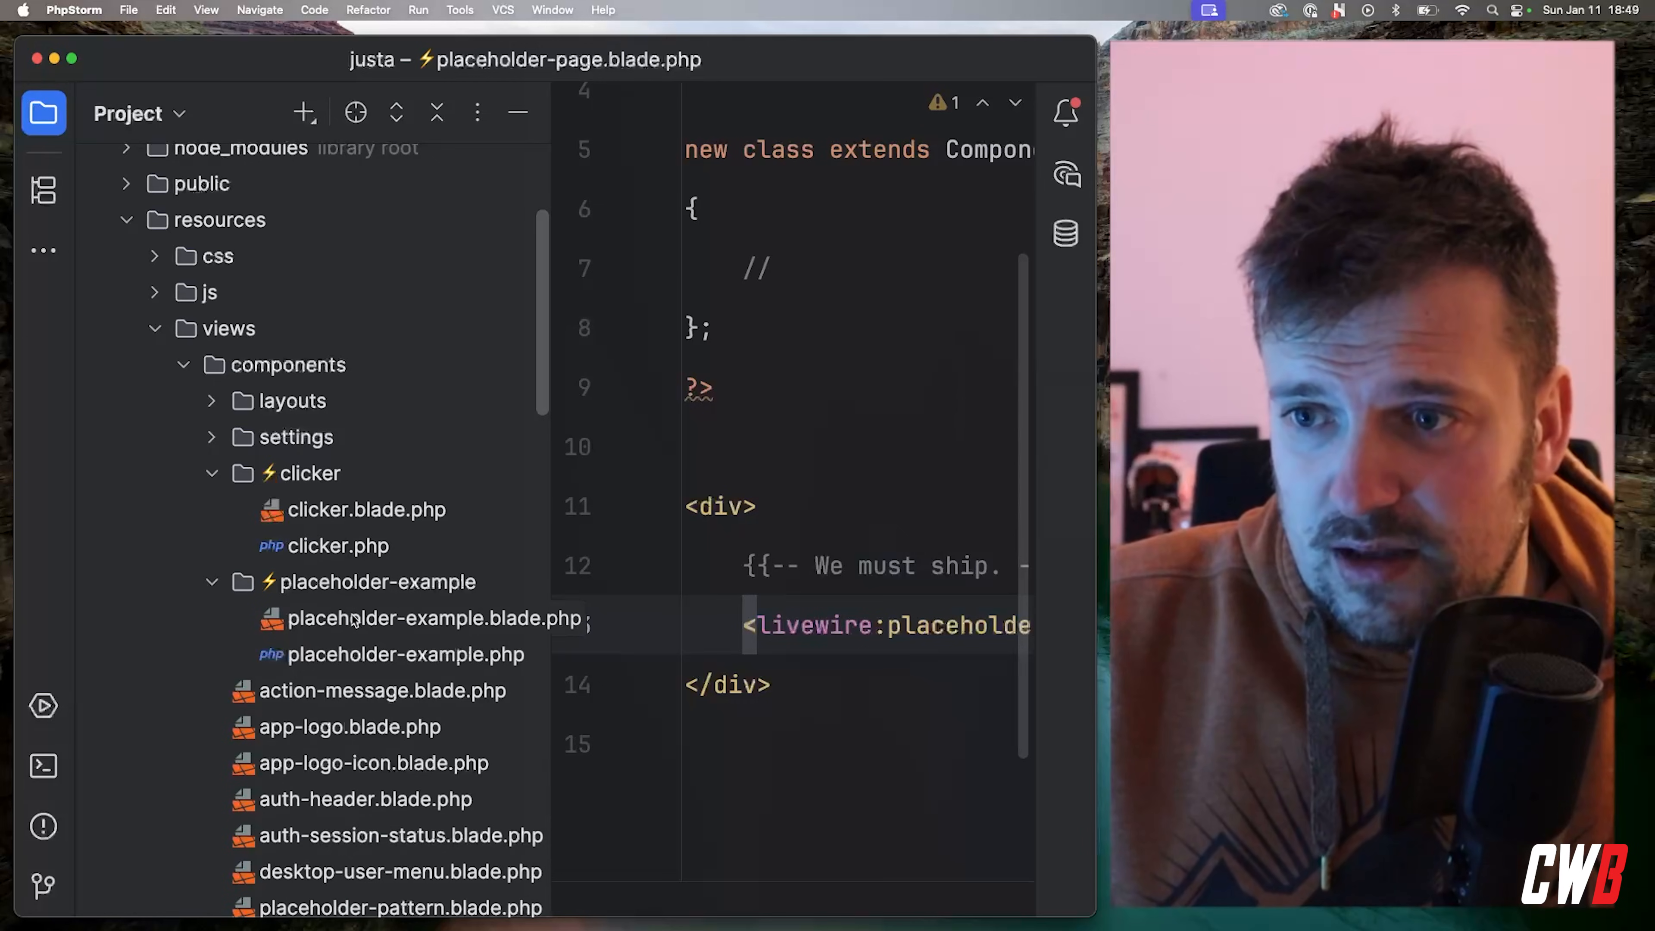
left_click(436, 619)
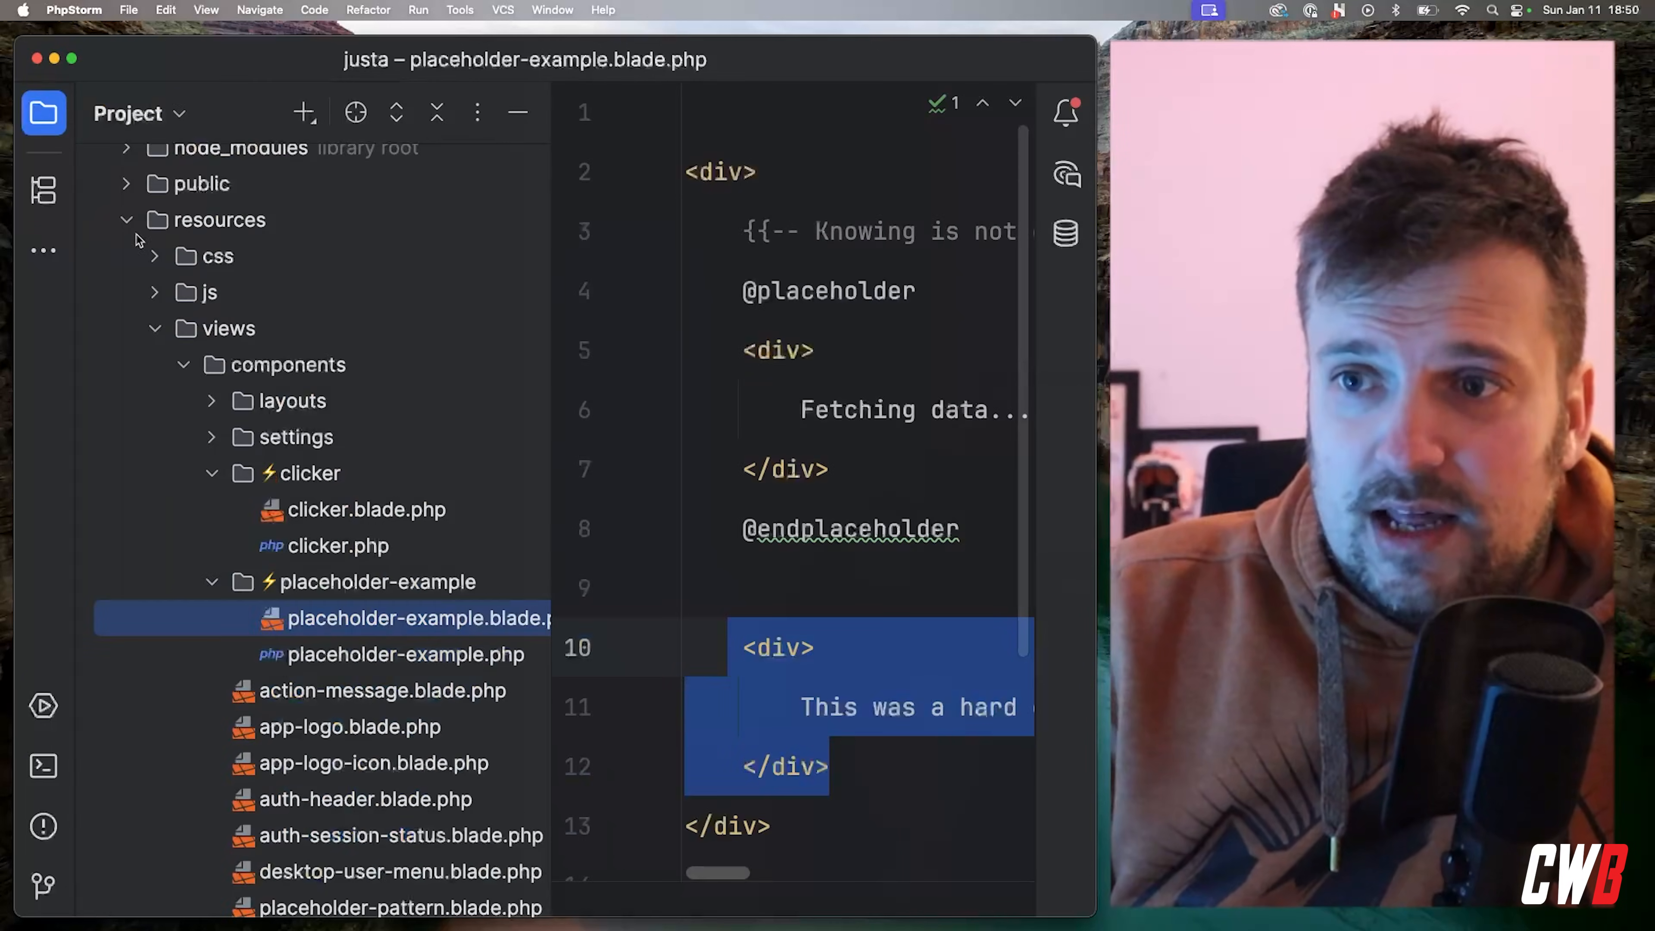
left_click(404, 653)
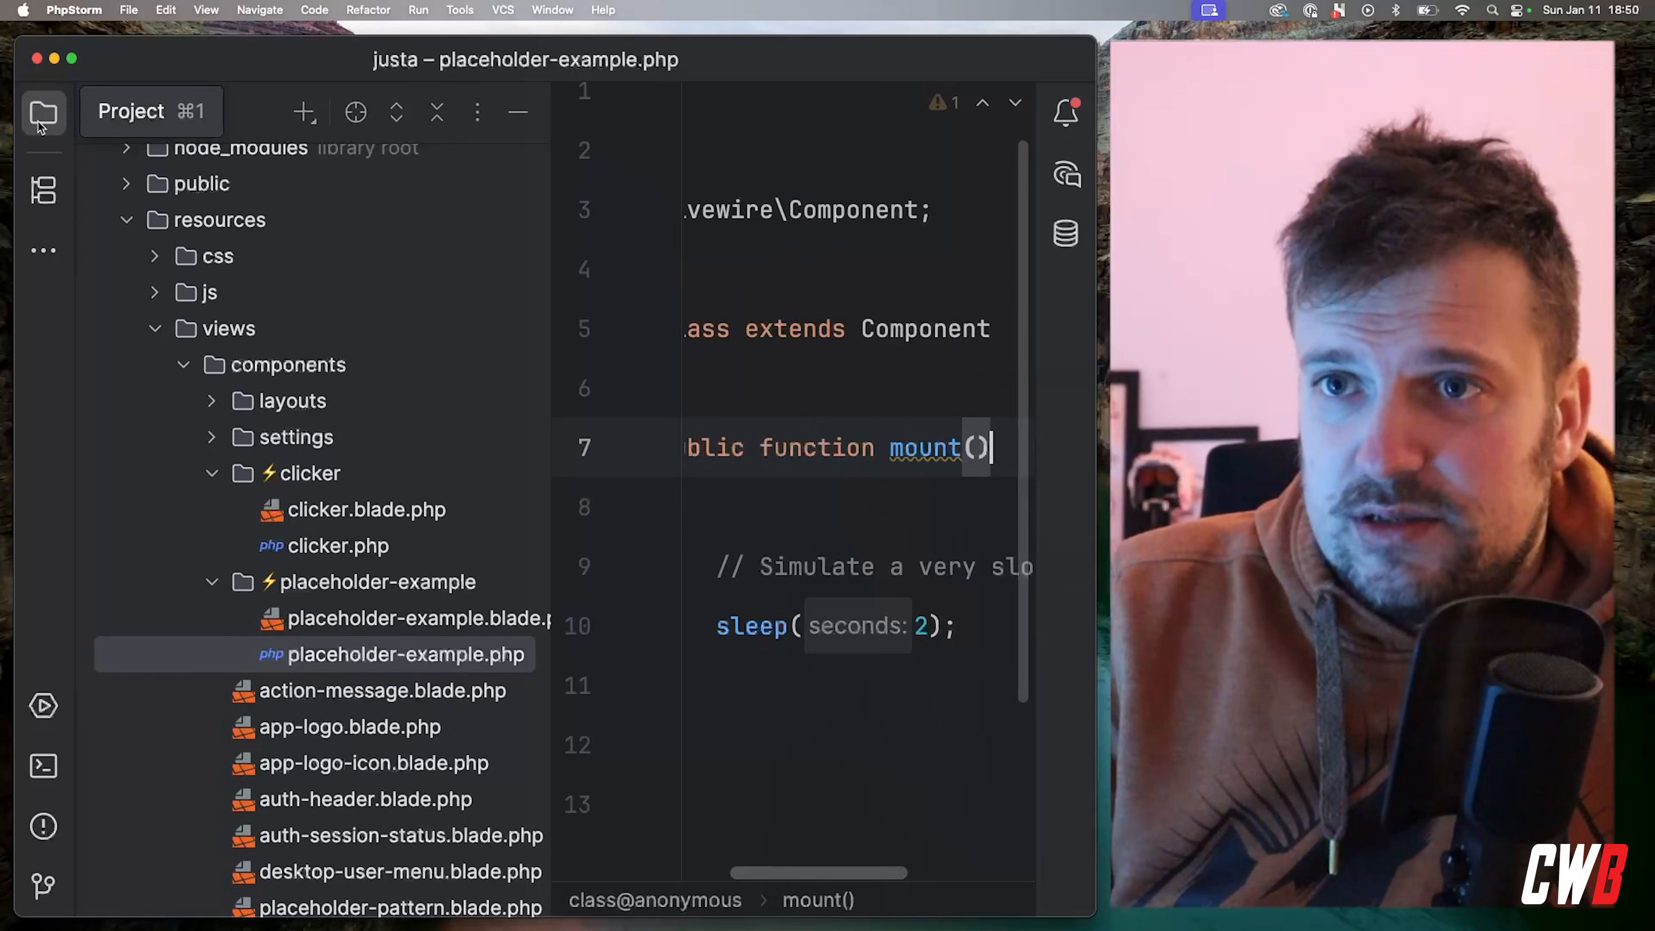
Focus the slow mount code, then return to the placeholder-example blade view via Recent Files
left_click(43, 113)
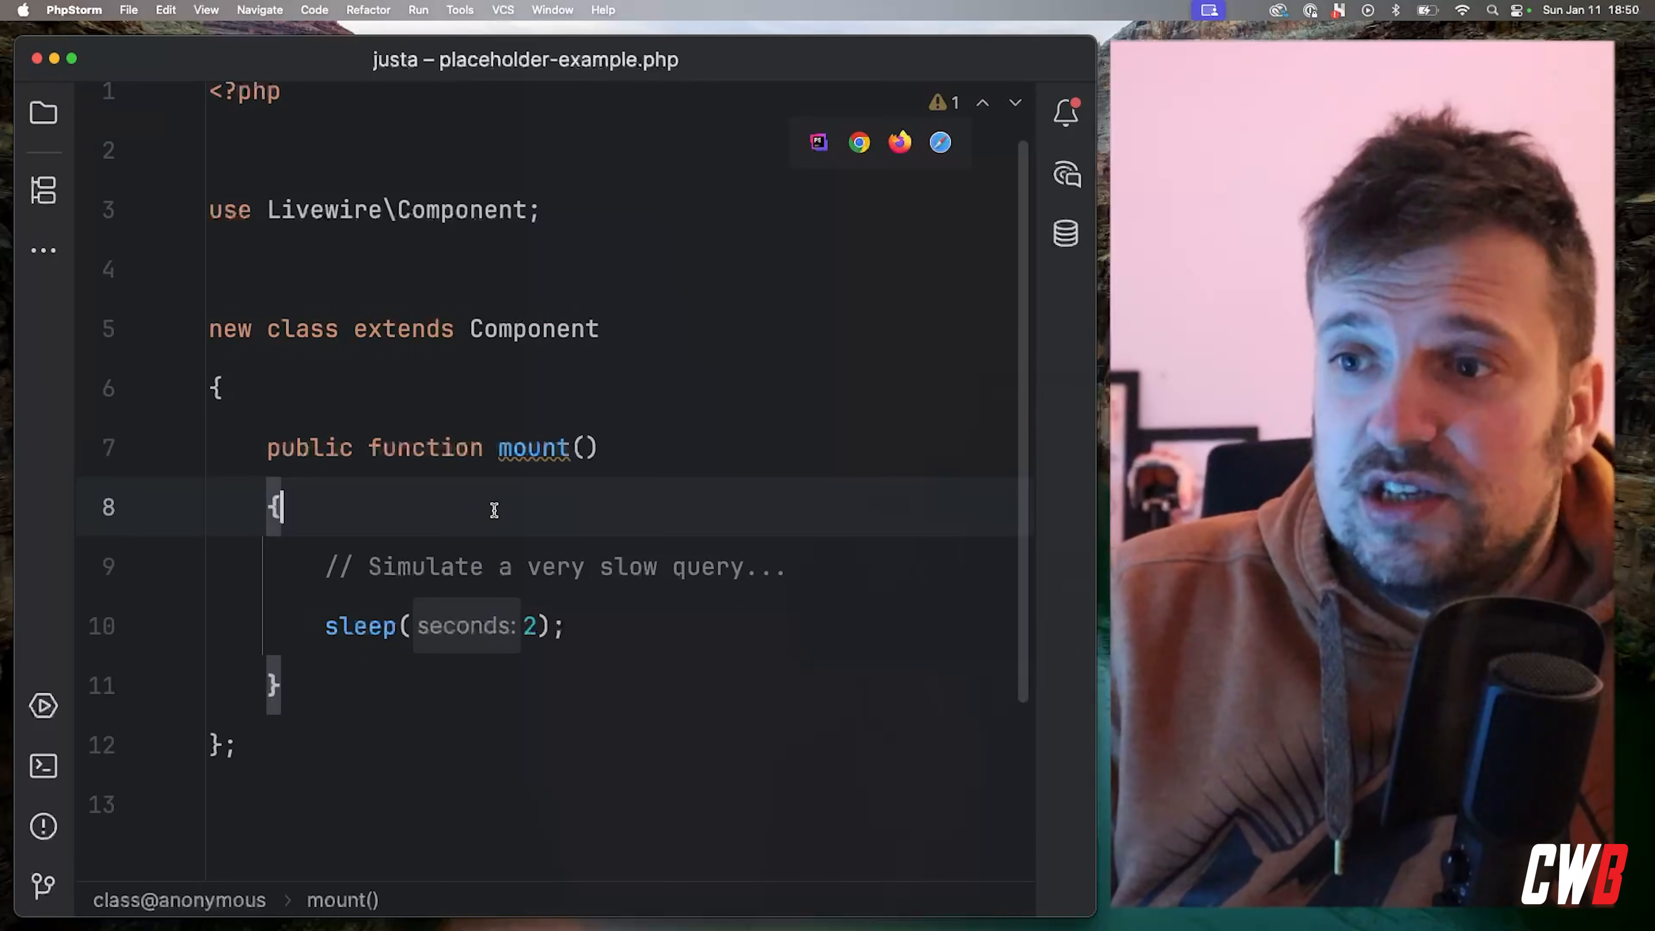
left_click(565, 625)
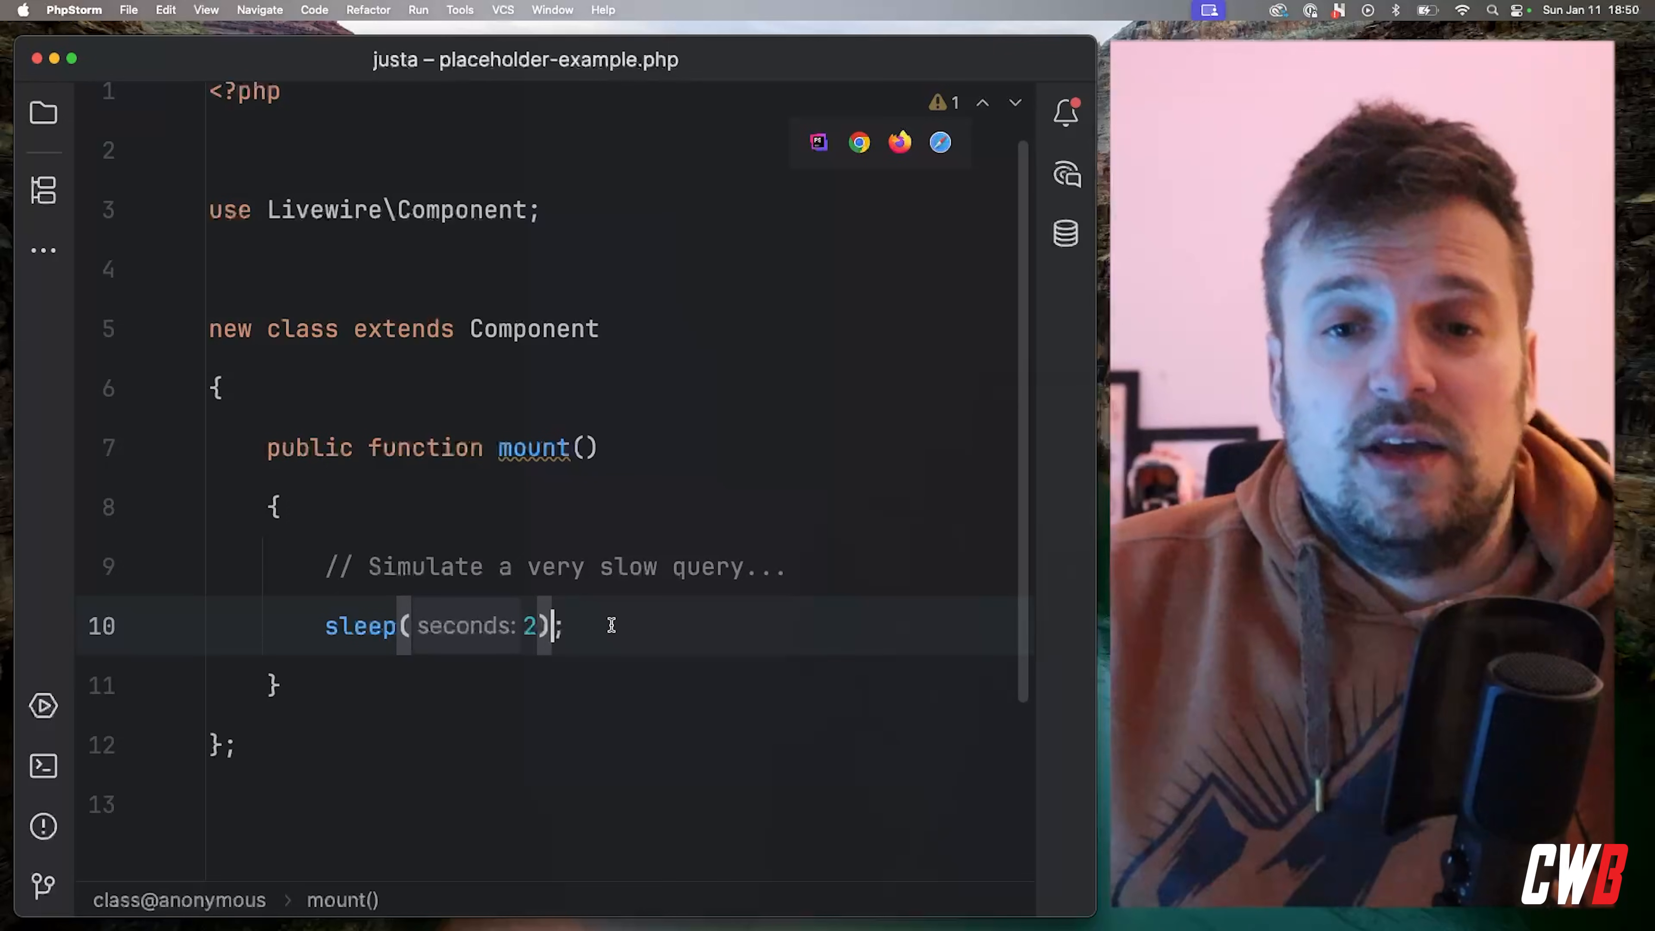
key("cmd+e")
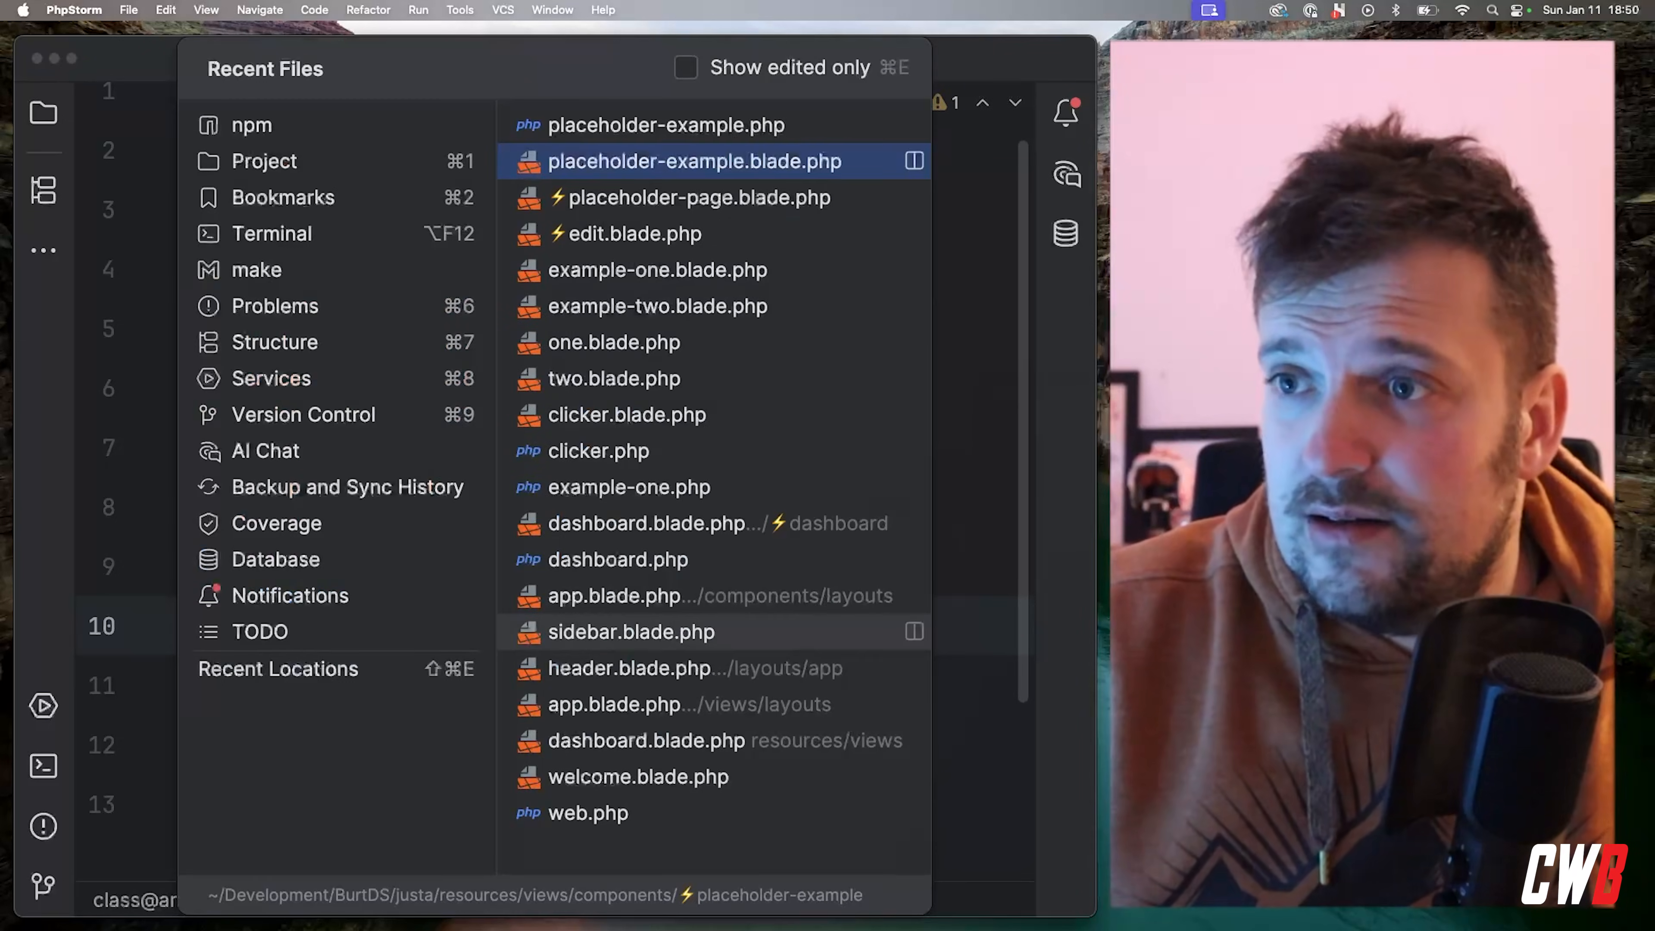
left_click(699, 197)
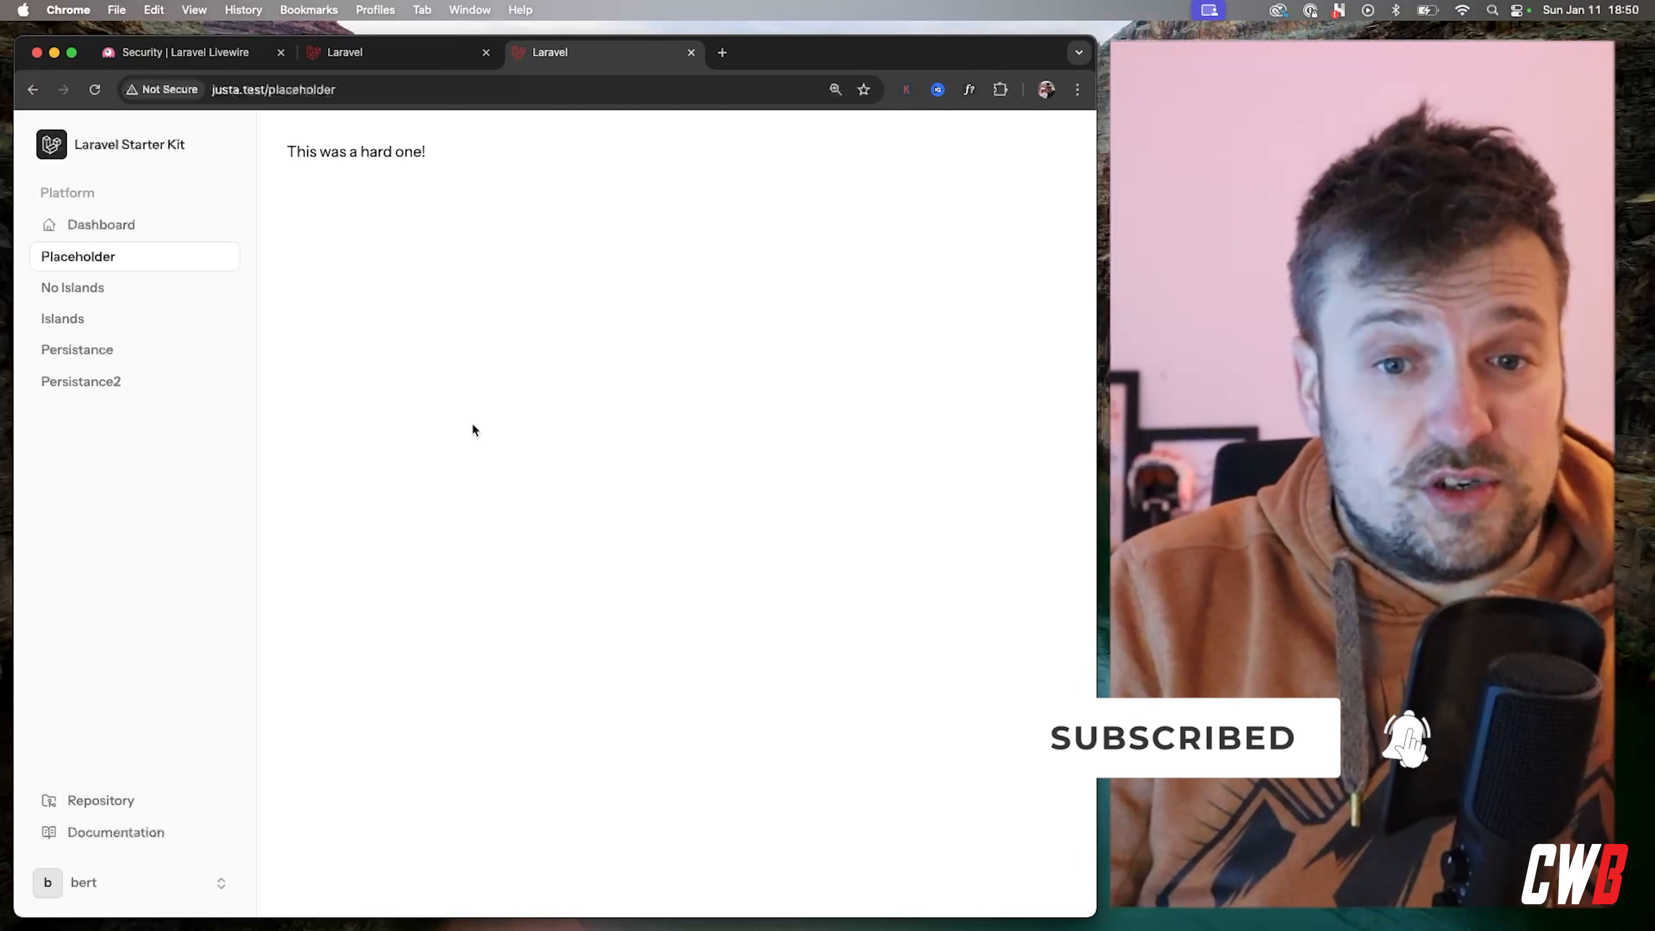
Navigate to the No Islands demo page via the sidebar
left_click(72, 287)
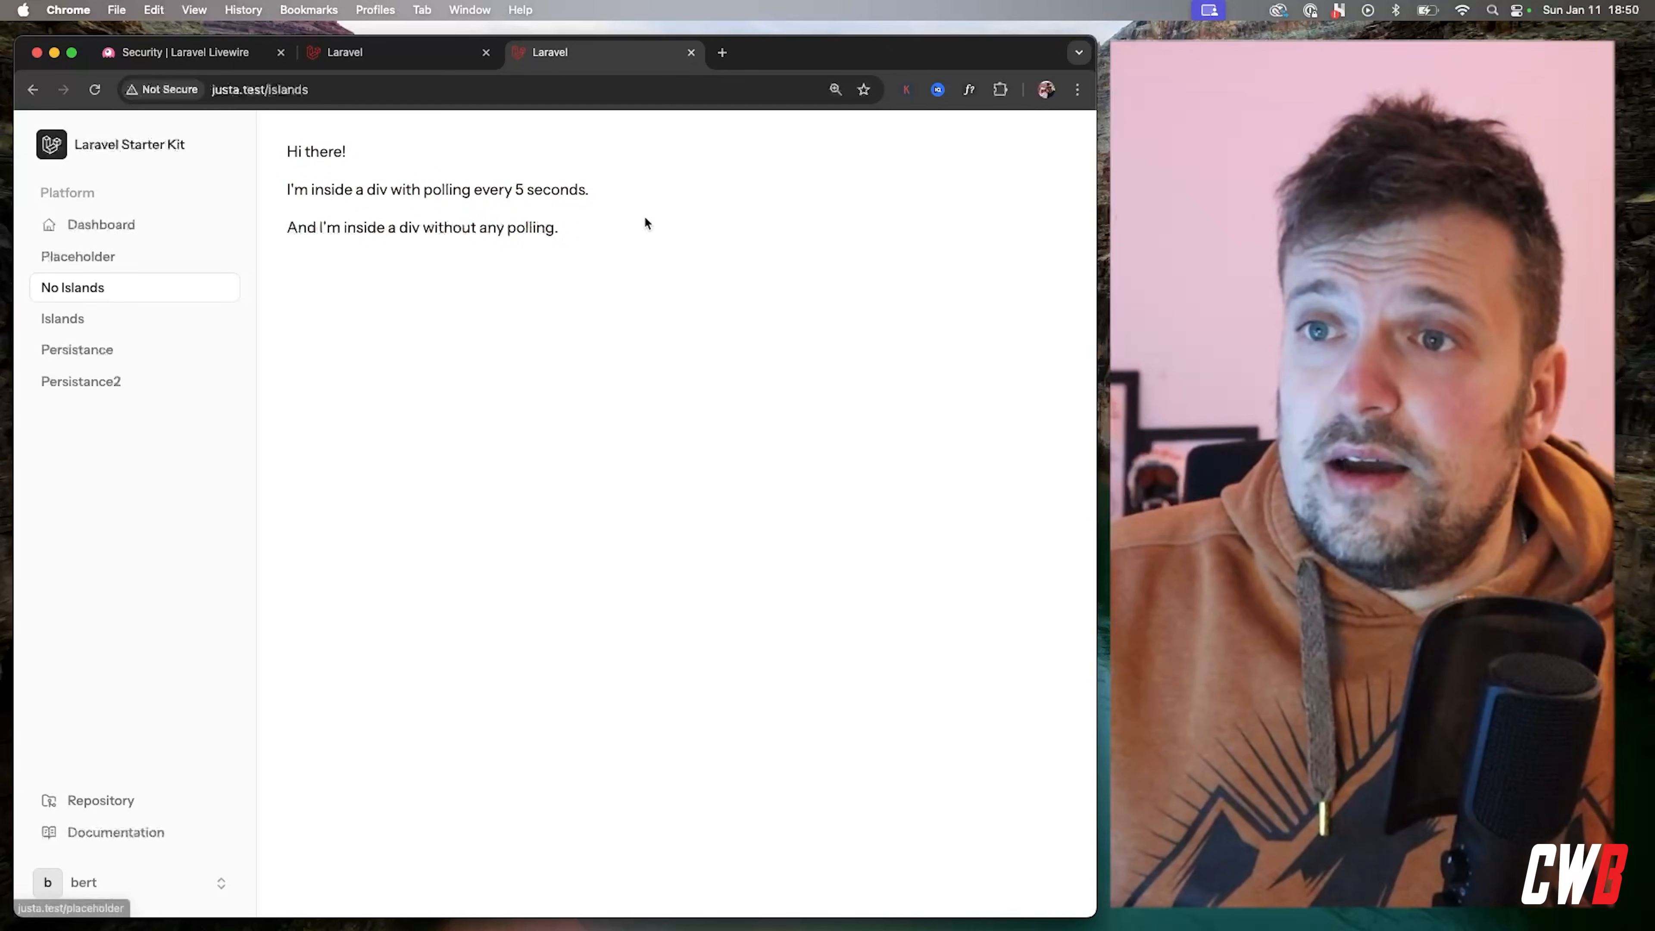
mouse_move(194, 291)
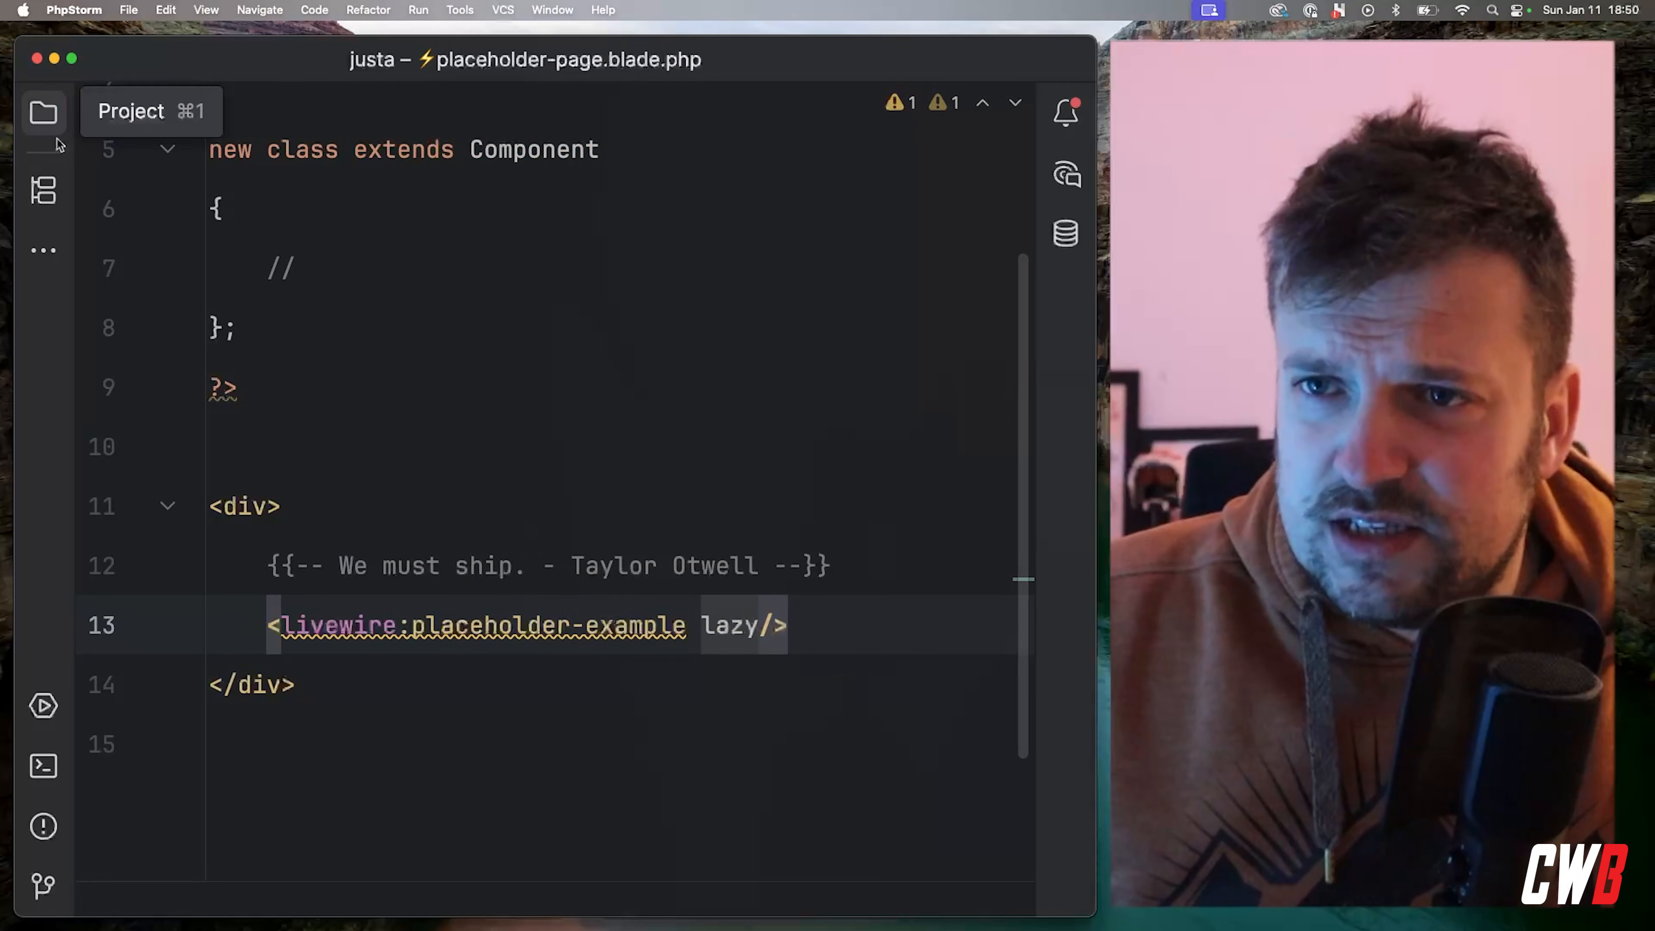
Locate islands/example-one in the Project tree and view example-one.blade.php with its wire:poll.5s div
left_click(42, 113)
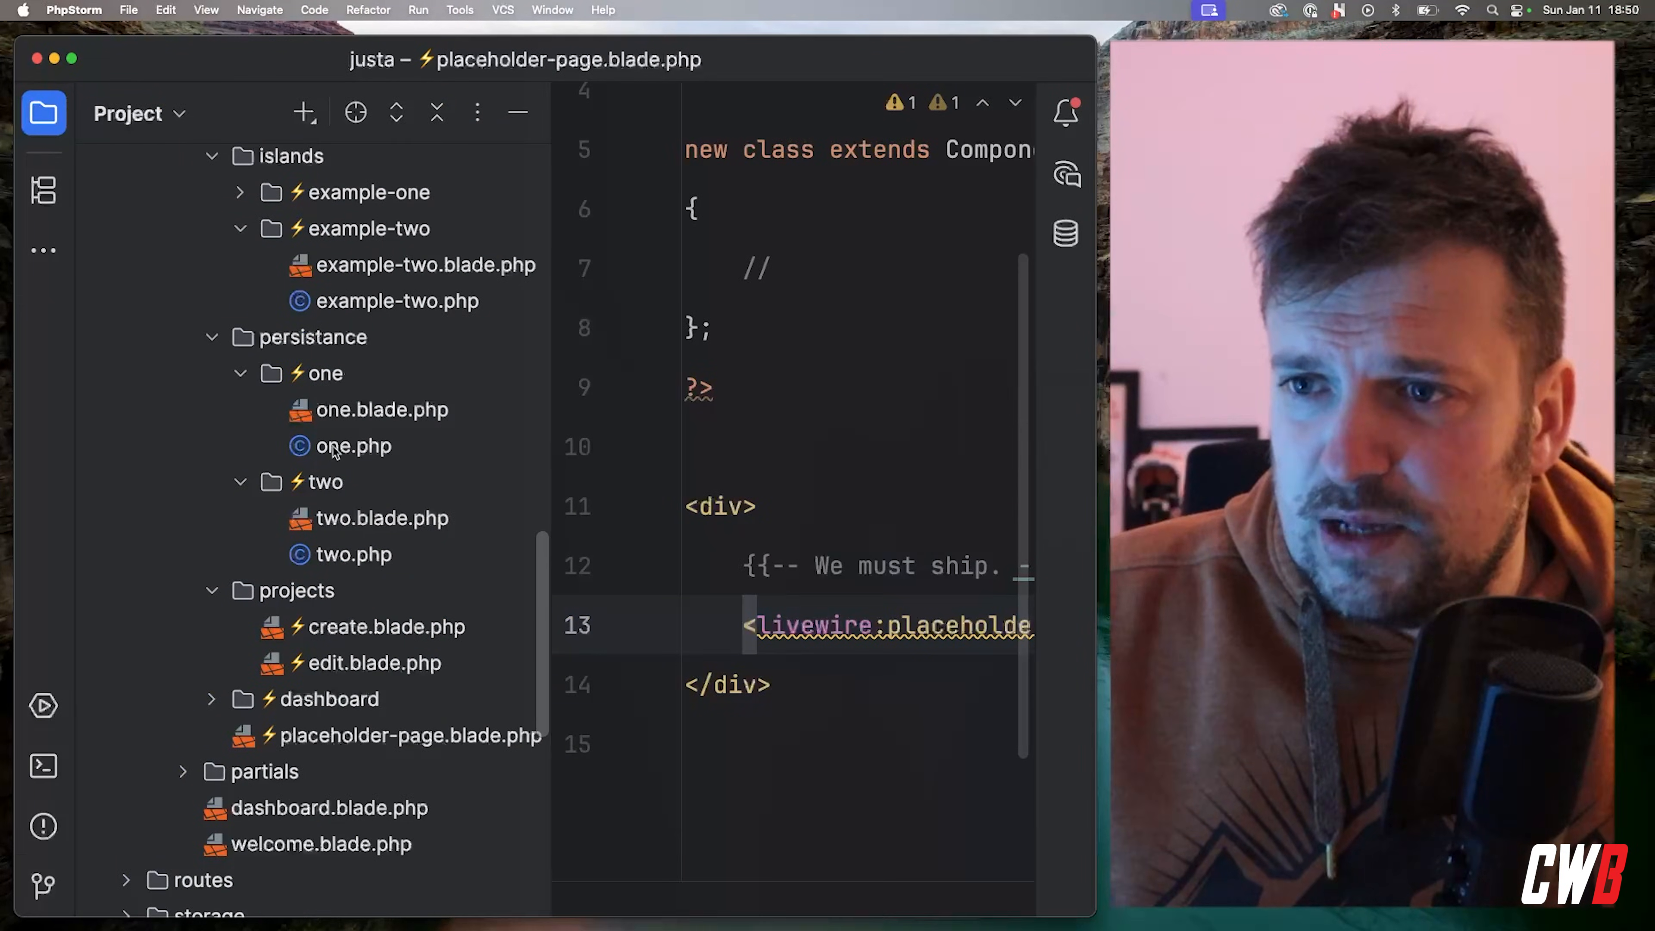
left_click(382, 410)
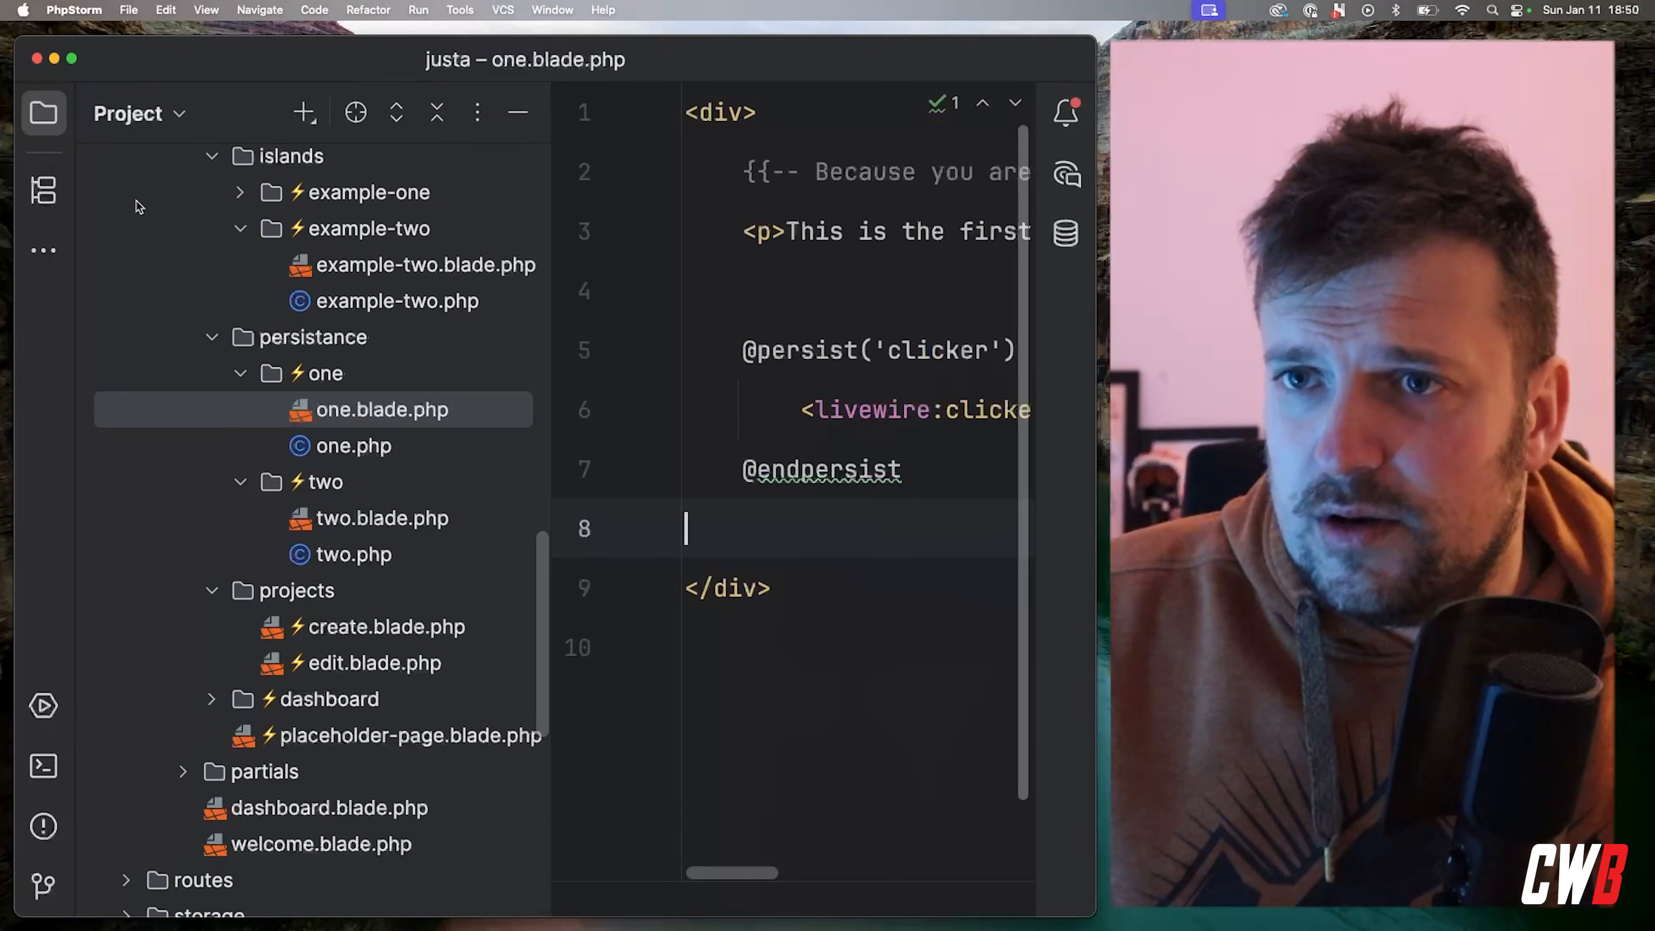
left_click(43, 113)
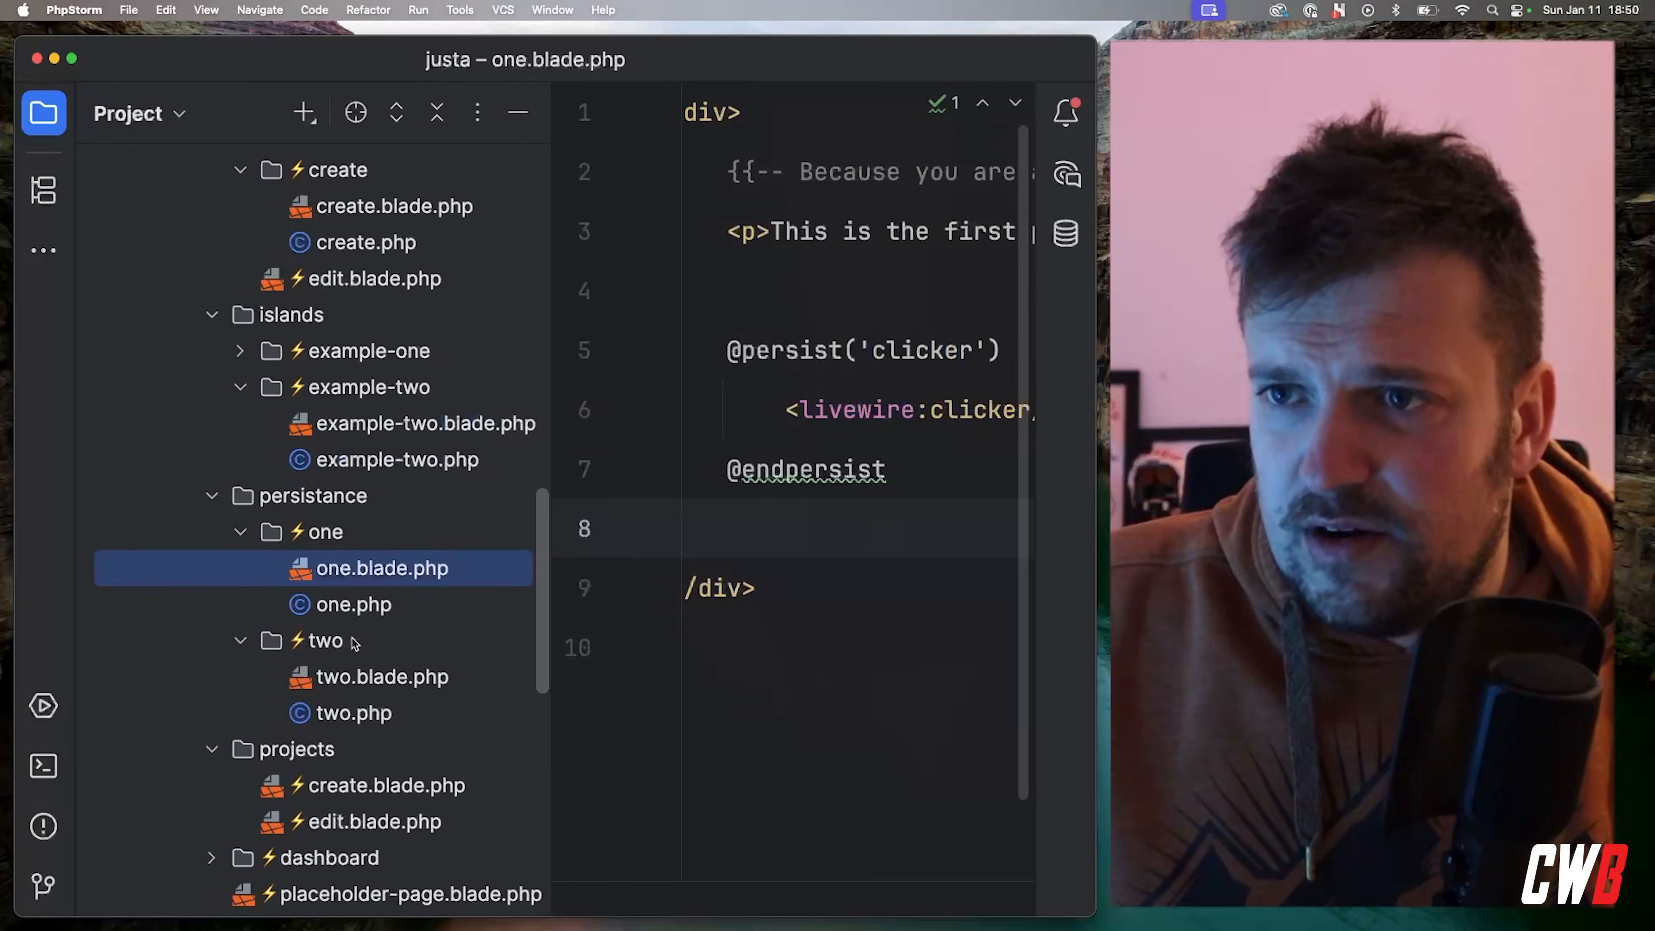
scroll("up", 3)
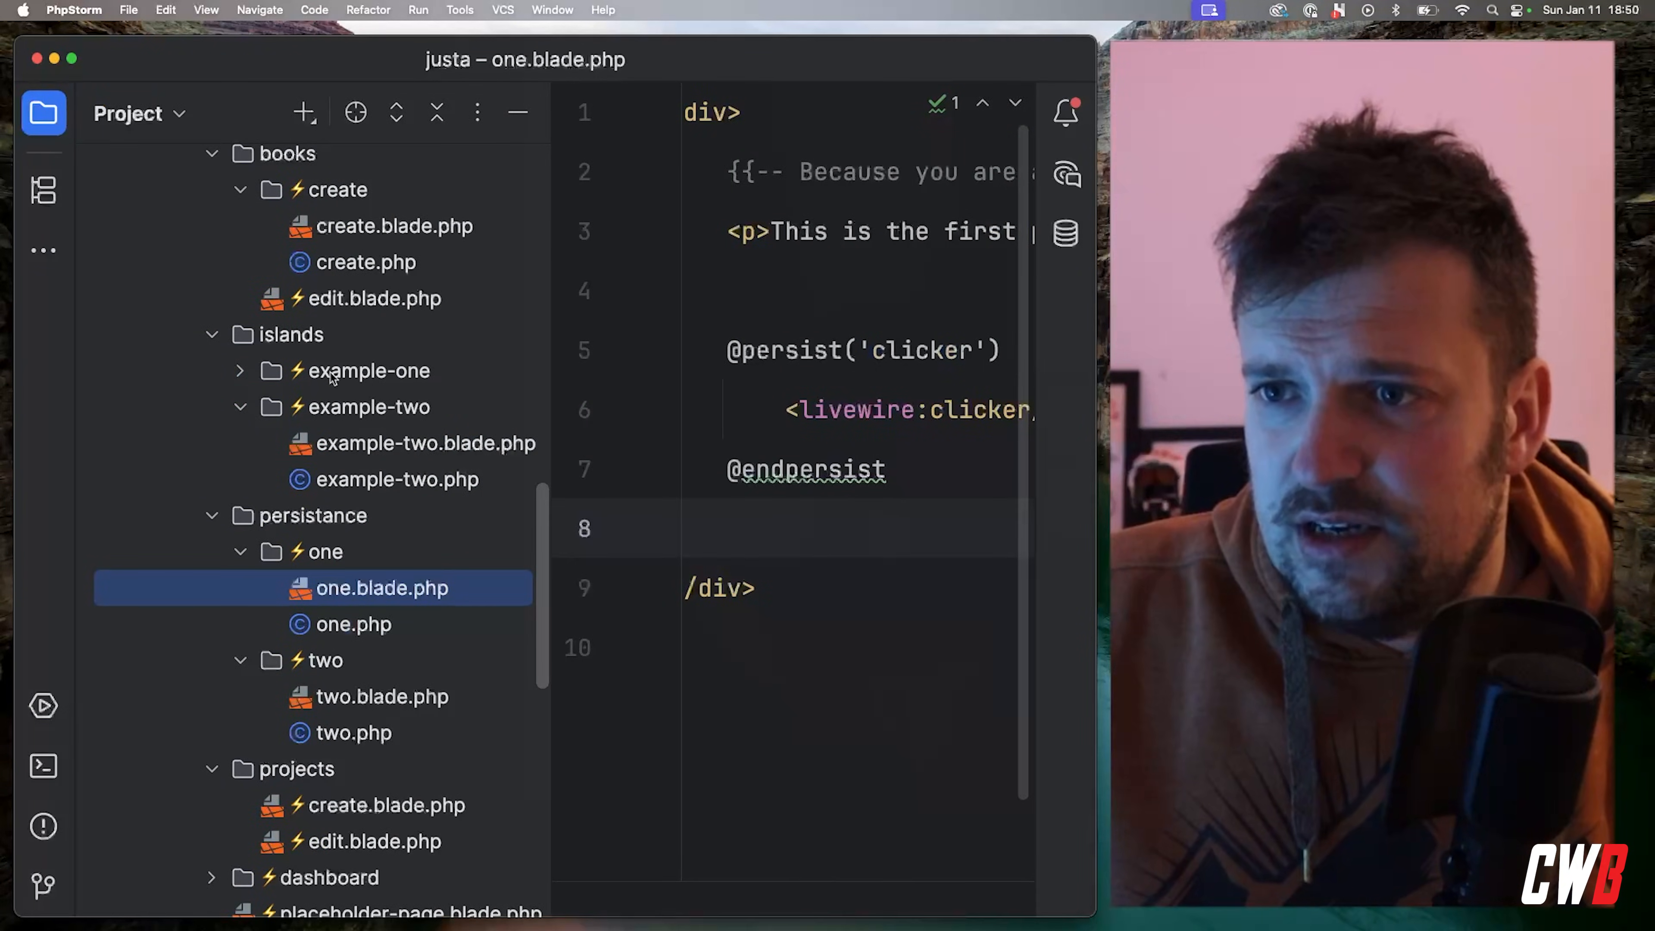
double_click(370, 371)
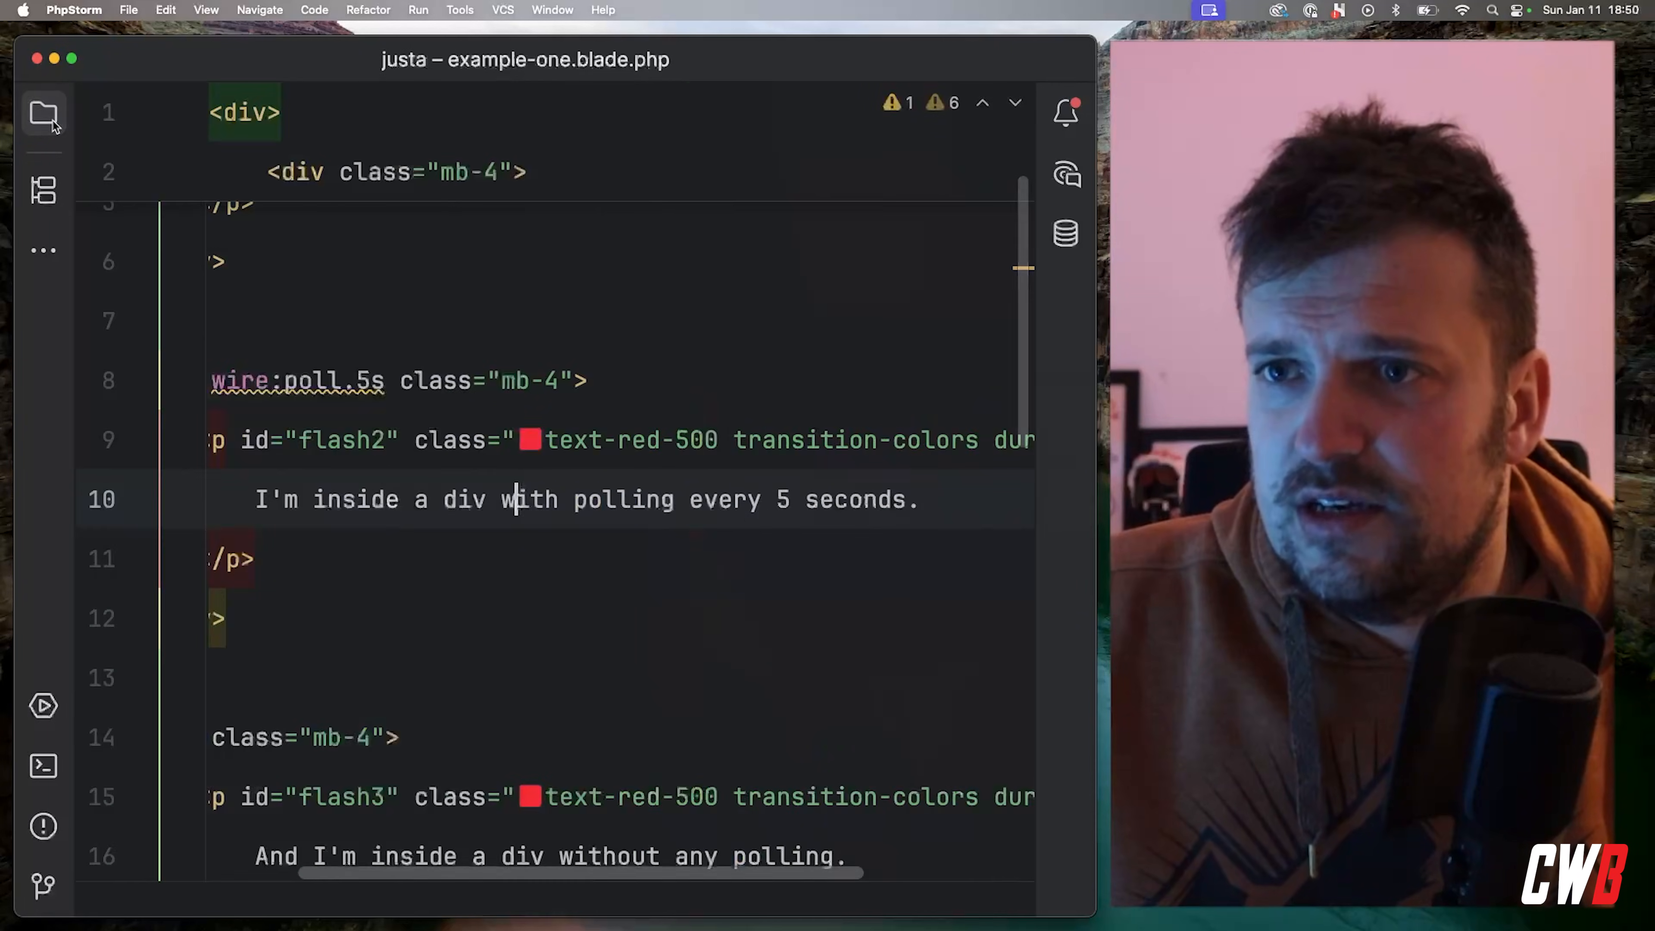
scroll("up", 3)
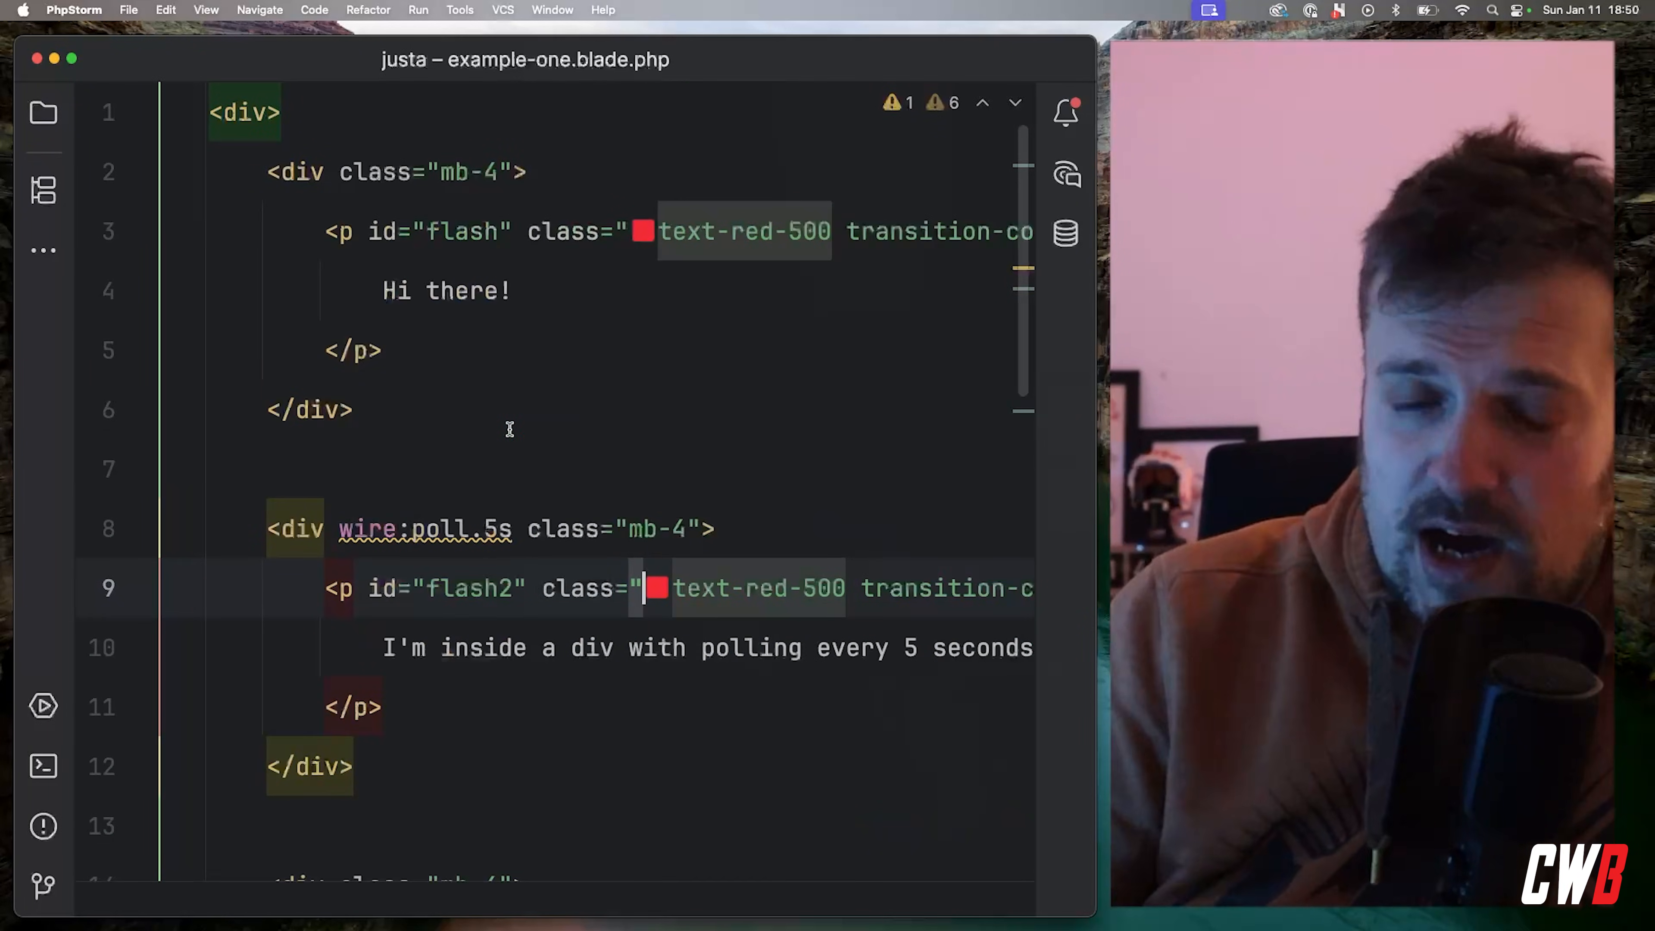
scroll("down", 3)
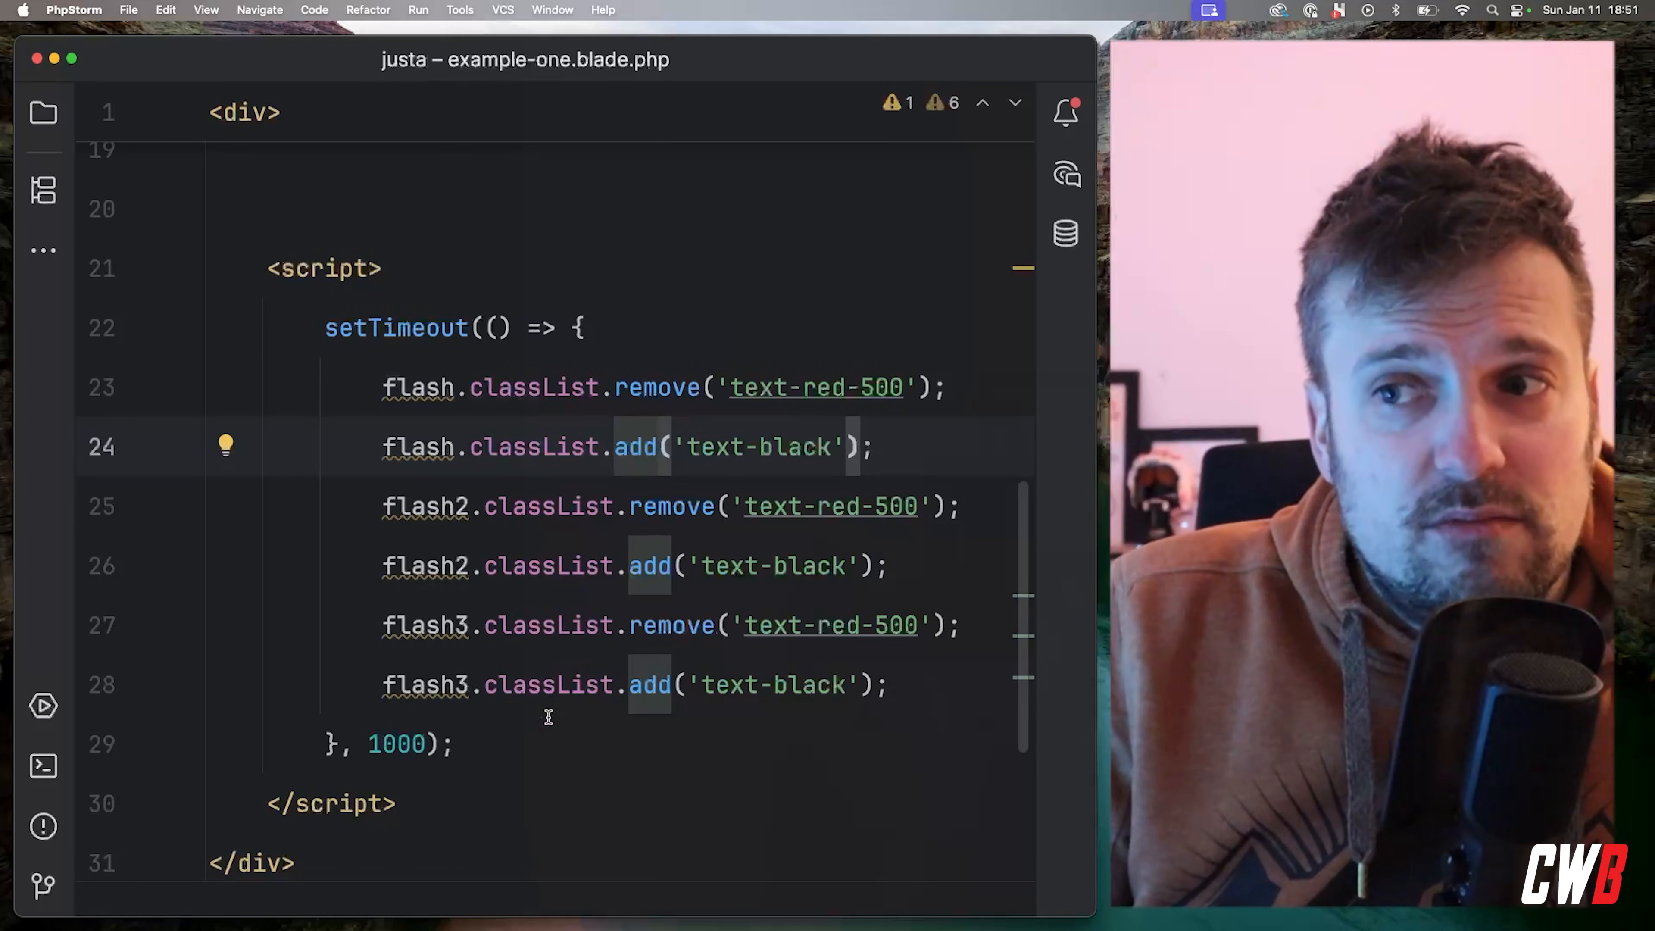
mouse_move(389, 652)
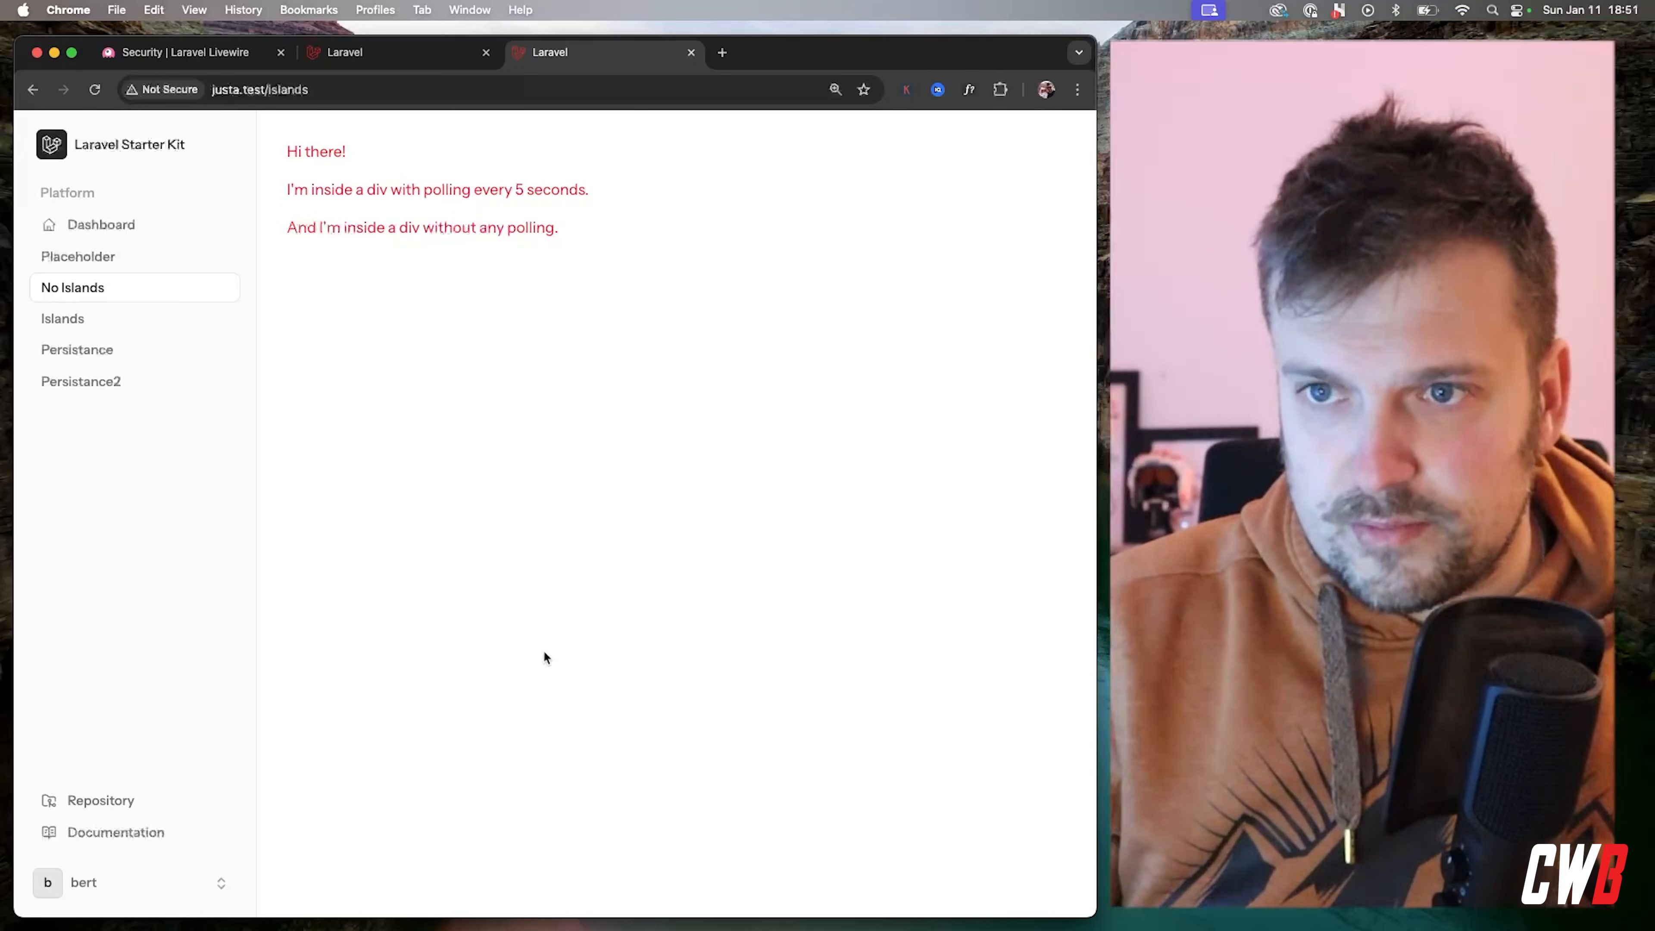
mouse_move(61, 319)
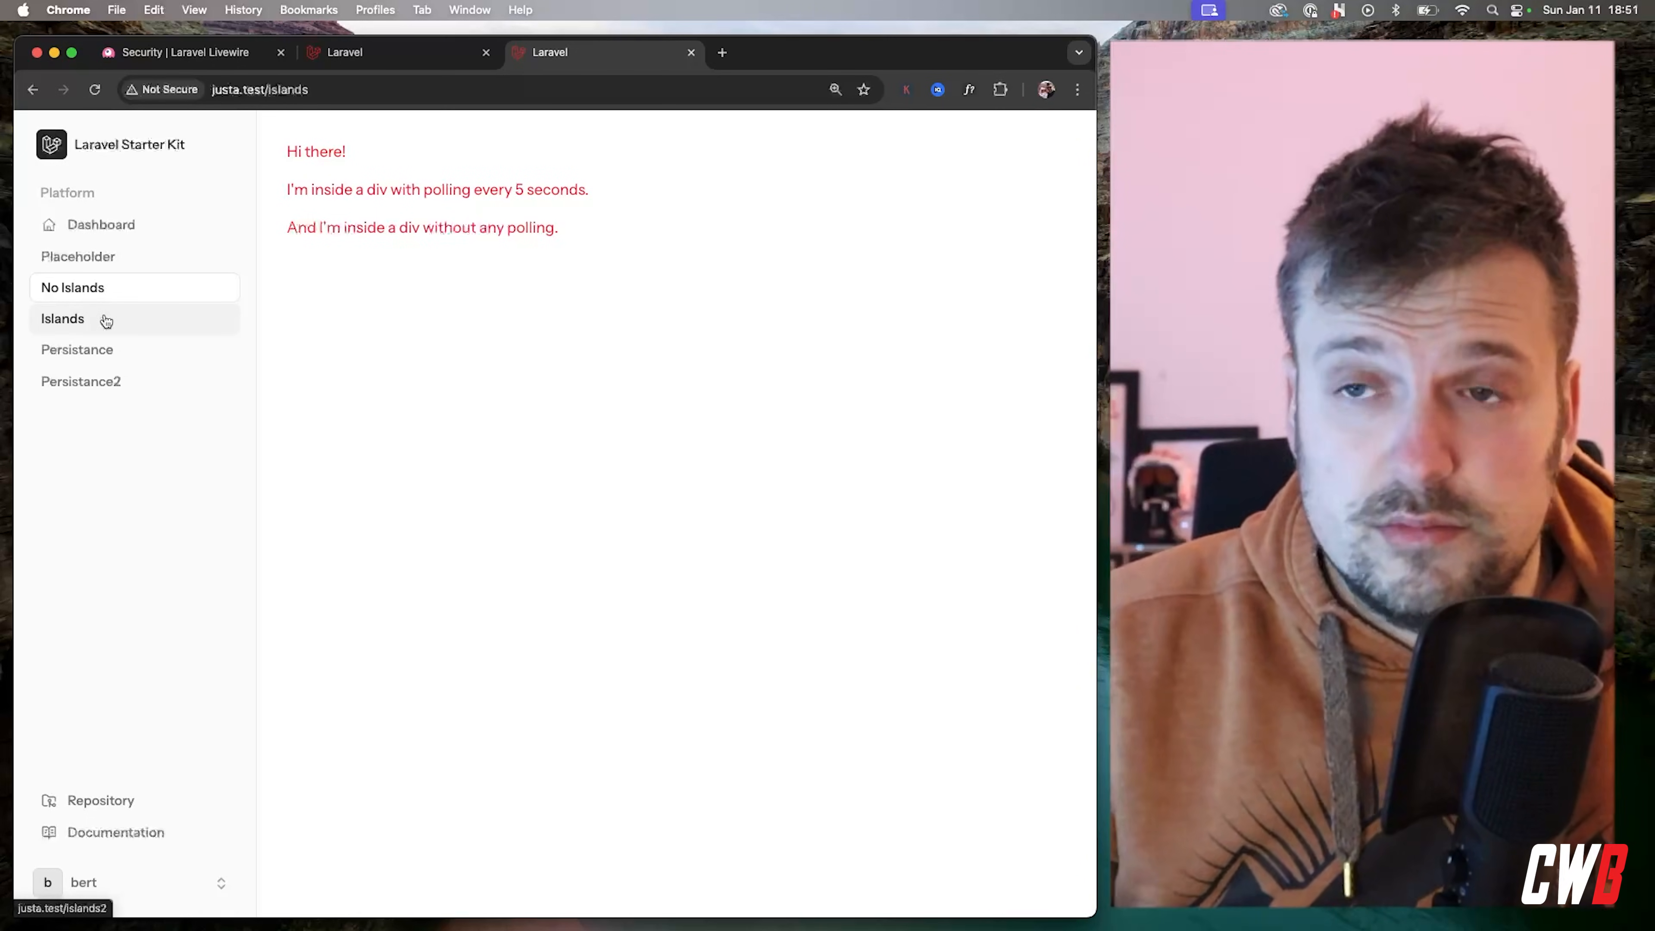
Navigate to the Islands demo page via the sidebar link
left_click(61, 319)
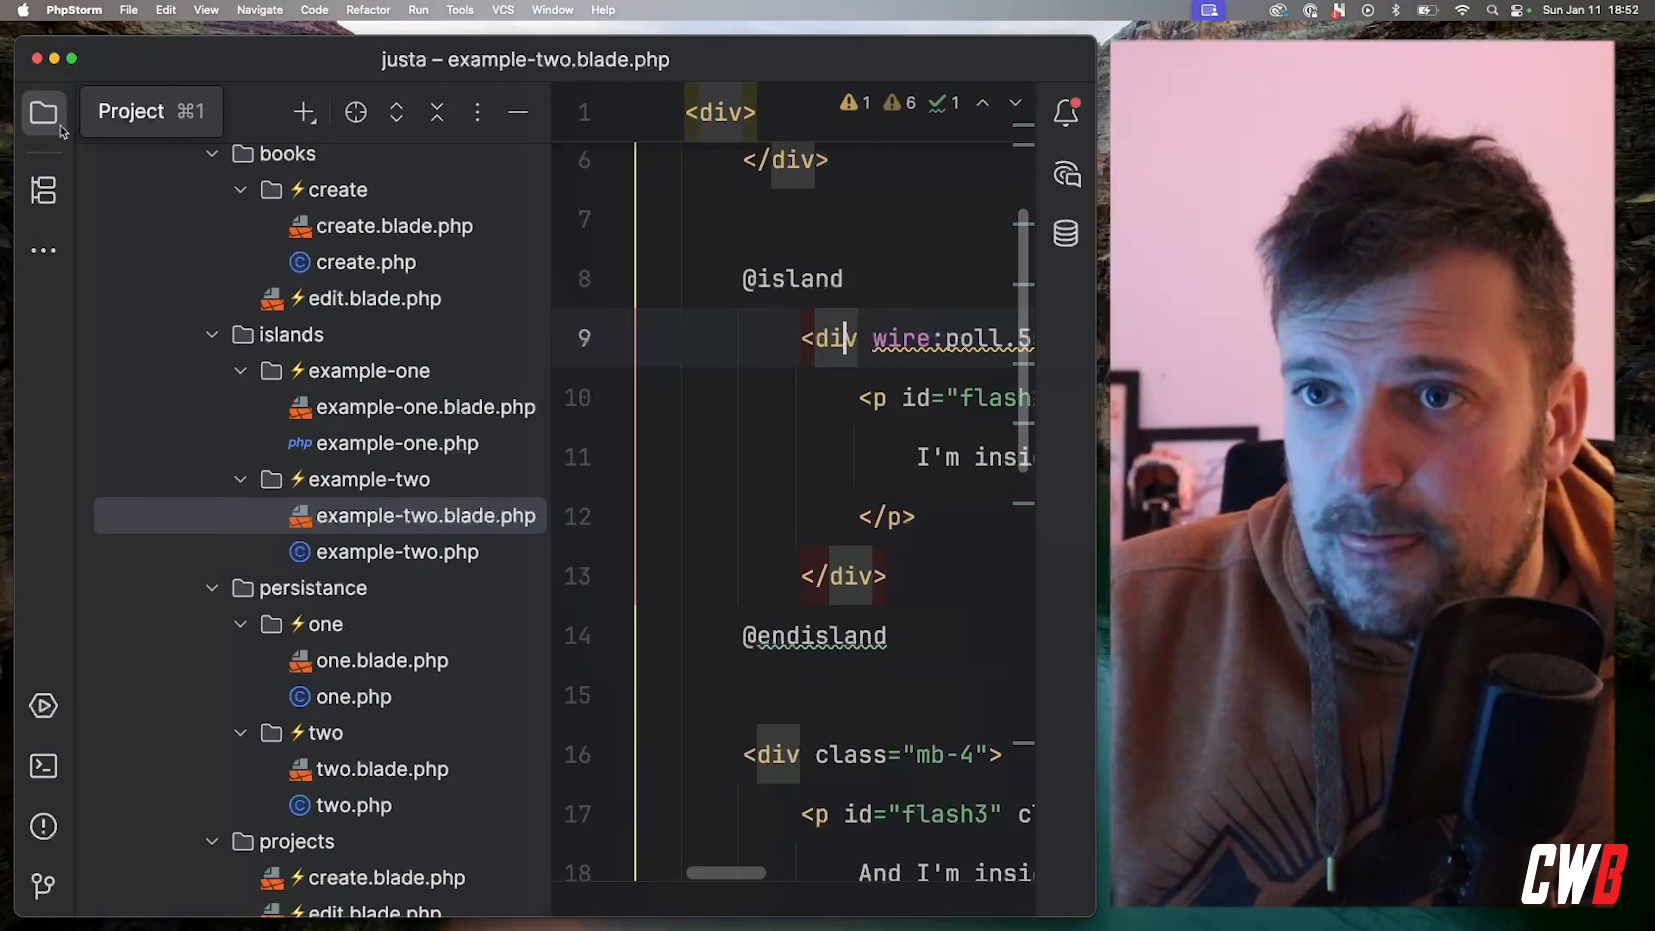
left_click(43, 113)
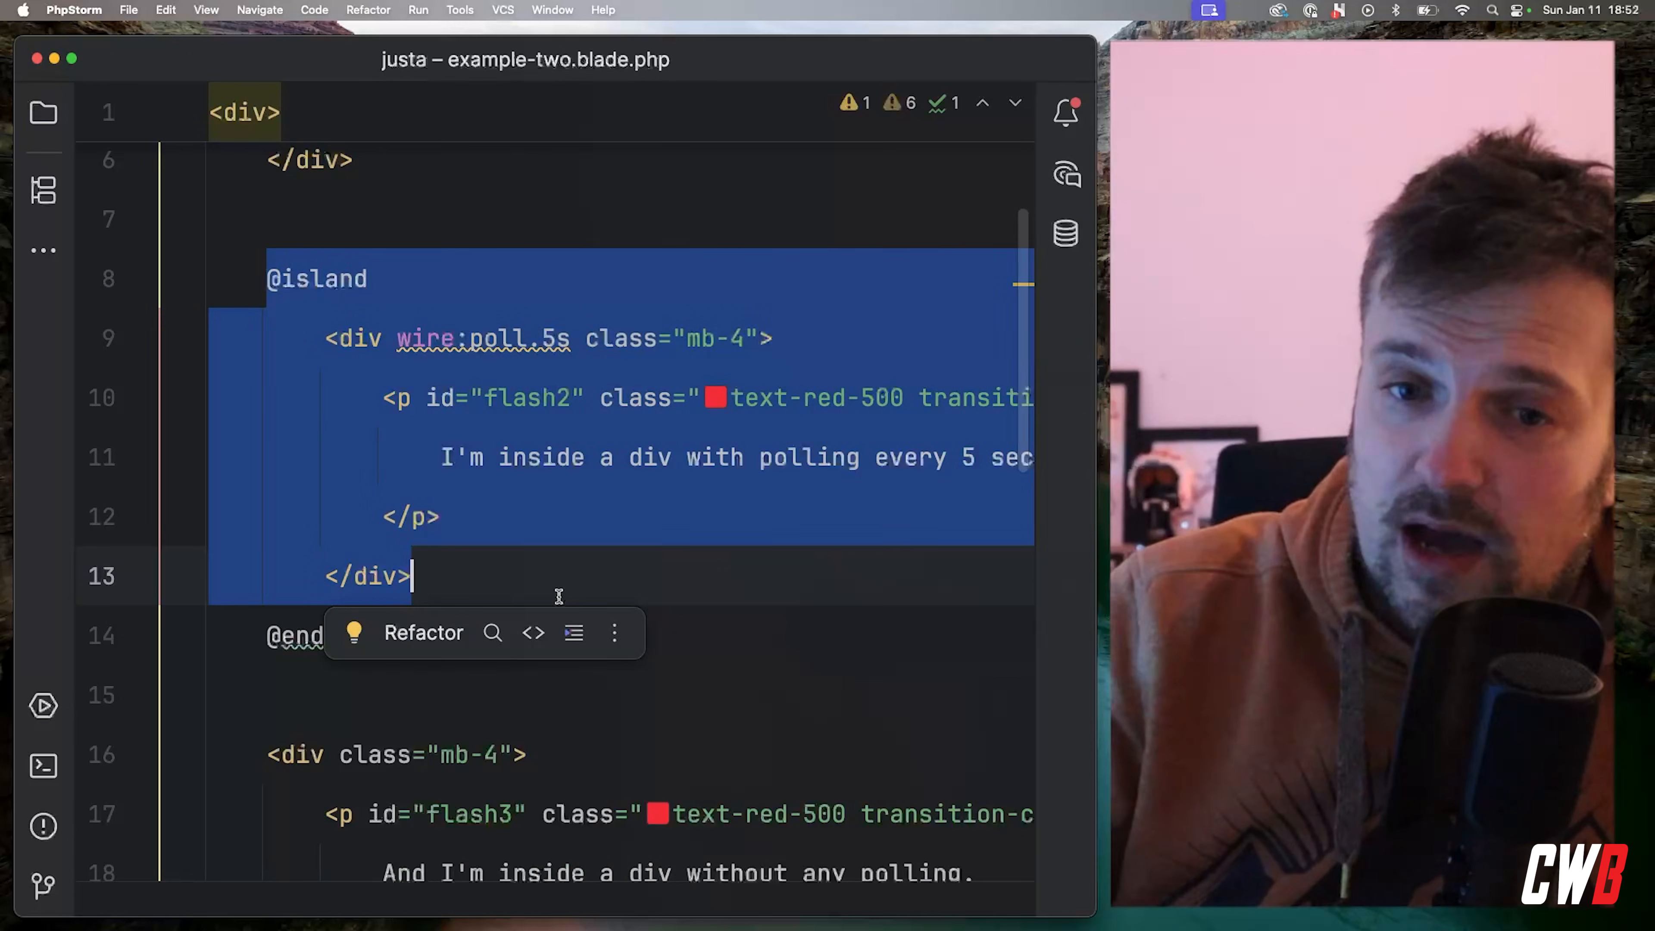
left_click(509, 635)
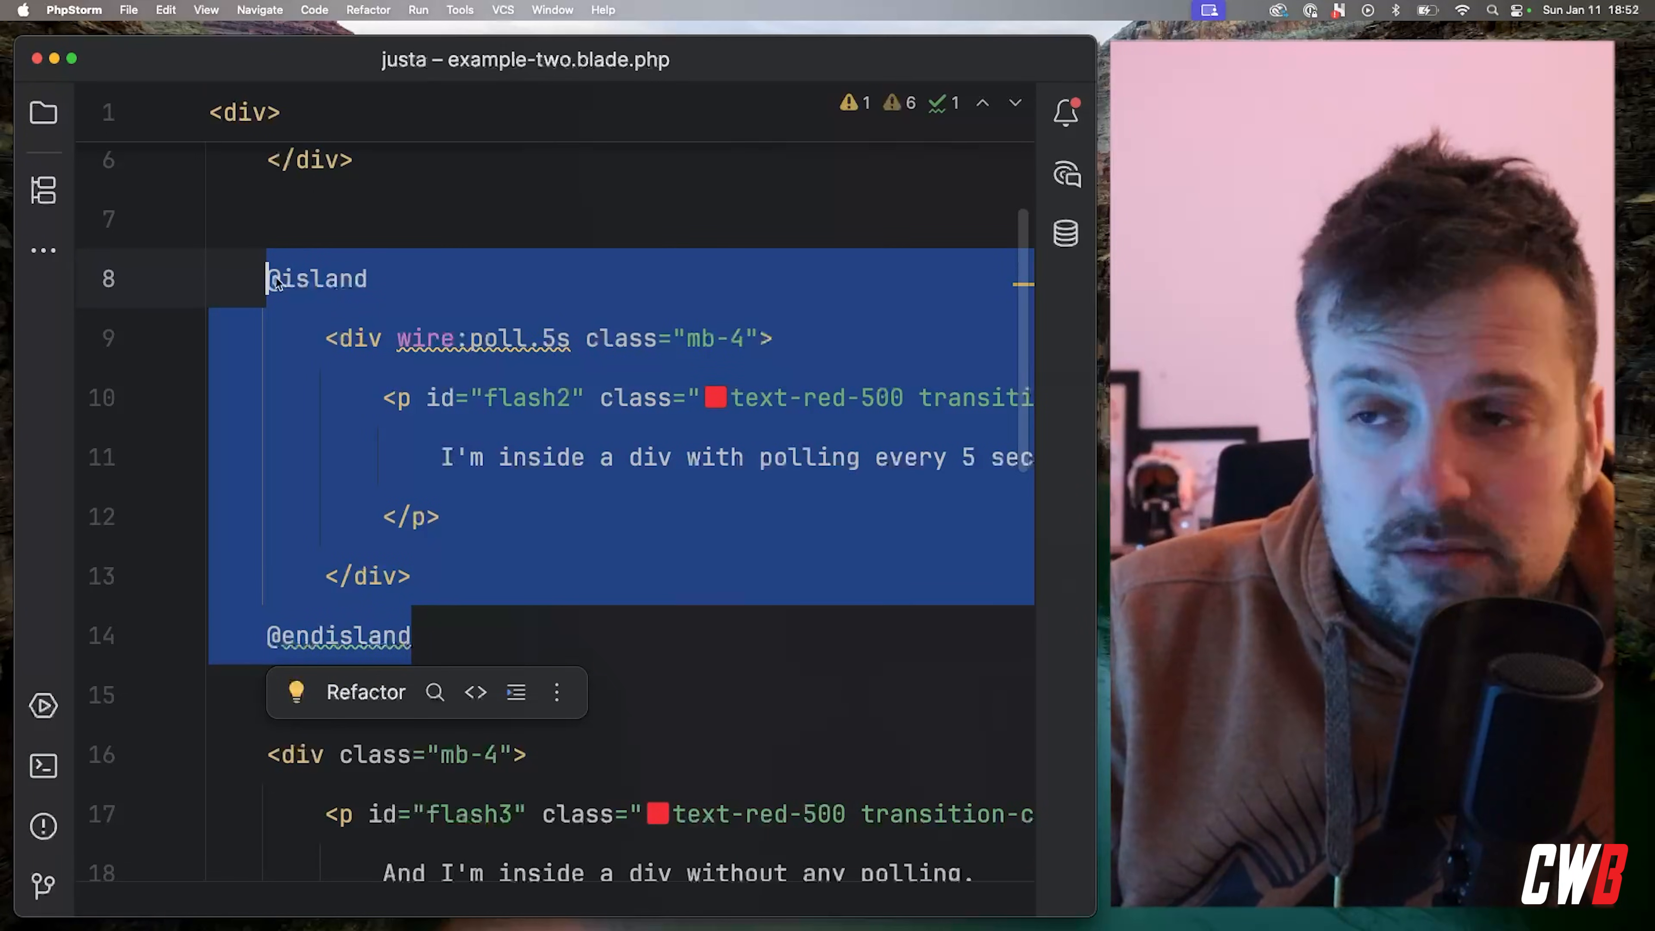
double_click(502, 338)
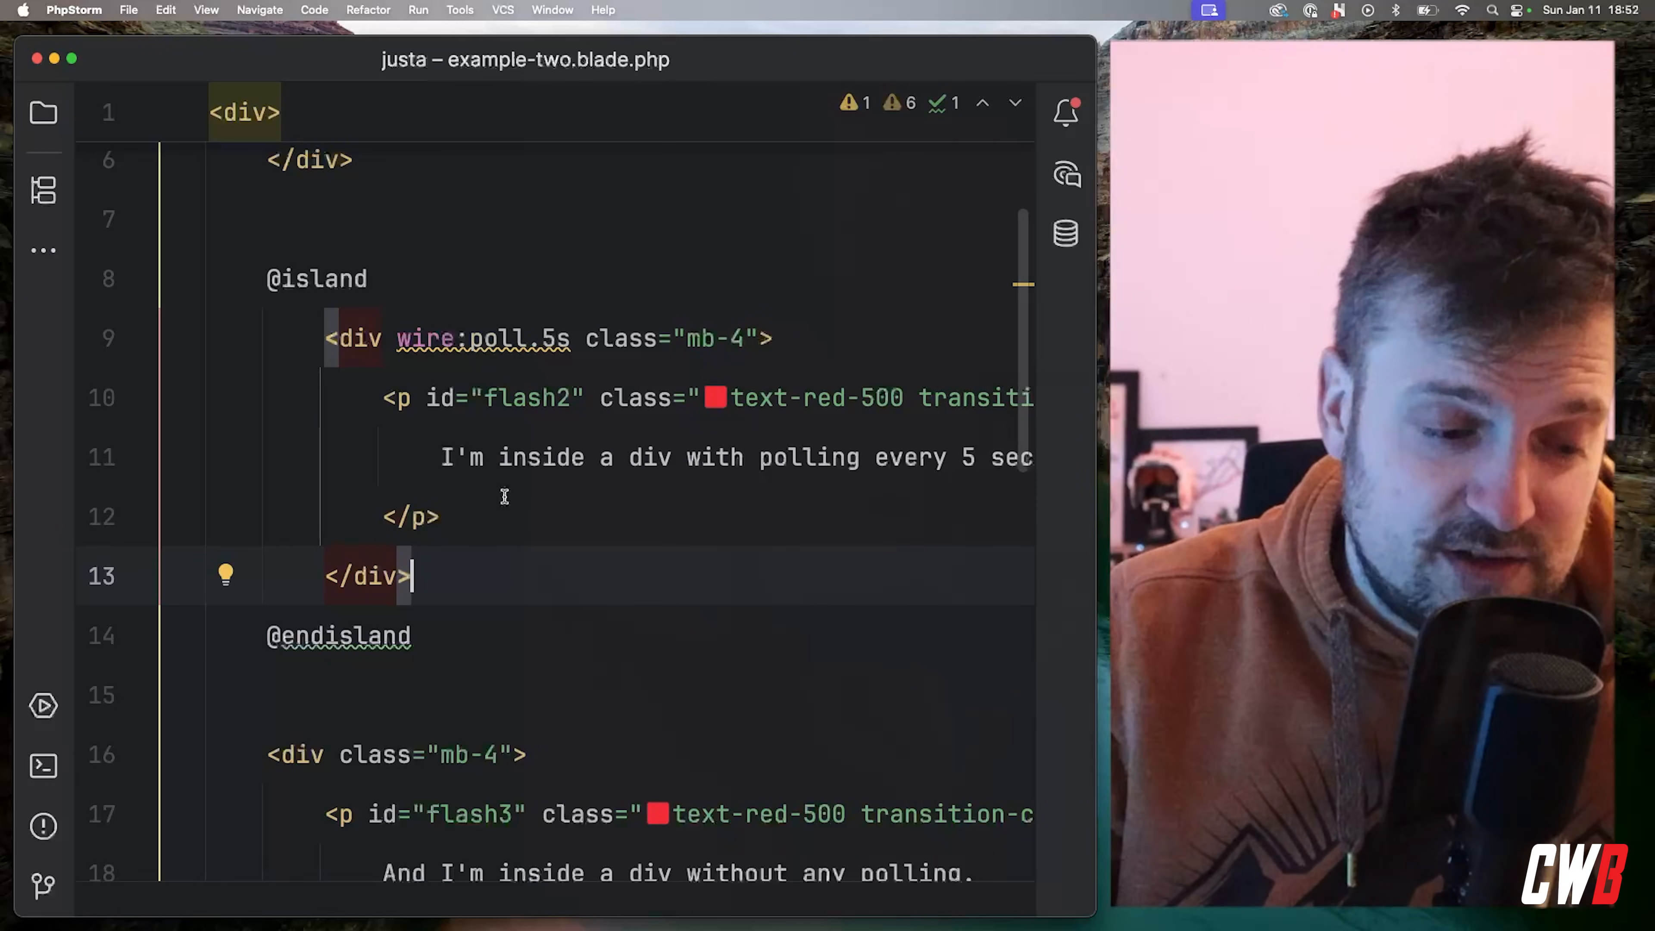
left_click(412, 636)
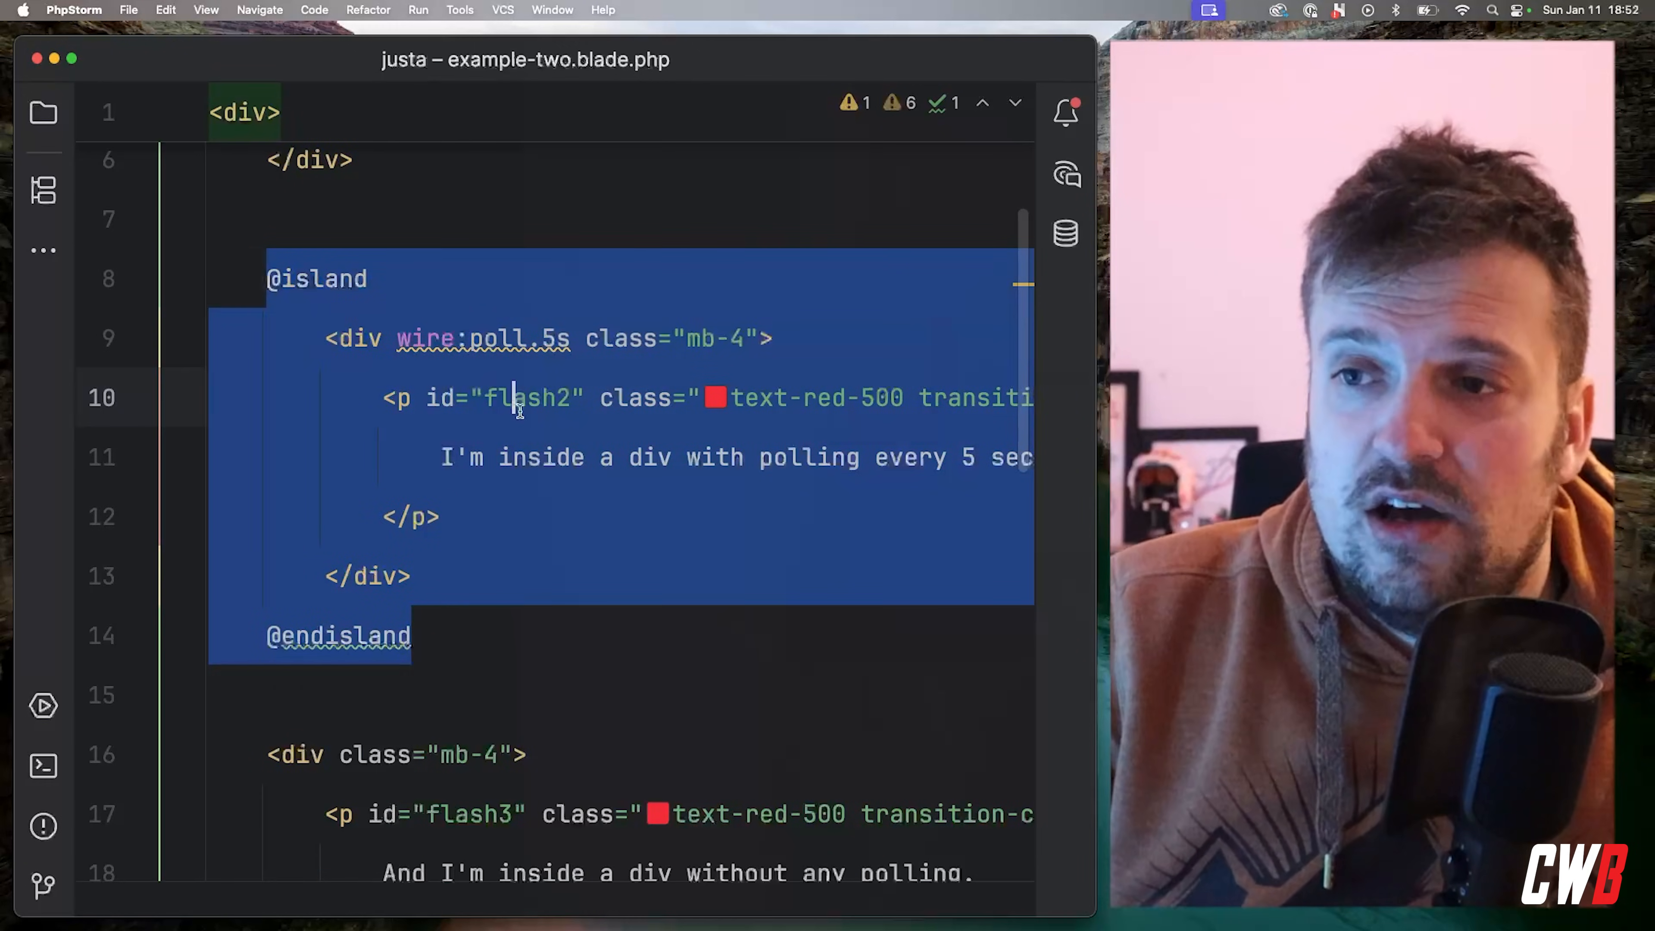
left_click(538, 457)
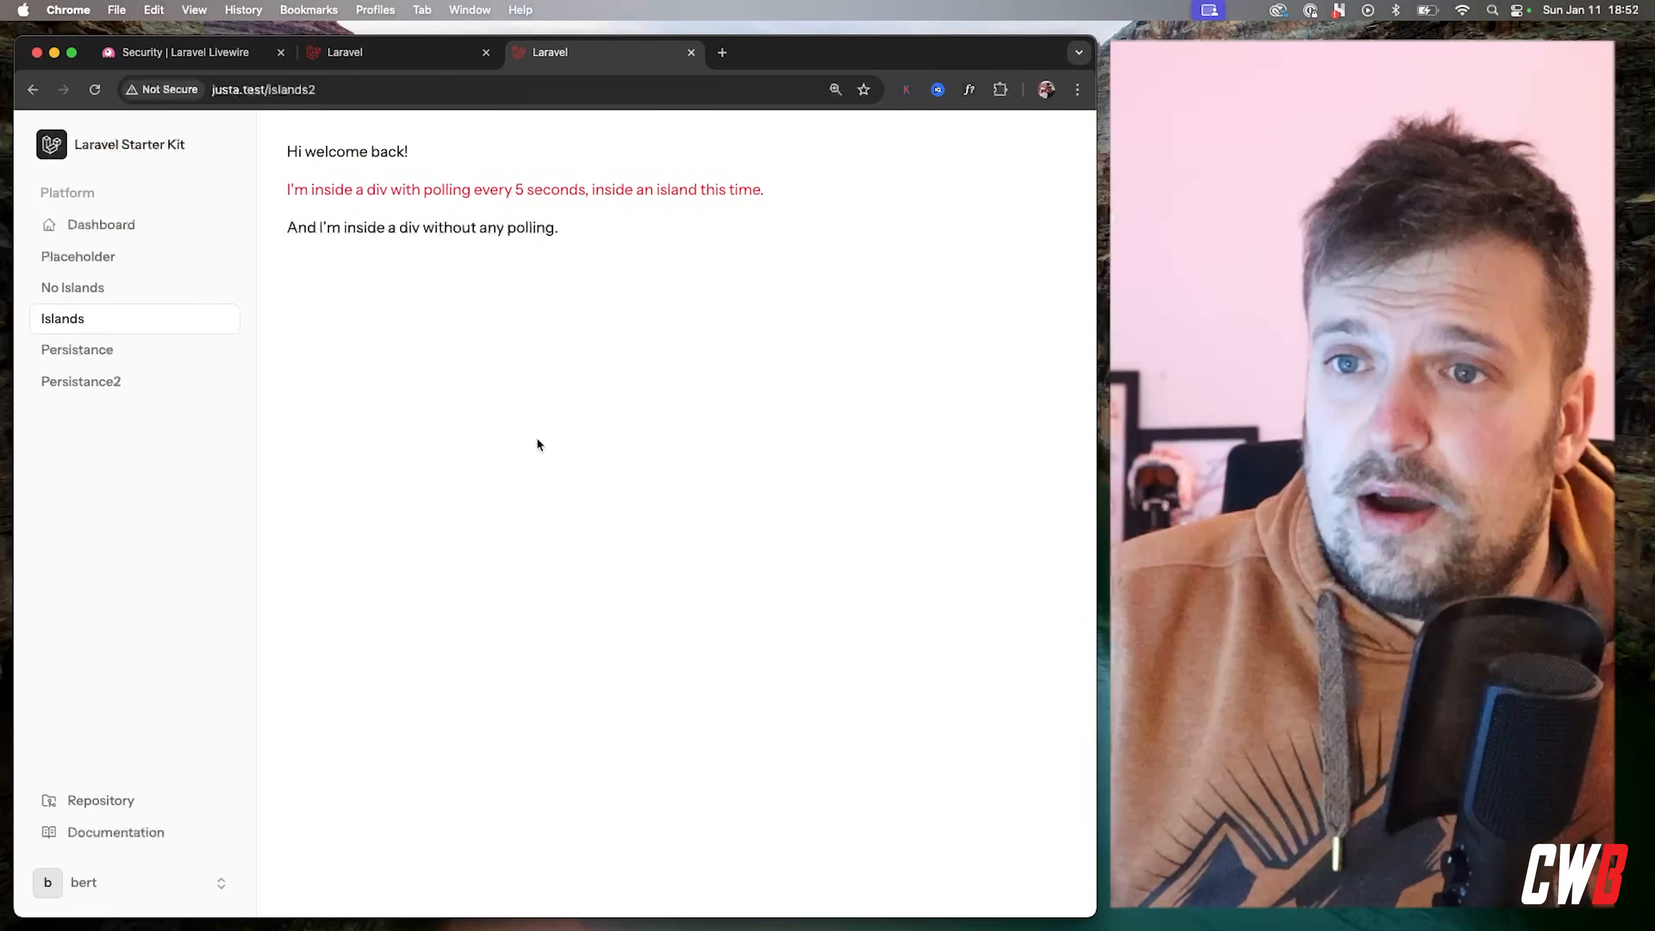
mouse_move(399, 397)
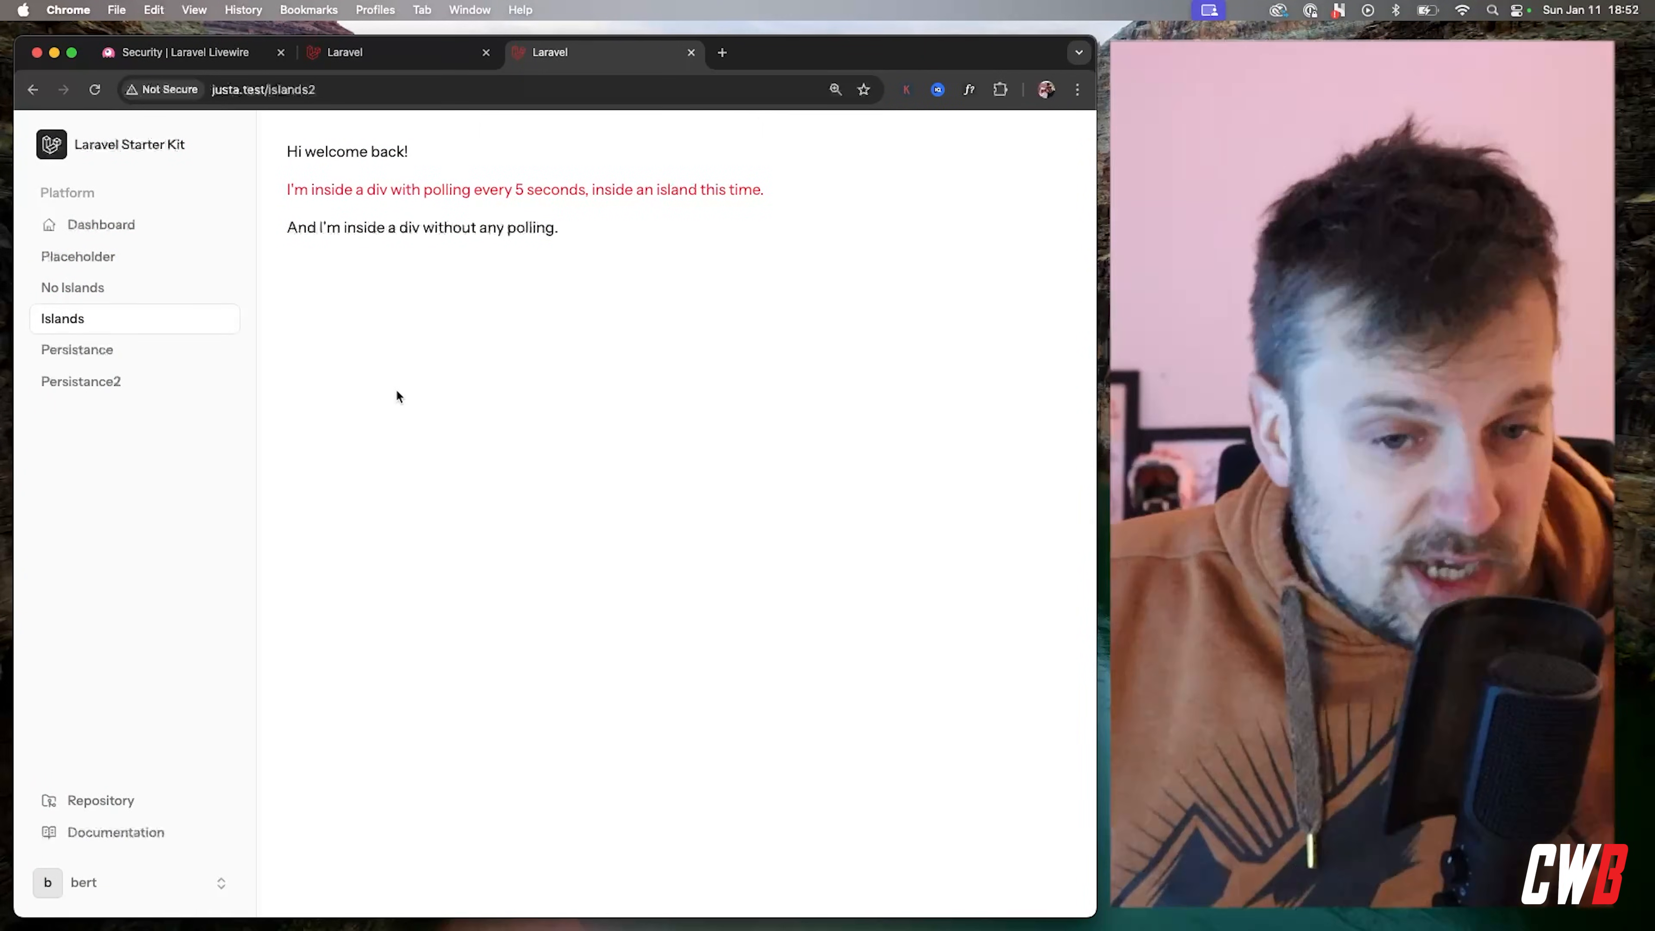
Navigate to the first Persistance demo page via the sidebar
left_click(77, 350)
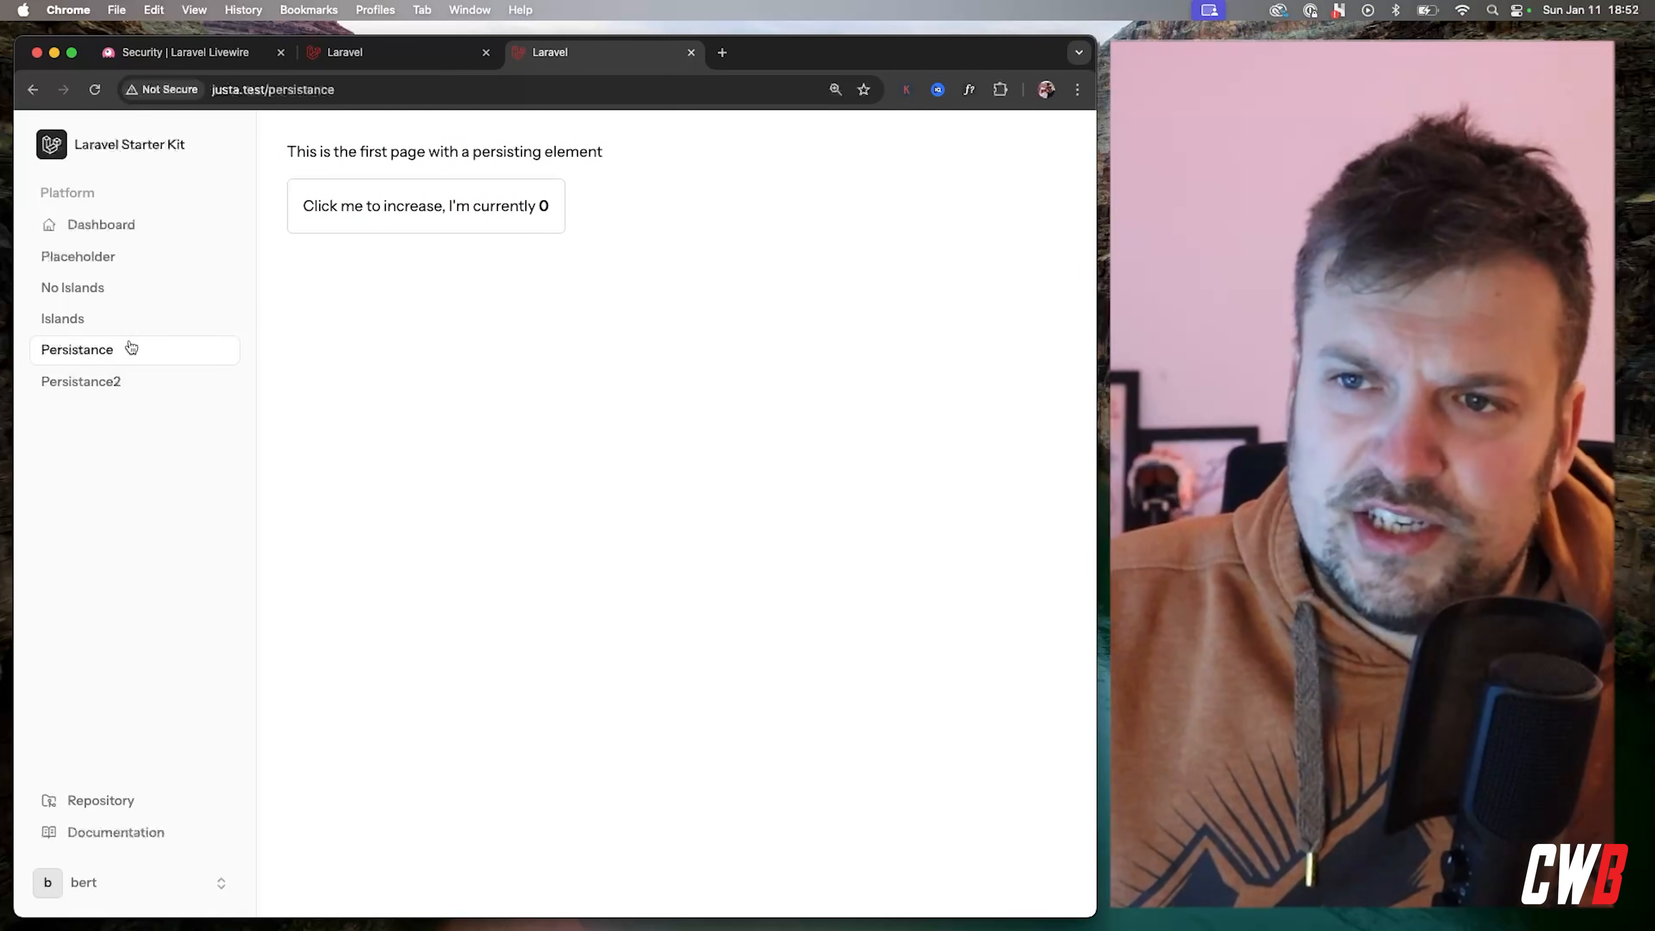
mouse_move(500, 503)
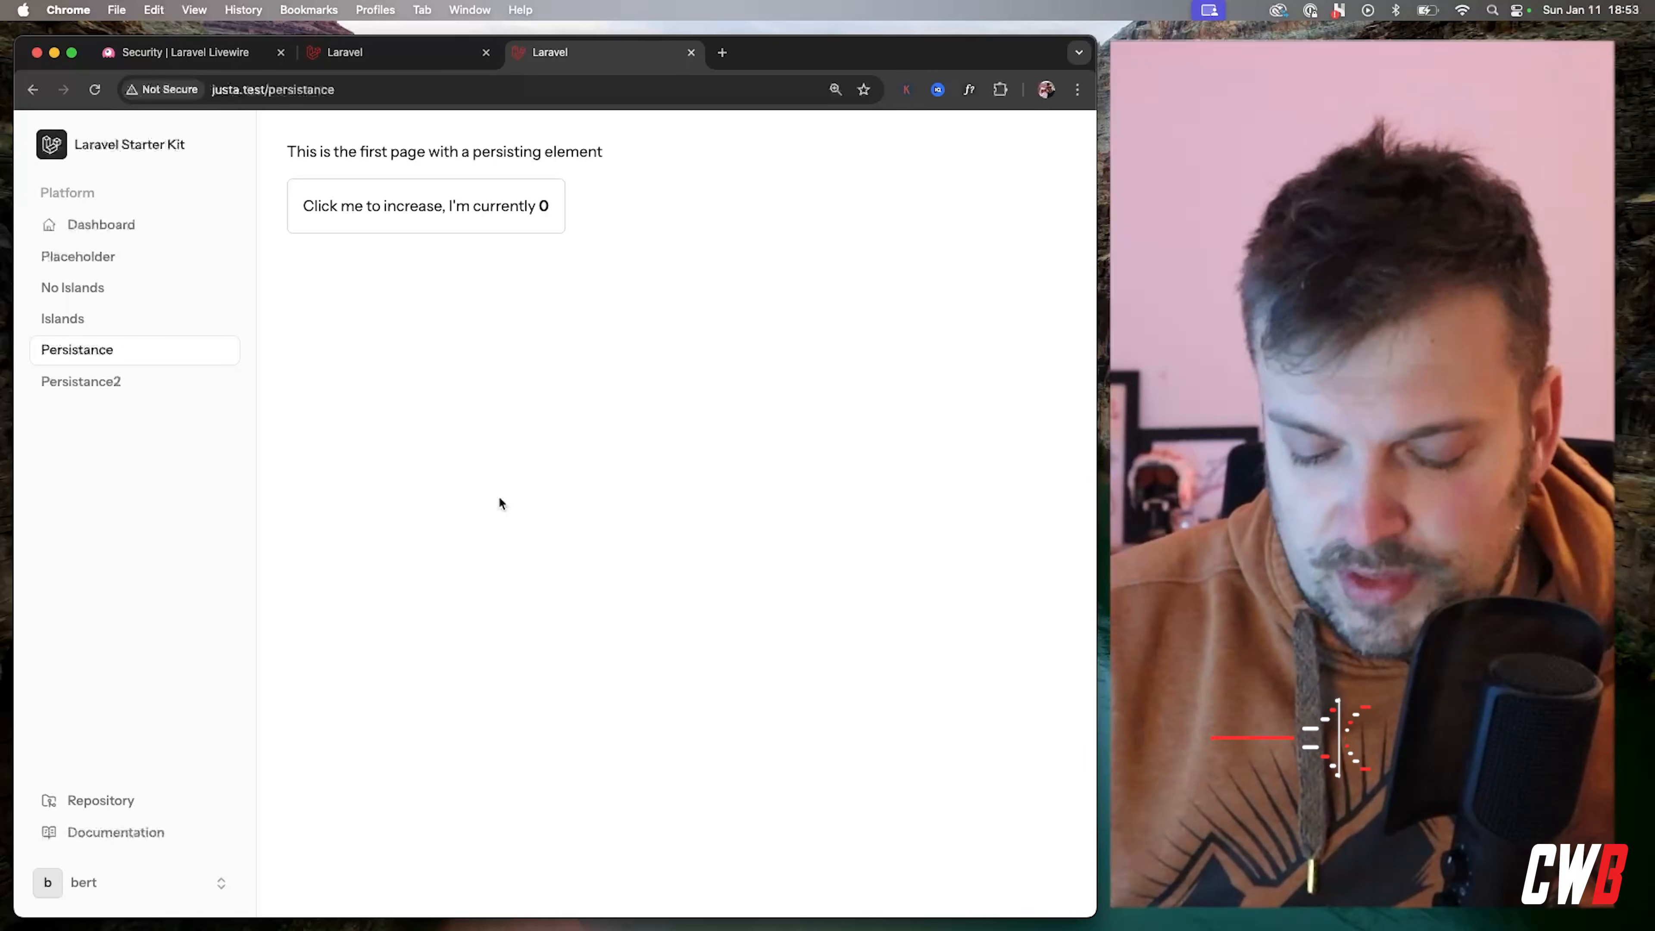
Raise the clicker, detour to the Islands page, and return to find the count reset to 0
left_click(425, 206)
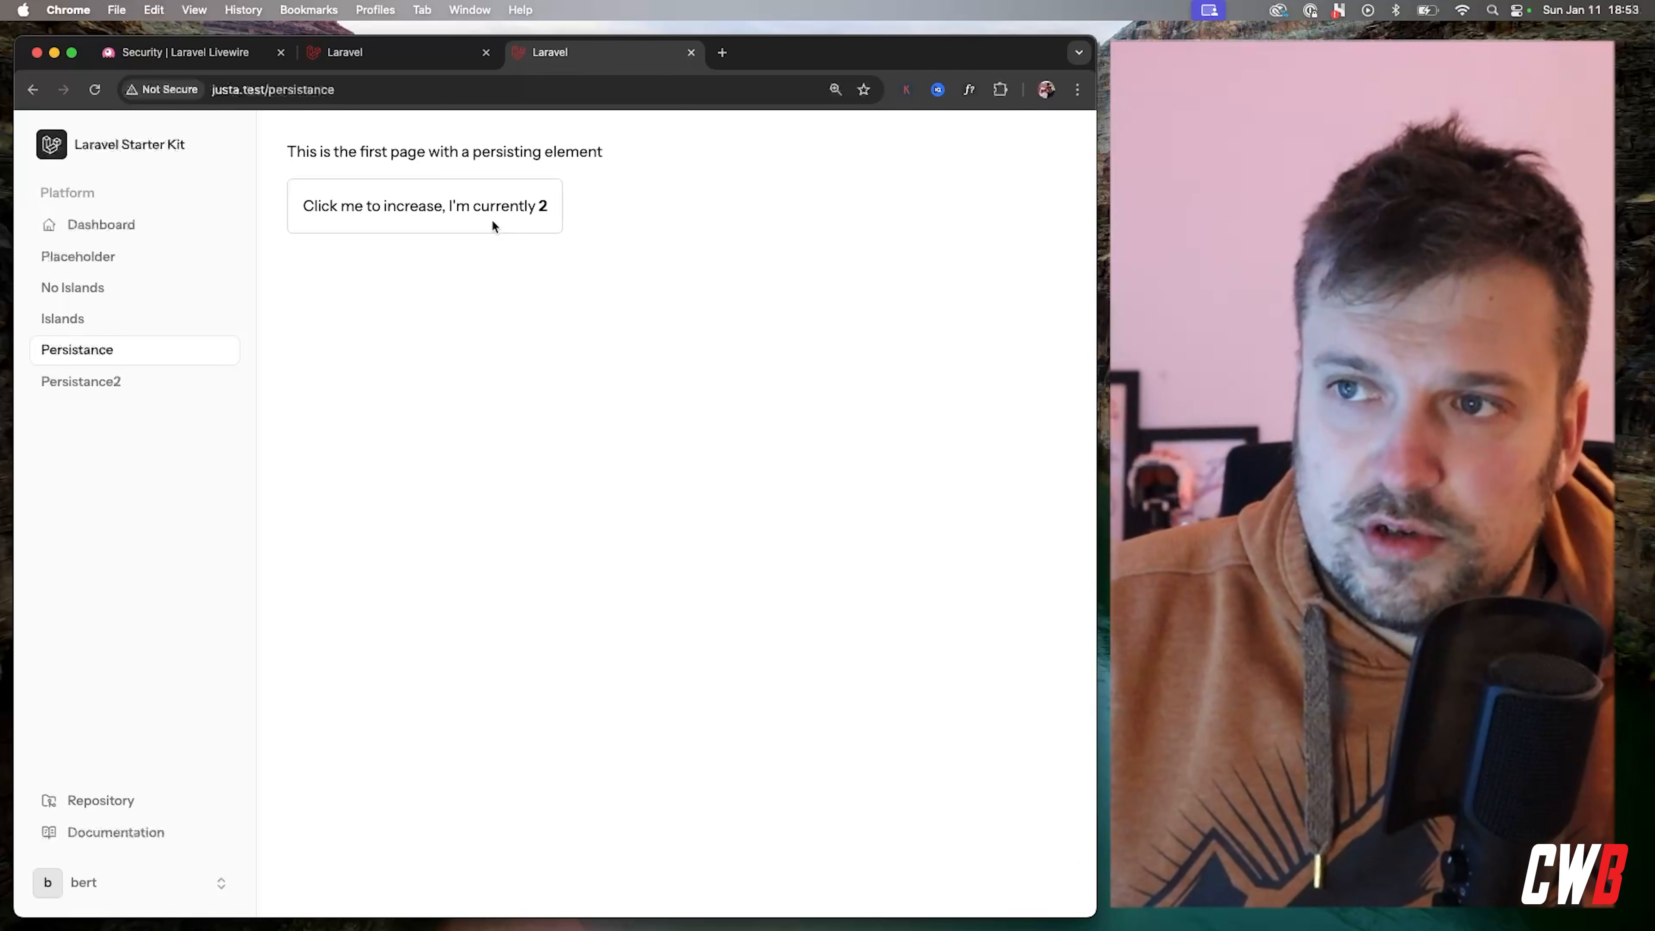
left_click(423, 206)
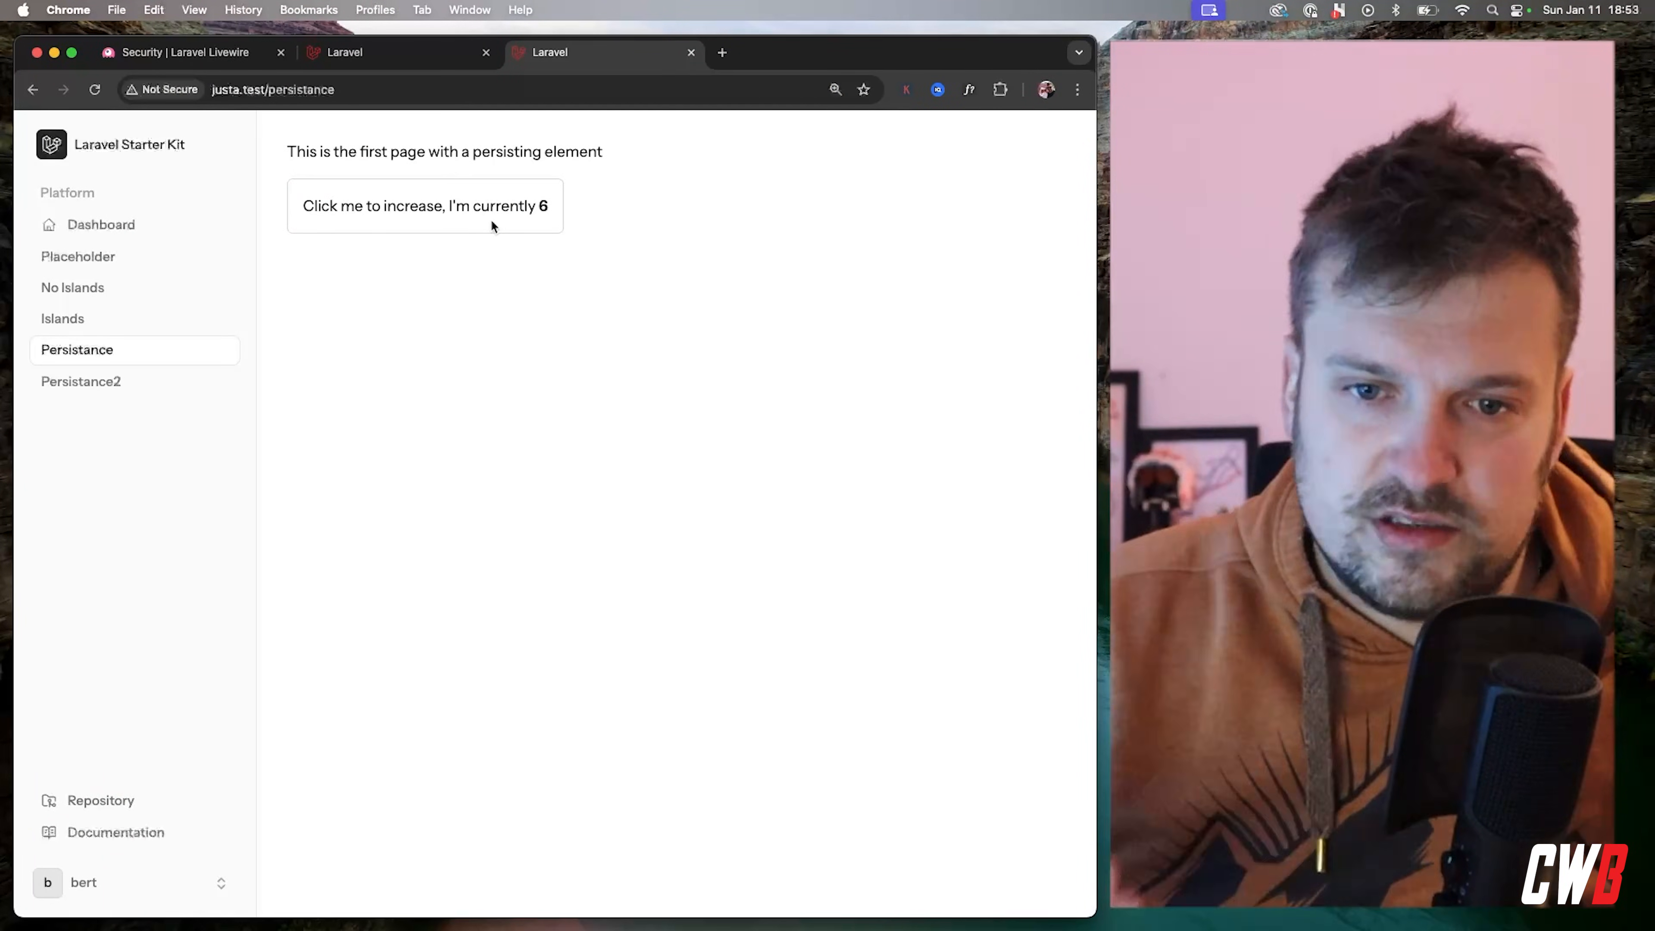
left_click(61, 318)
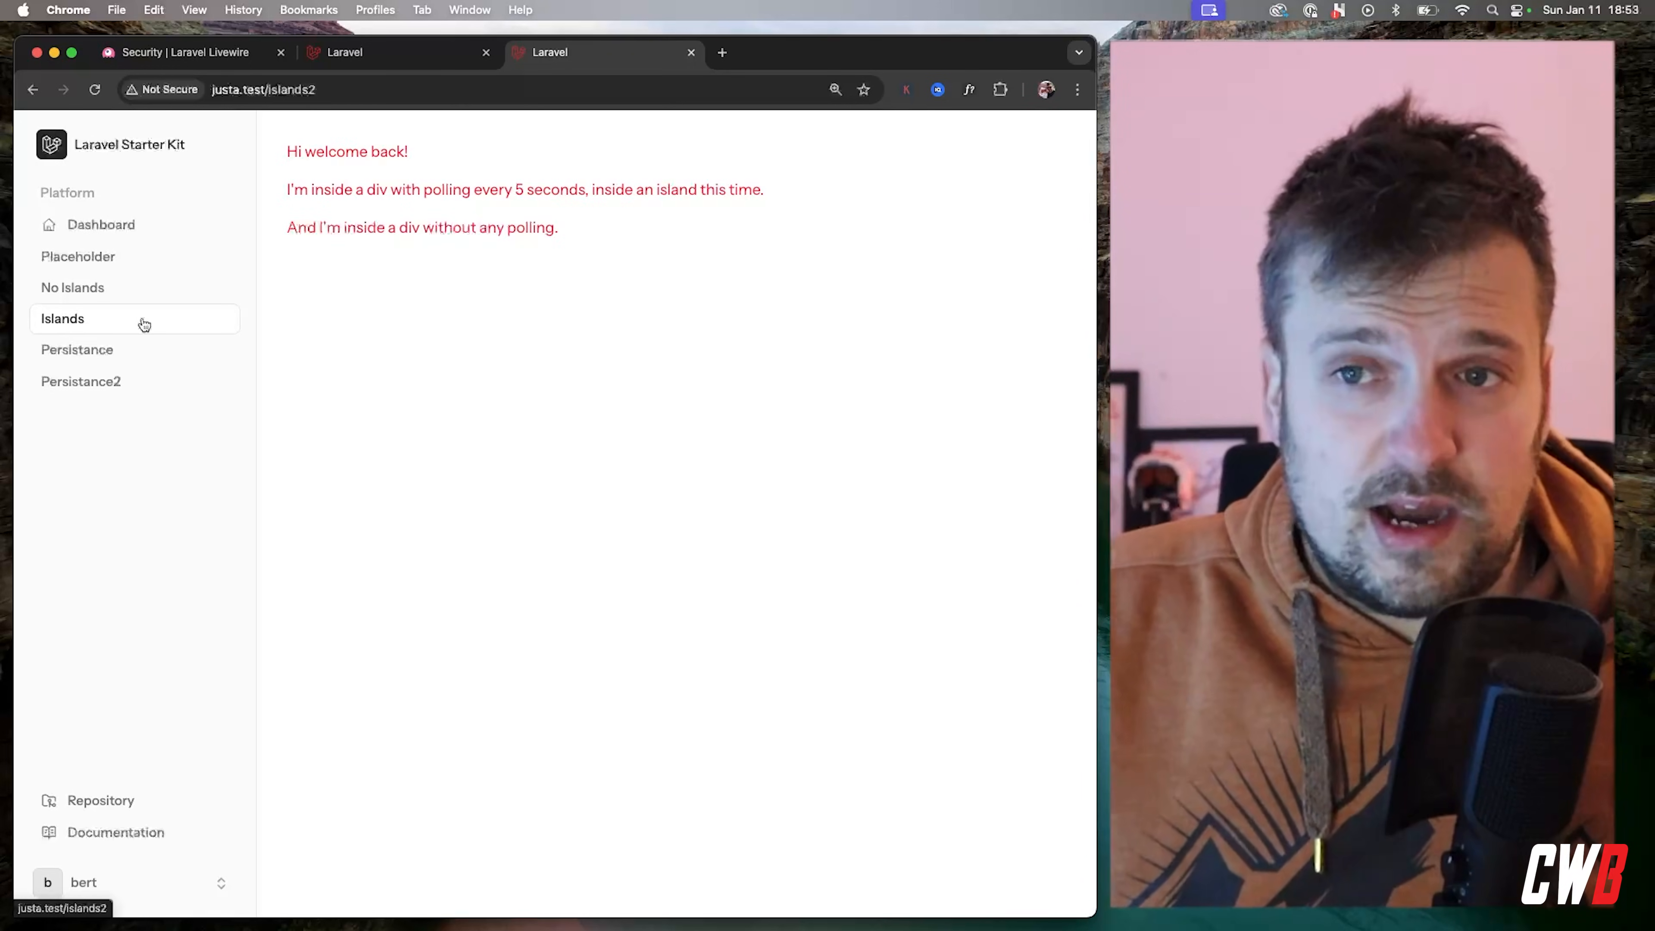
left_click(76, 349)
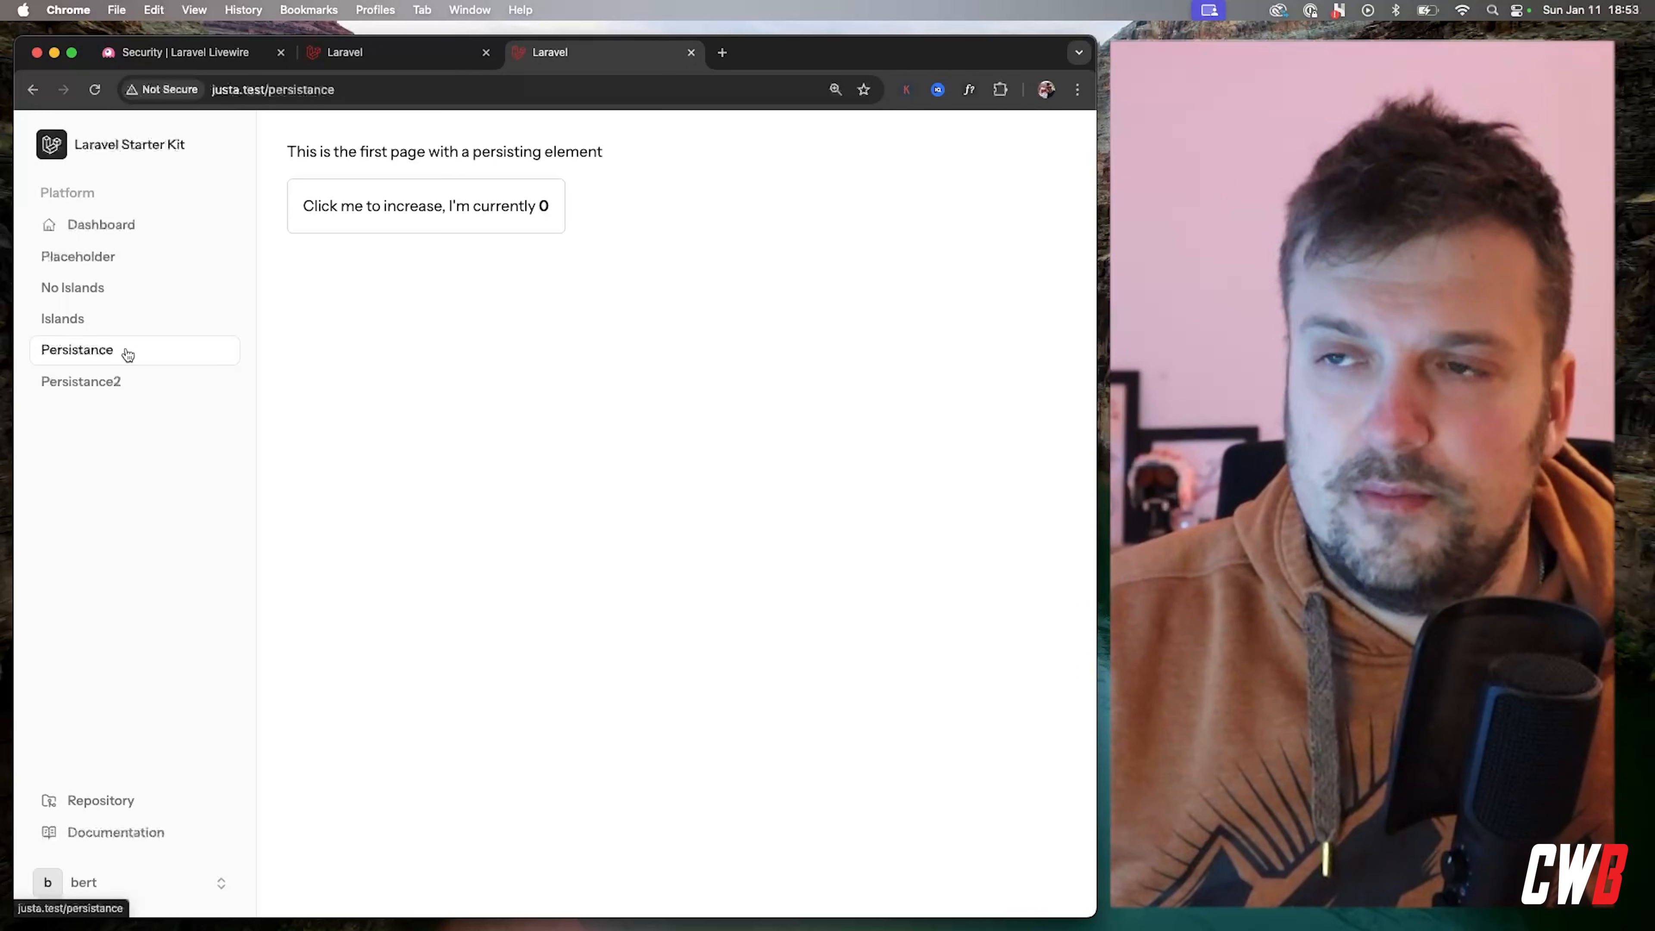
mouse_move(404, 314)
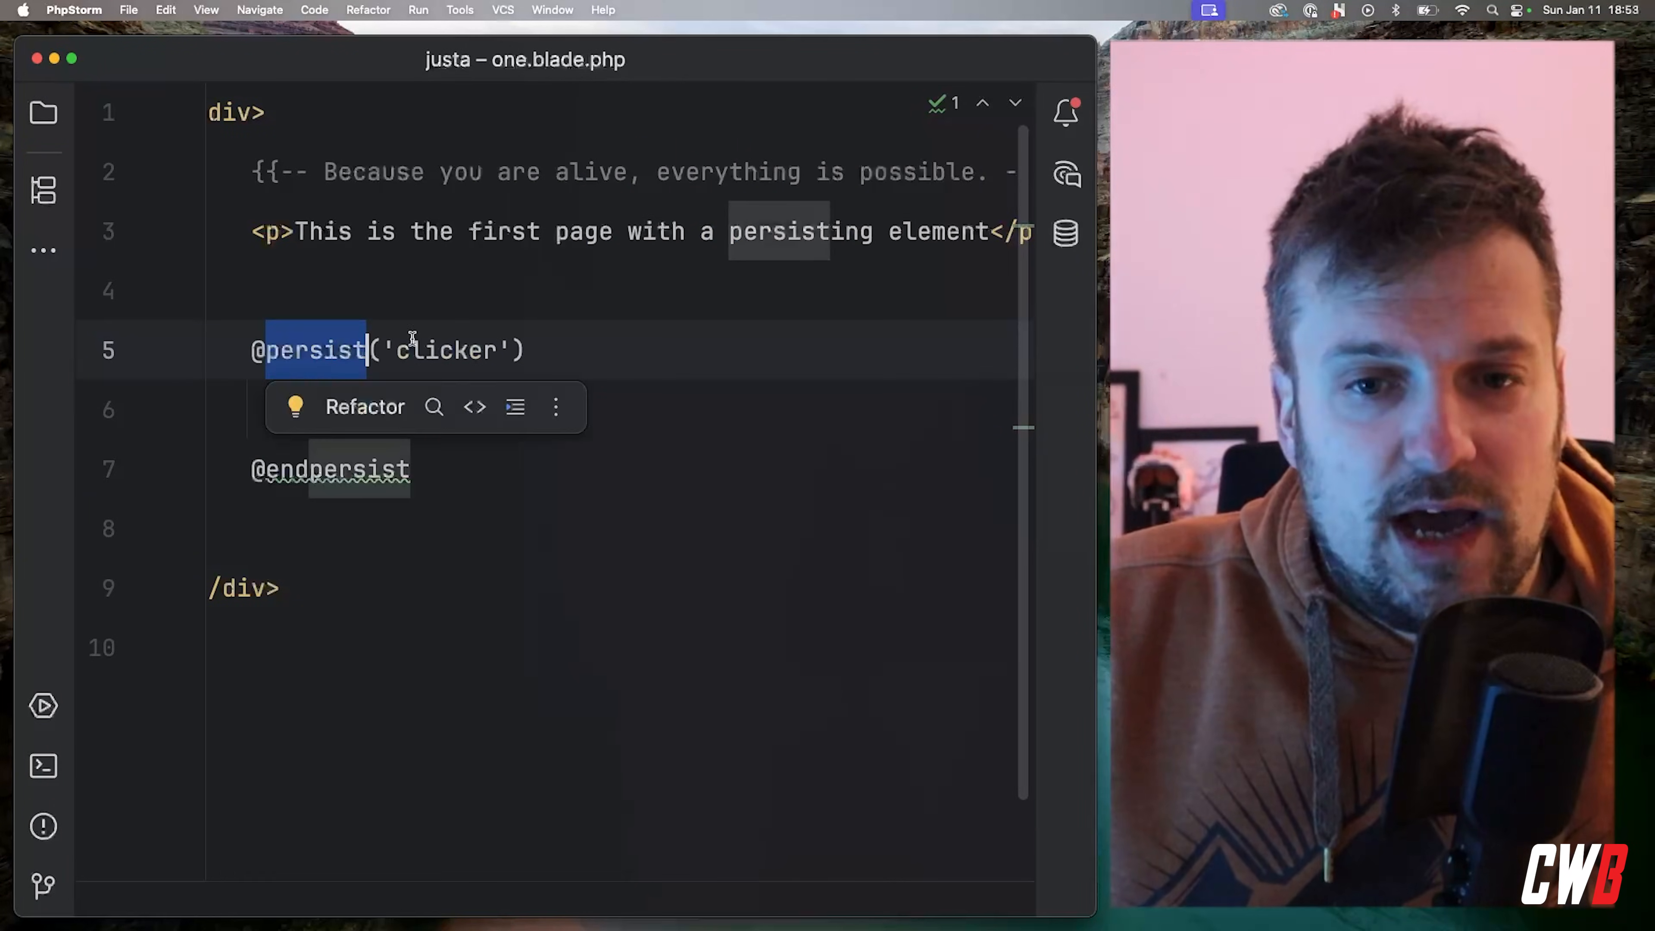
left_click(43, 113)
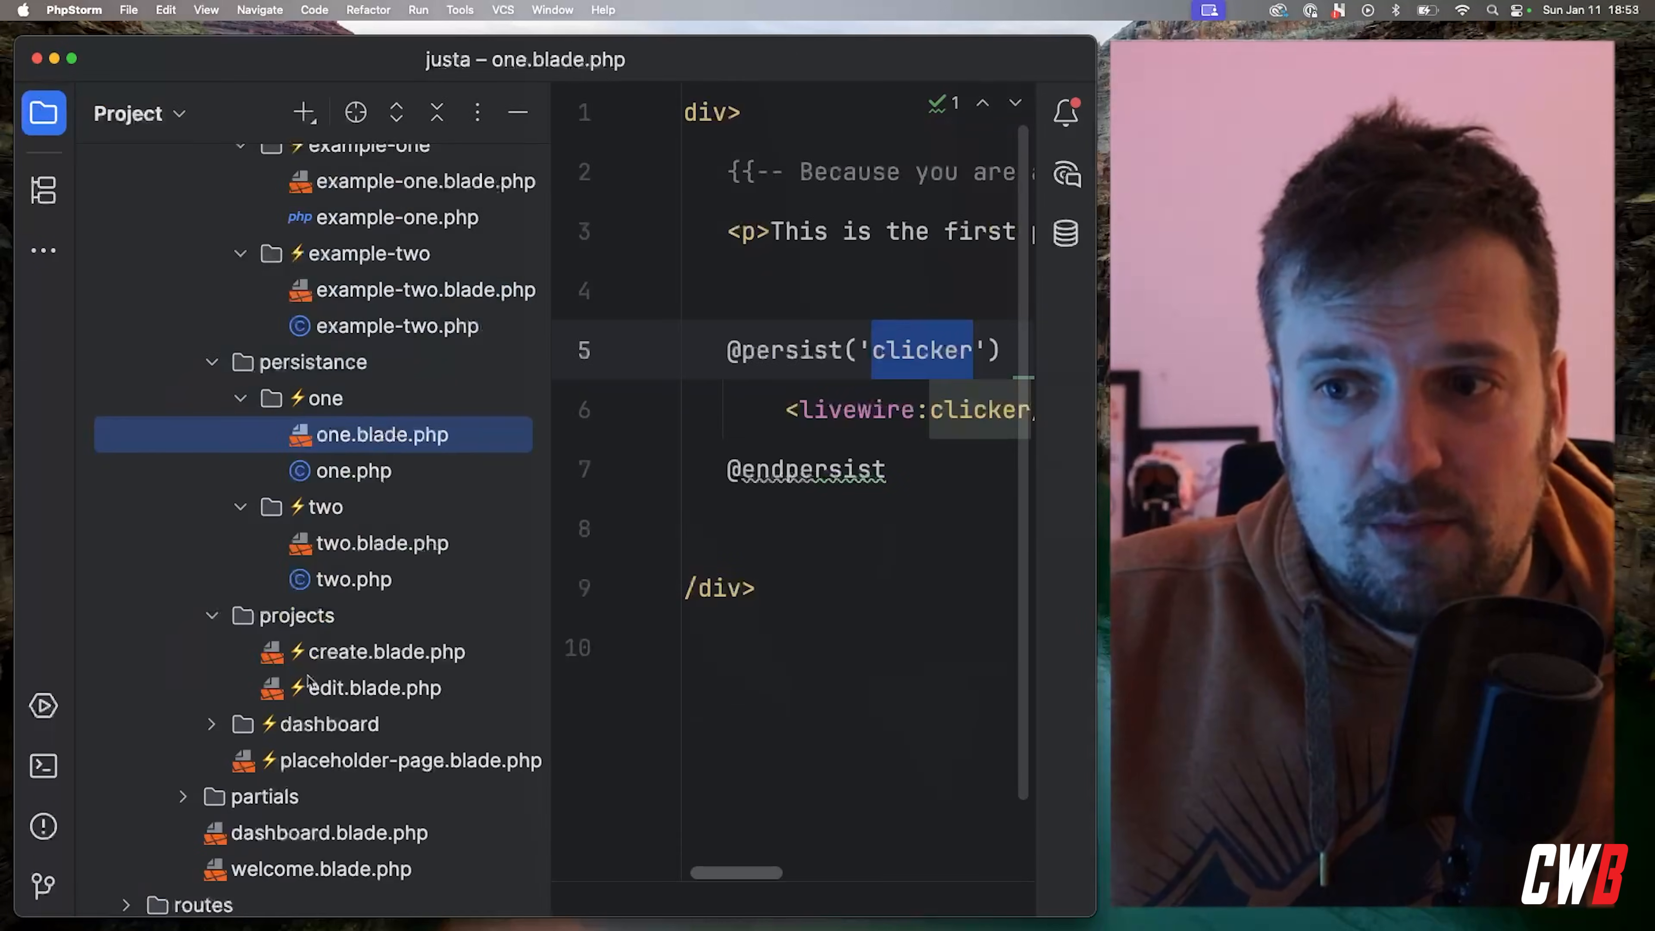
left_click(382, 542)
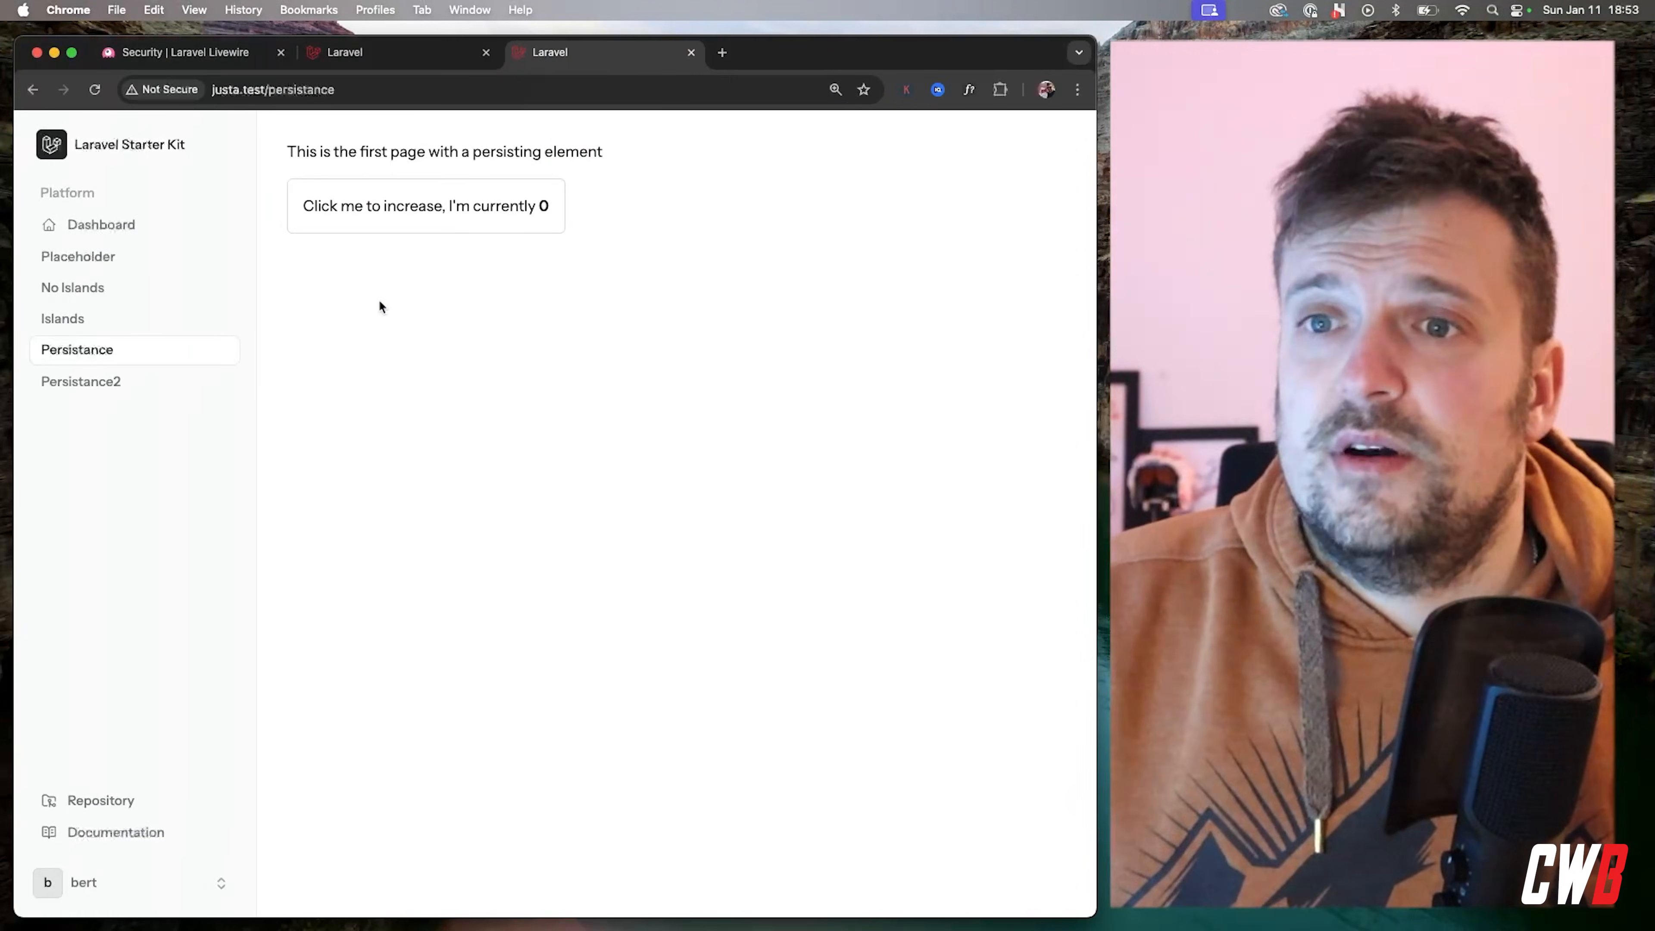
Raise the clicker while alternating between Persistance and Persistance2, which share the persisted count
left_click(425, 206)
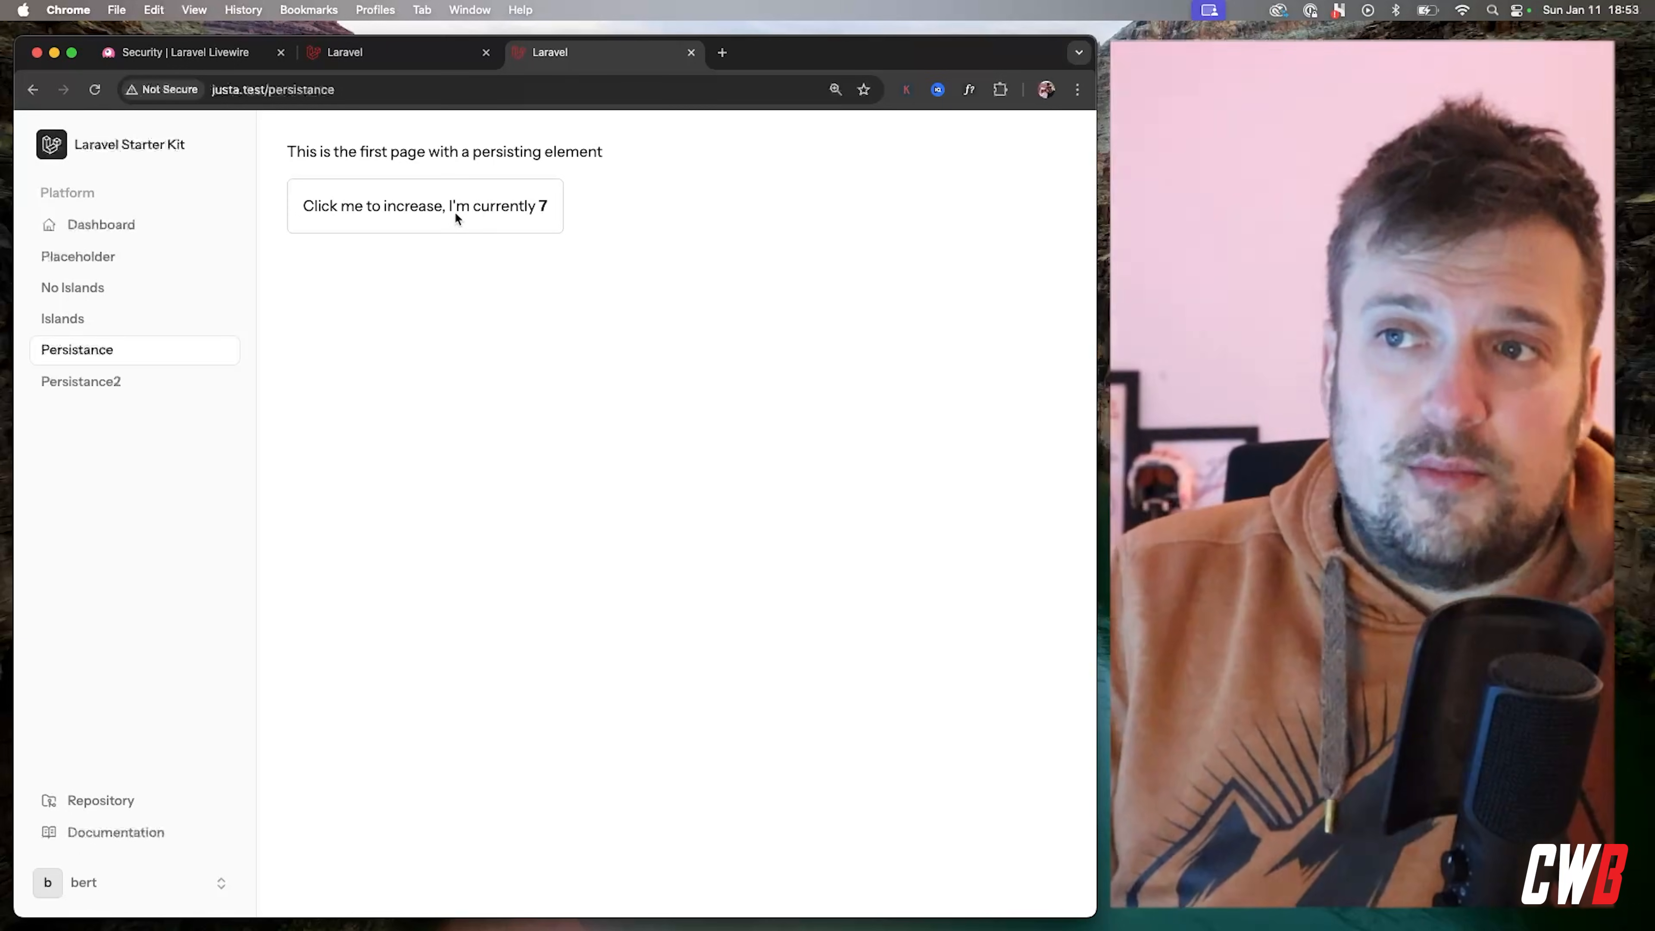
left_click(80, 381)
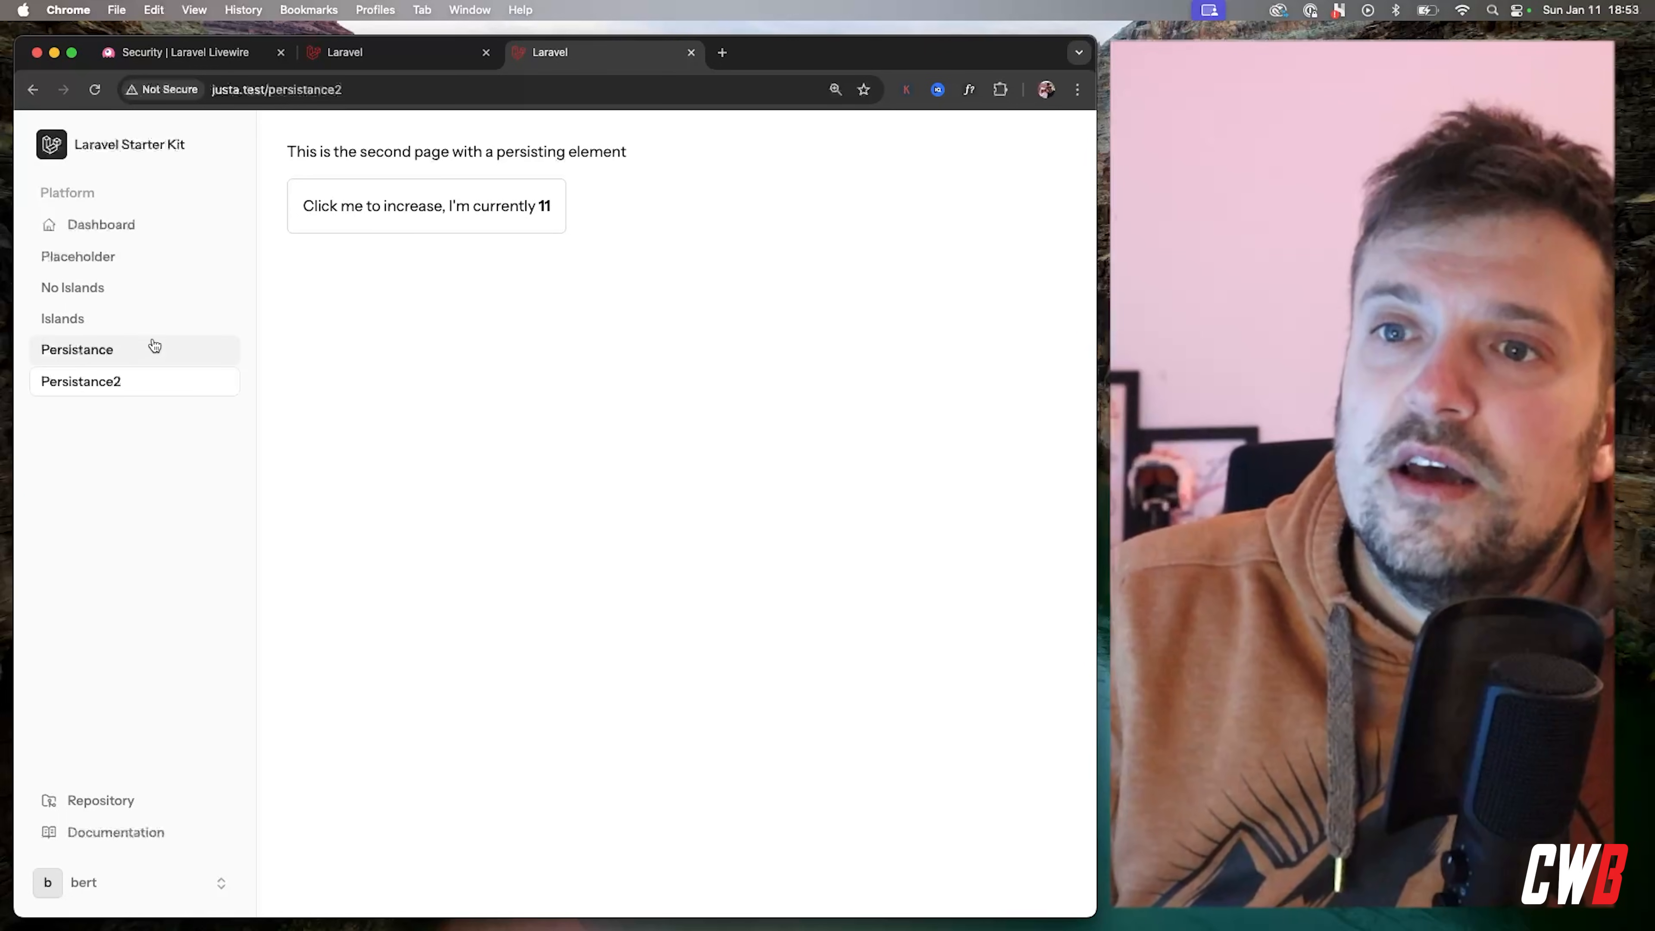
left_click(76, 349)
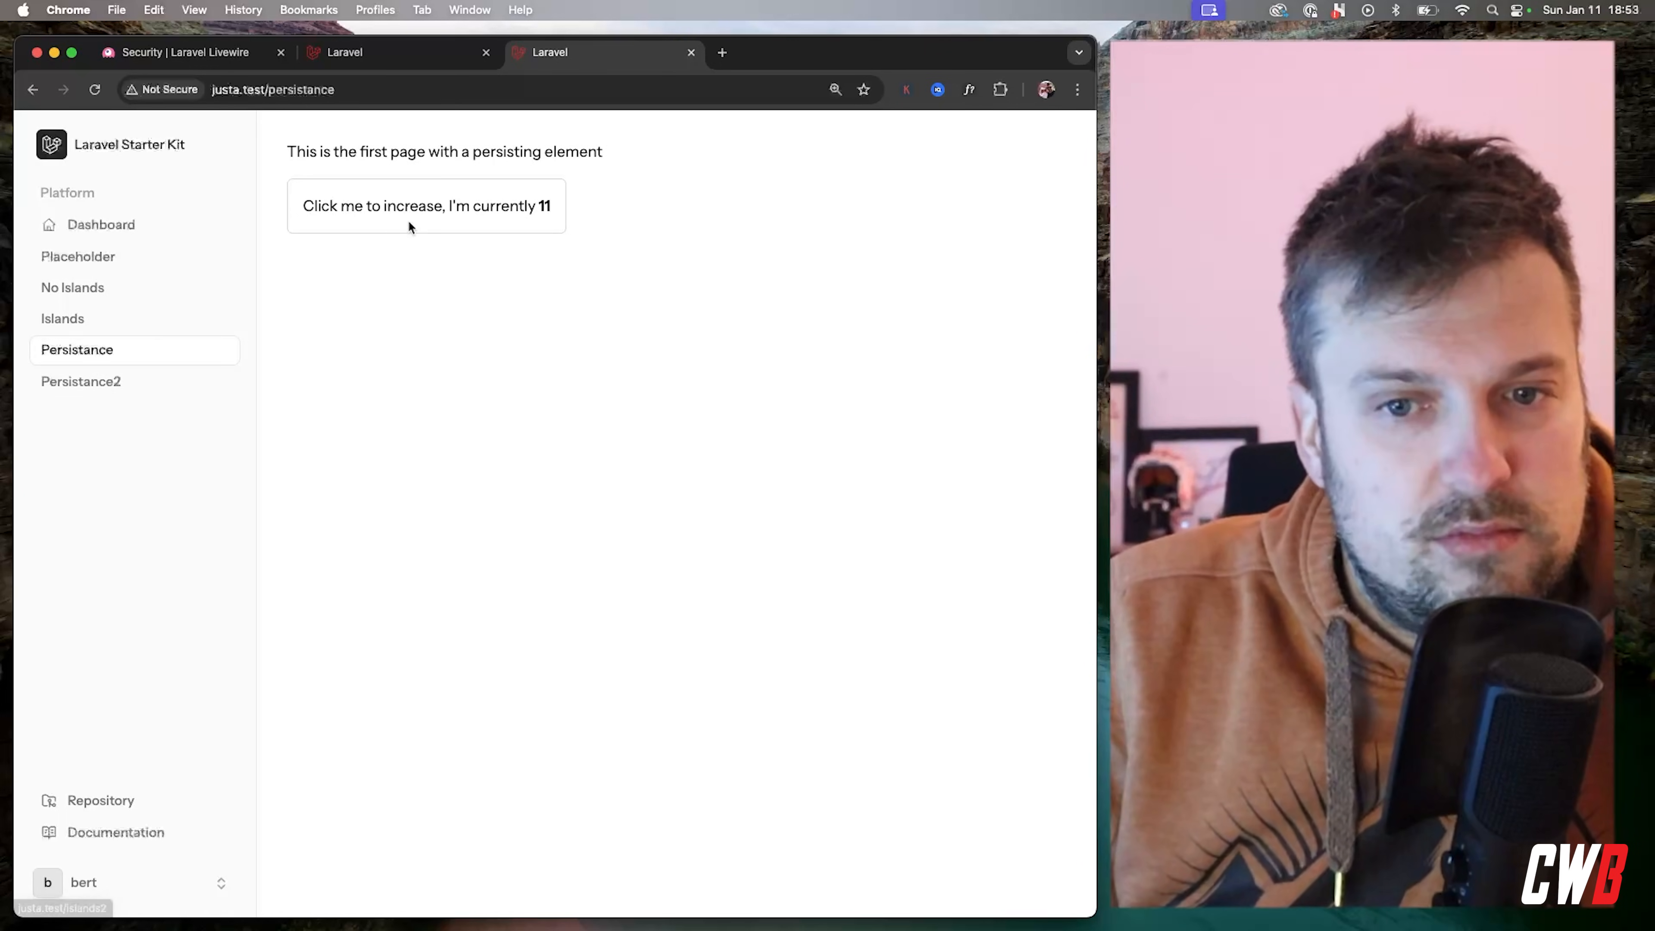
mouse_move(456, 290)
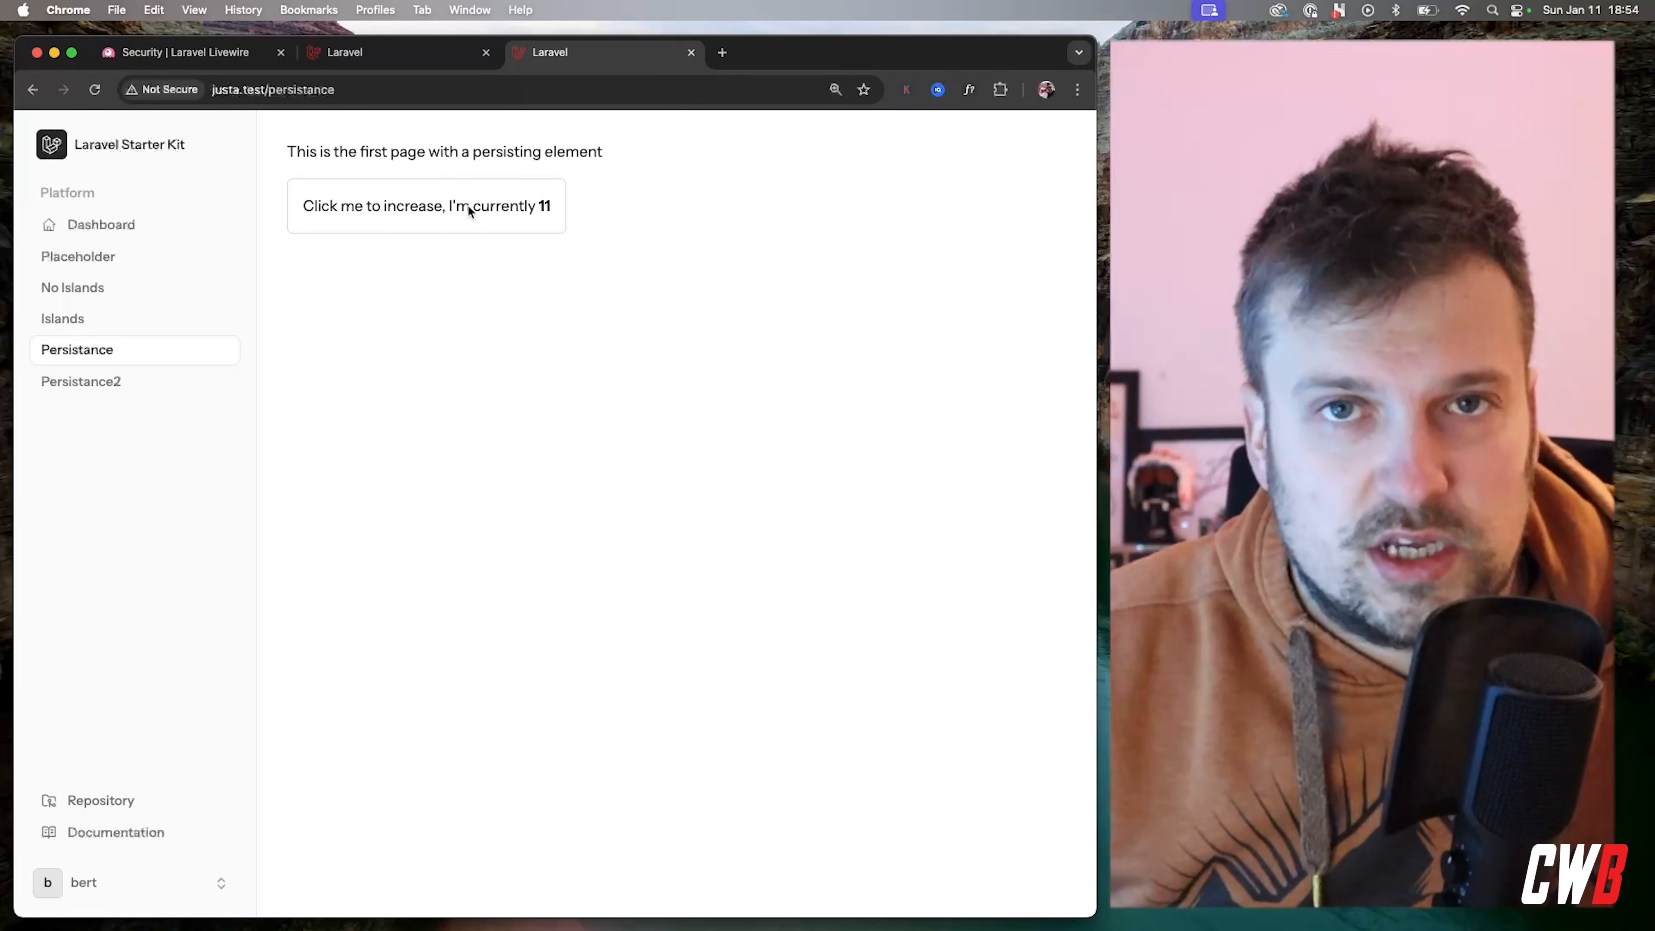
left_click(426, 206)
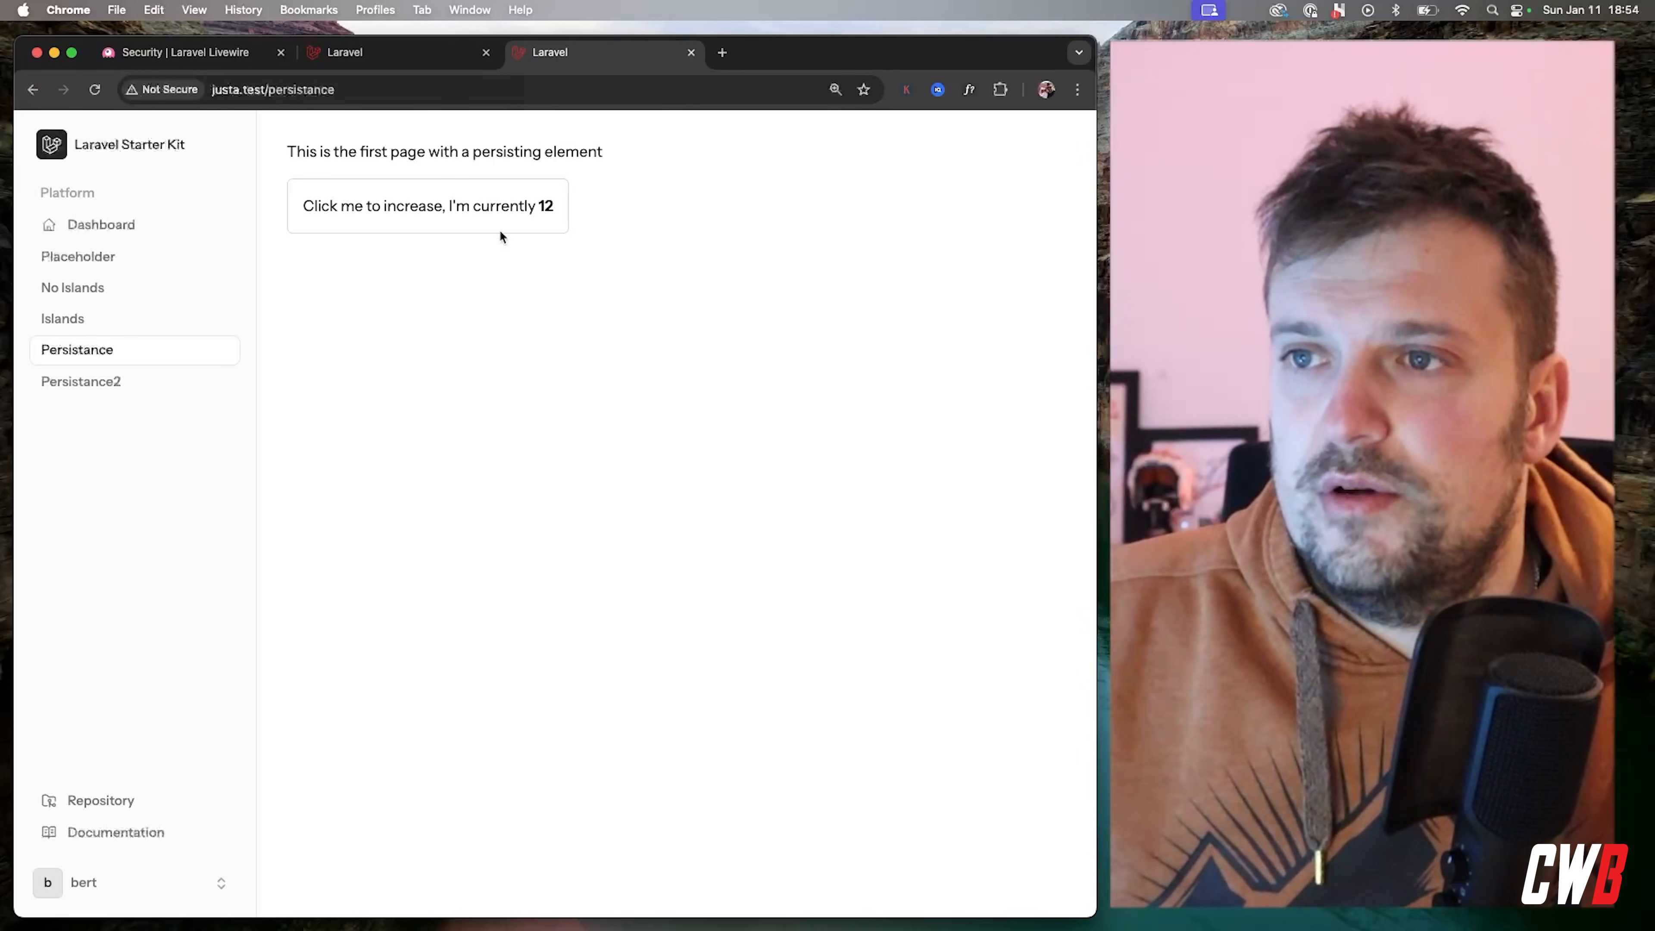
left_click(80, 381)
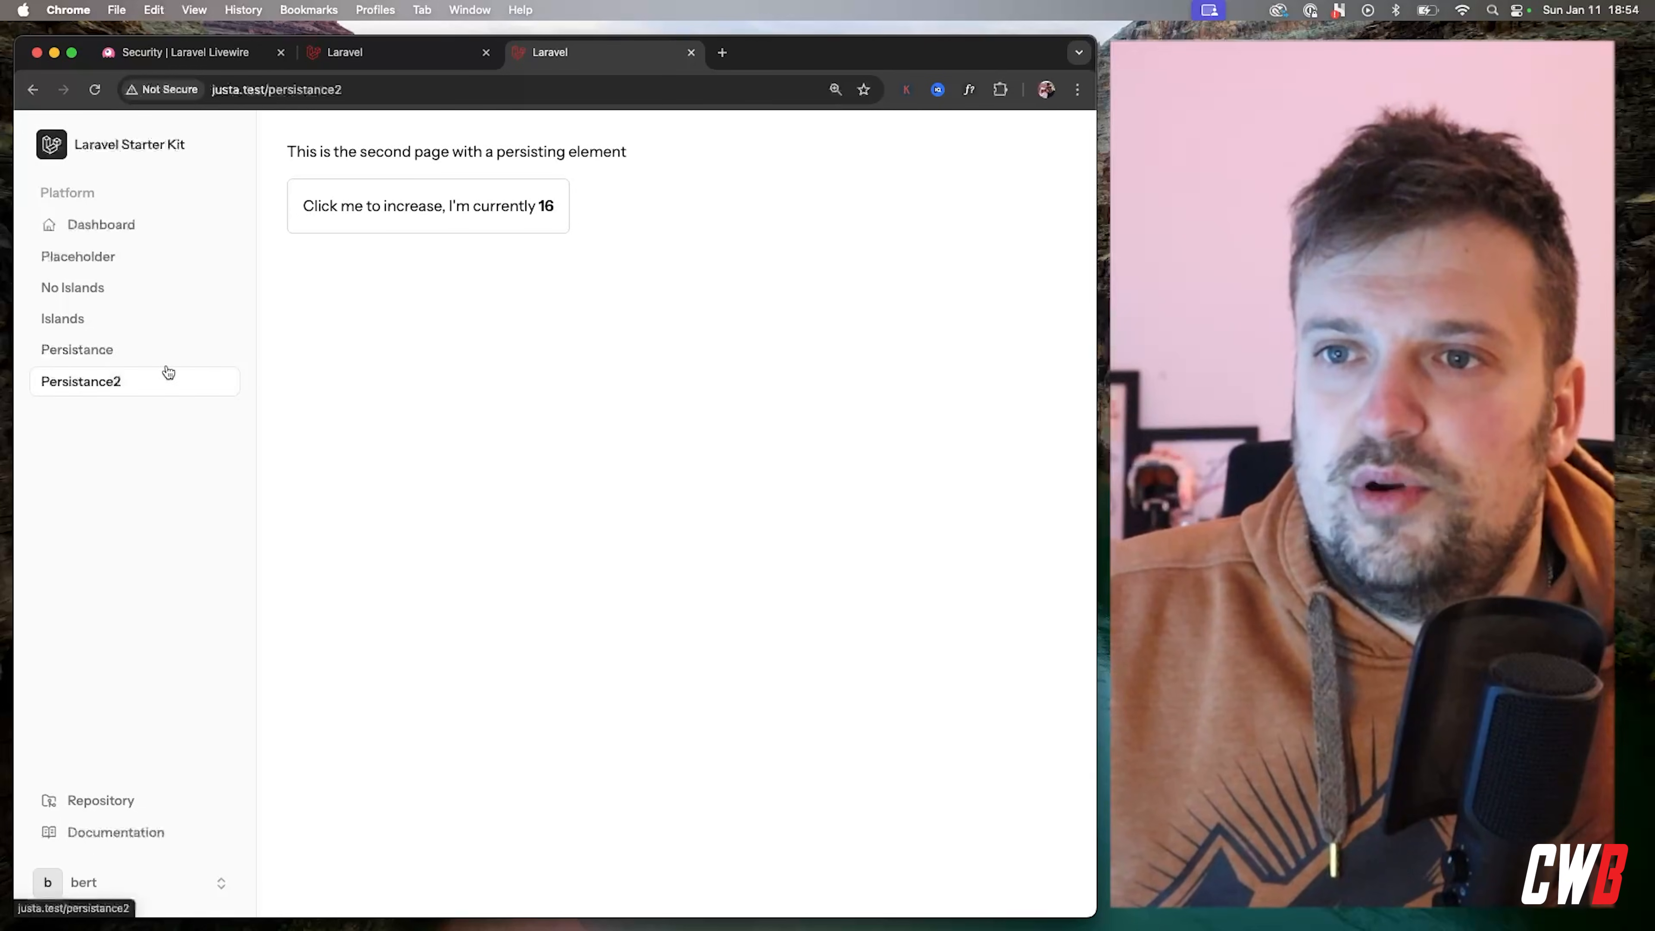